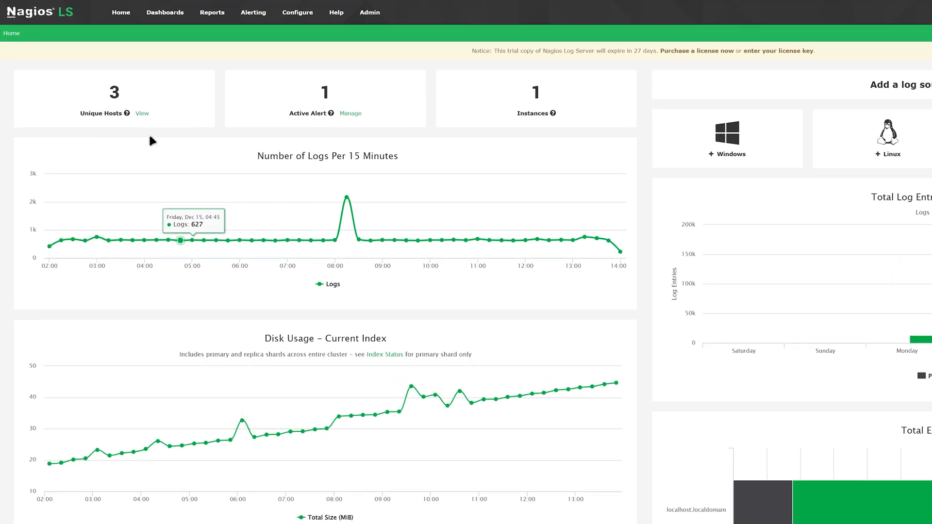
{"action": "mouse_move", "coordinate": [350, 114]}
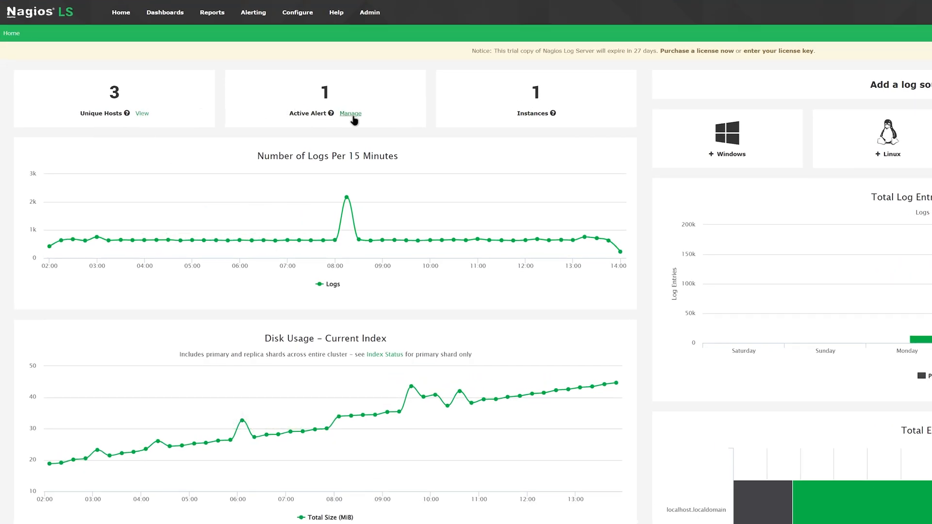
{"action": "mouse_move", "coordinate": [531, 115]}
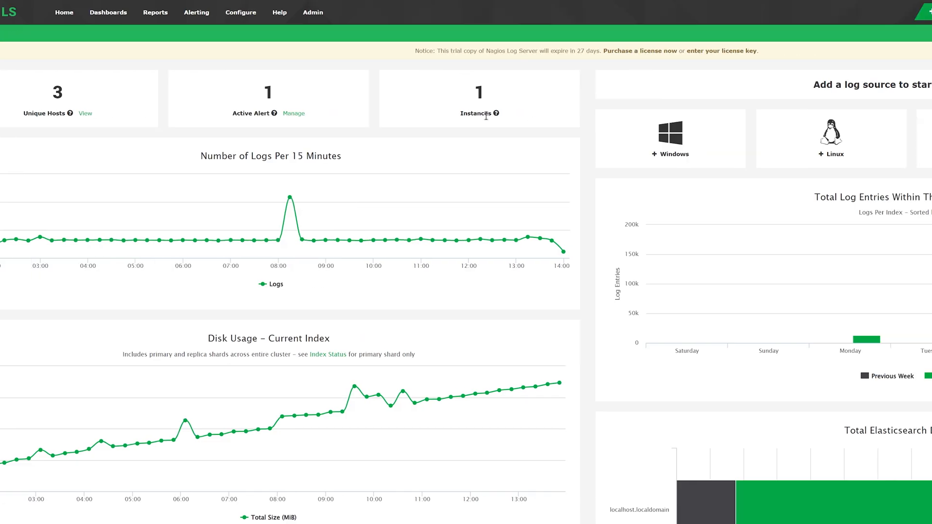
Step: Go to My Default Dashboard with the events-over-time chart, quick queries and events table
{"action": "scroll", "scroll_direction": "right", "scroll_amount": 3}
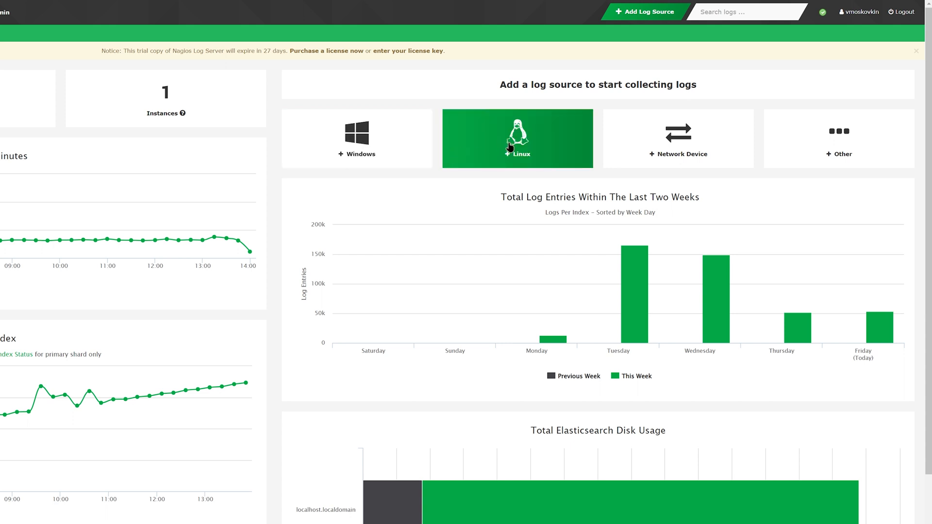
{"action": "mouse_move", "coordinate": [679, 139]}
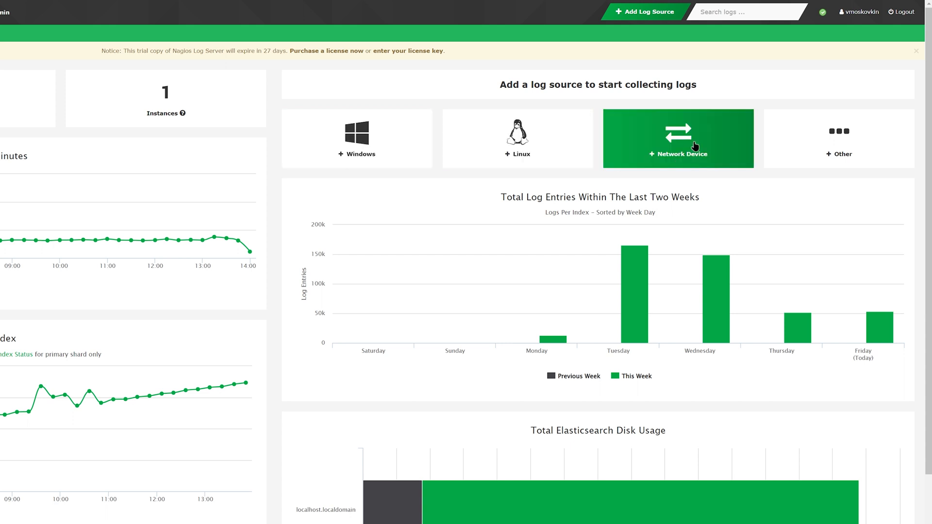
{"action": "mouse_move", "coordinate": [839, 139]}
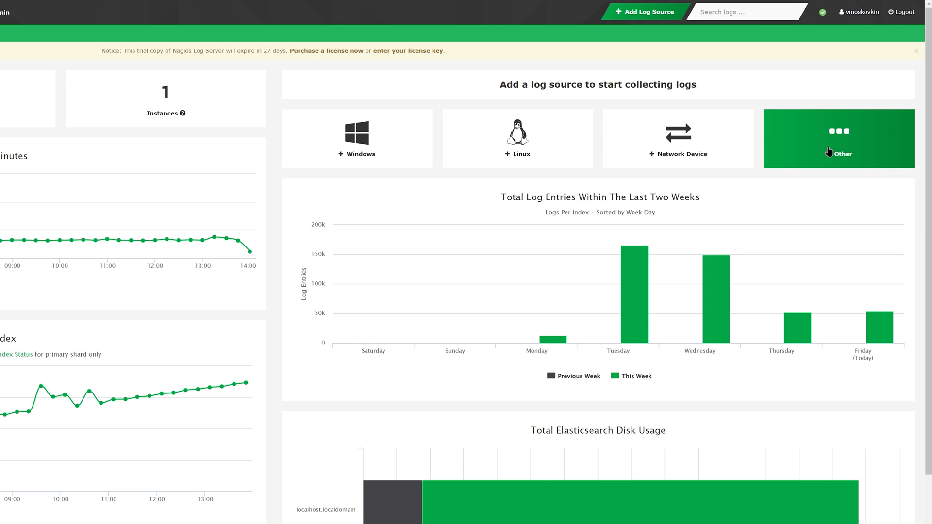
{"action": "mouse_move", "coordinate": [675, 212]}
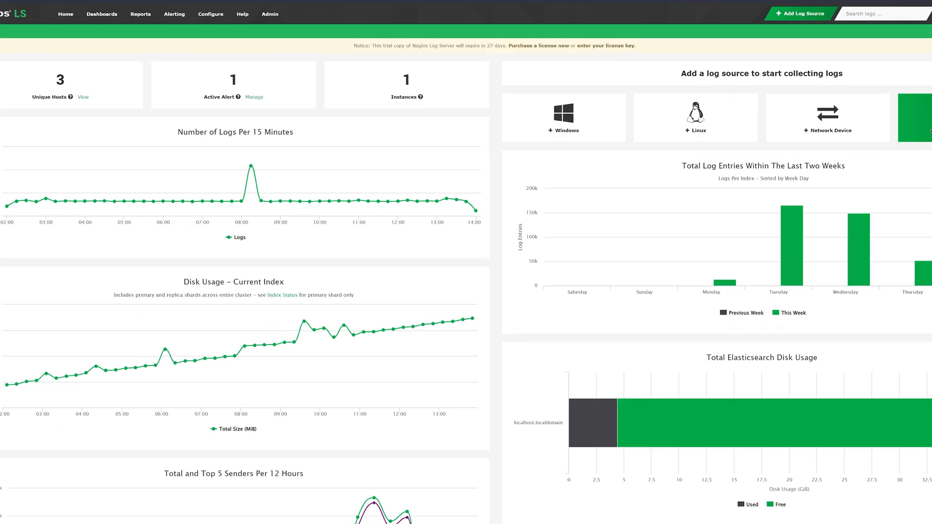
{"action": "mouse_move", "coordinate": [373, 122]}
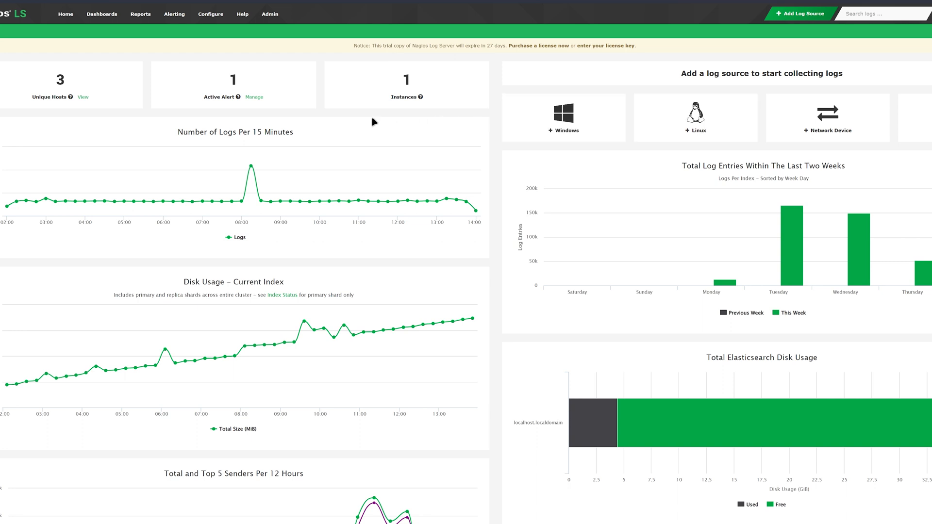
{"action": "mouse_move", "coordinate": [280, 144]}
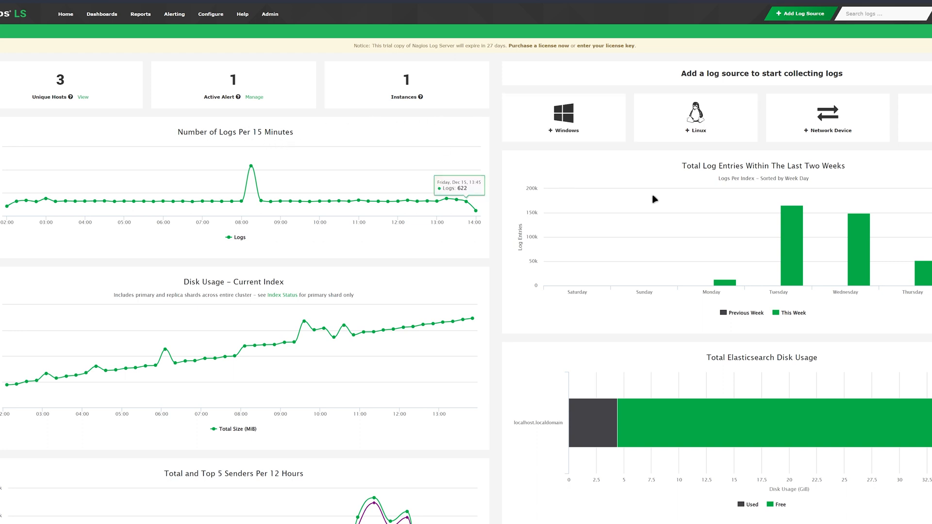
{"action": "mouse_move", "coordinate": [666, 420]}
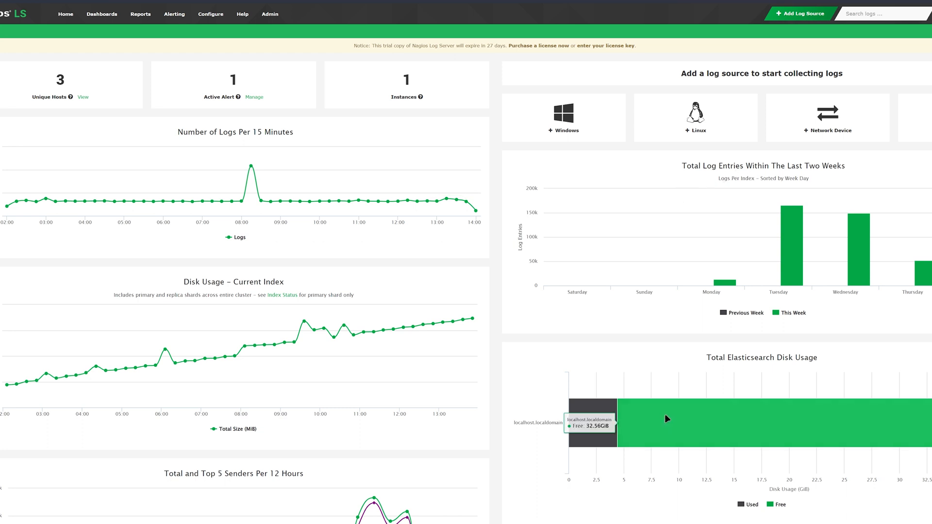
{"action": "mouse_move", "coordinate": [634, 410]}
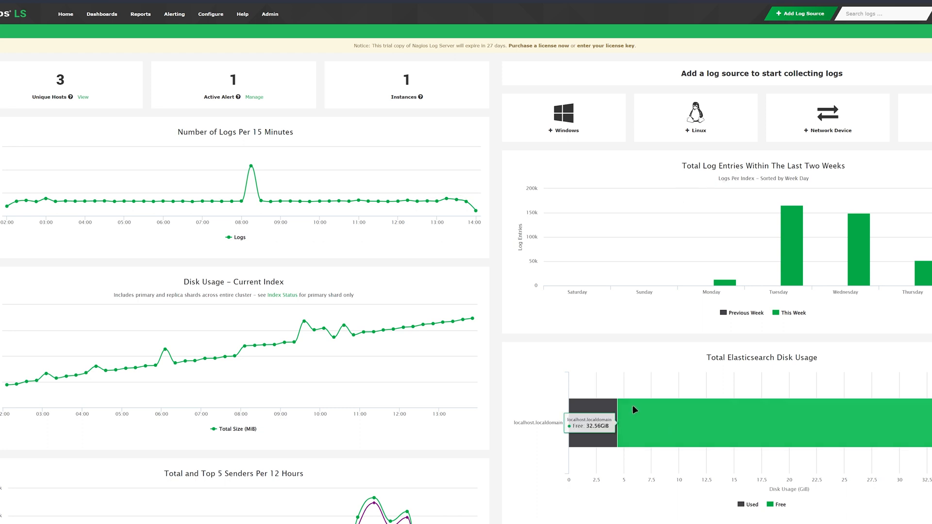
{"action": "mouse_move", "coordinate": [372, 332]}
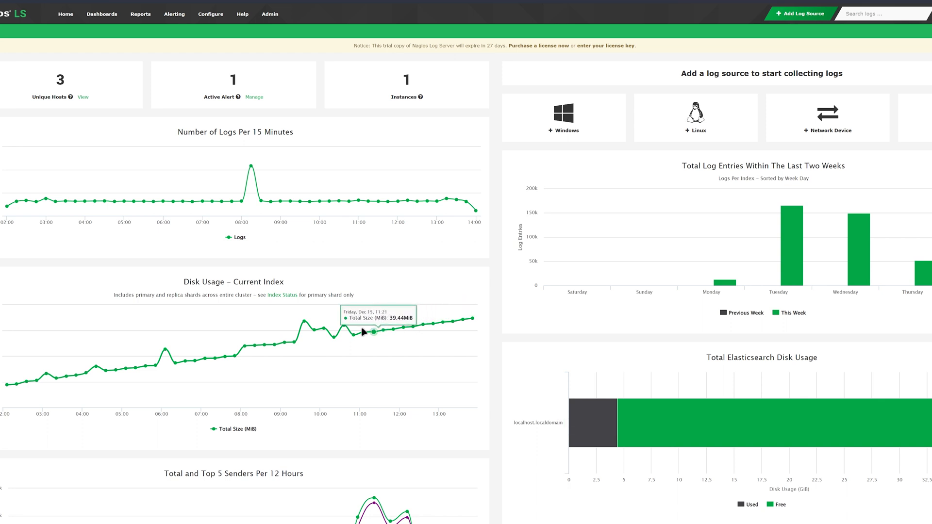
{"action": "mouse_move", "coordinate": [585, 409]}
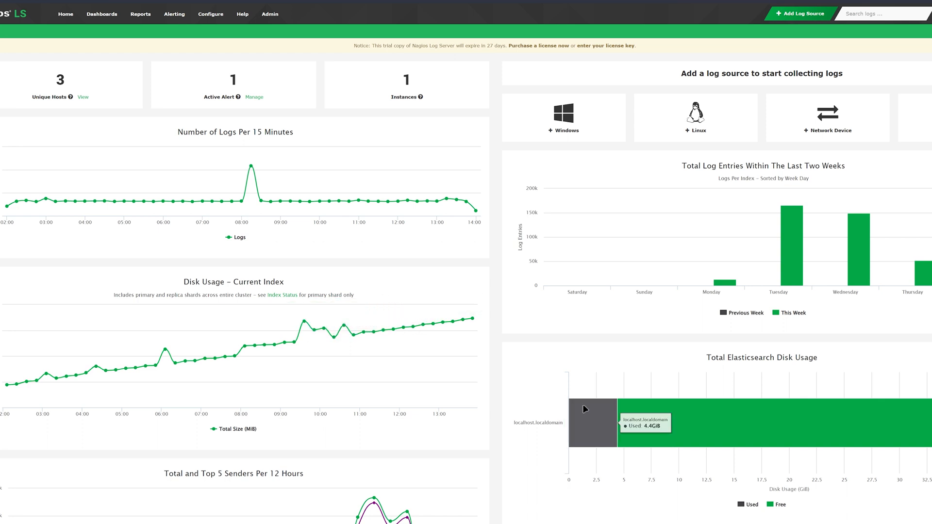
{"action": "mouse_move", "coordinate": [594, 393]}
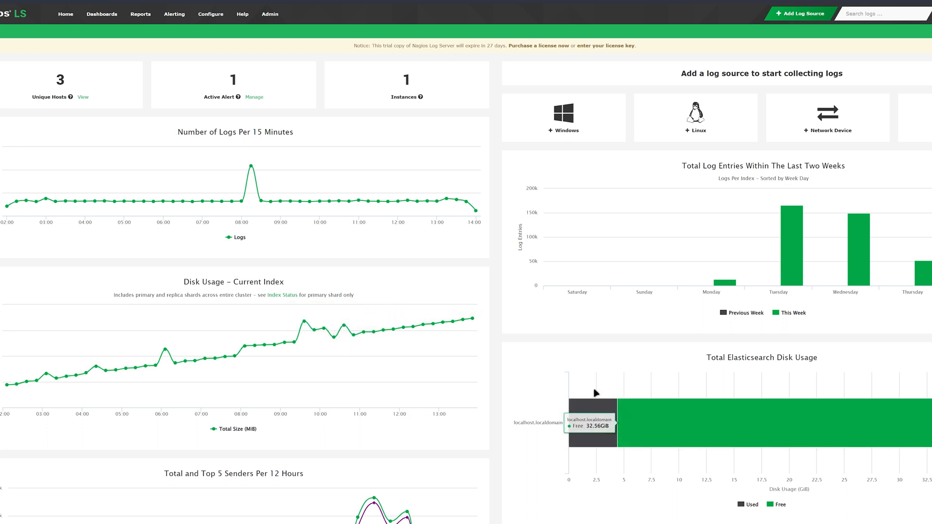
{"action": "scroll", "scroll_direction": "down", "scroll_amount": 3}
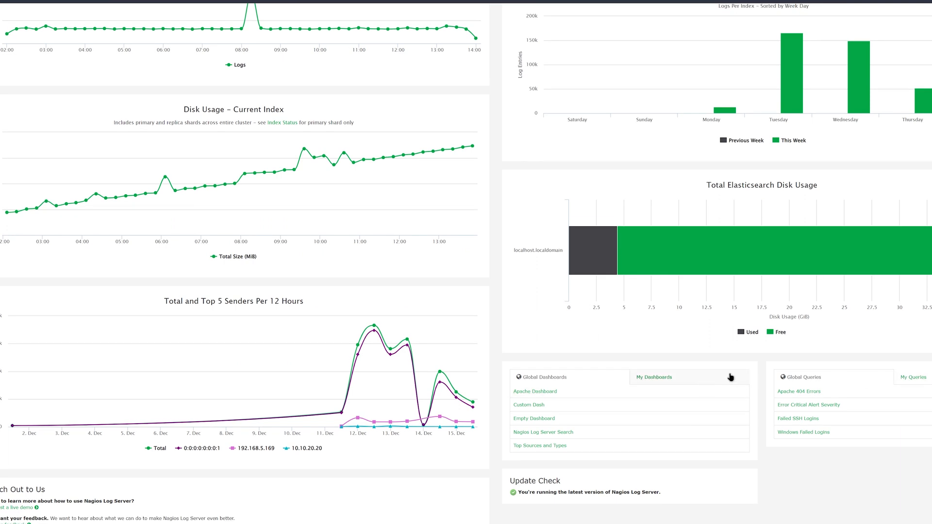
{"action": "mouse_move", "coordinate": [818, 381]}
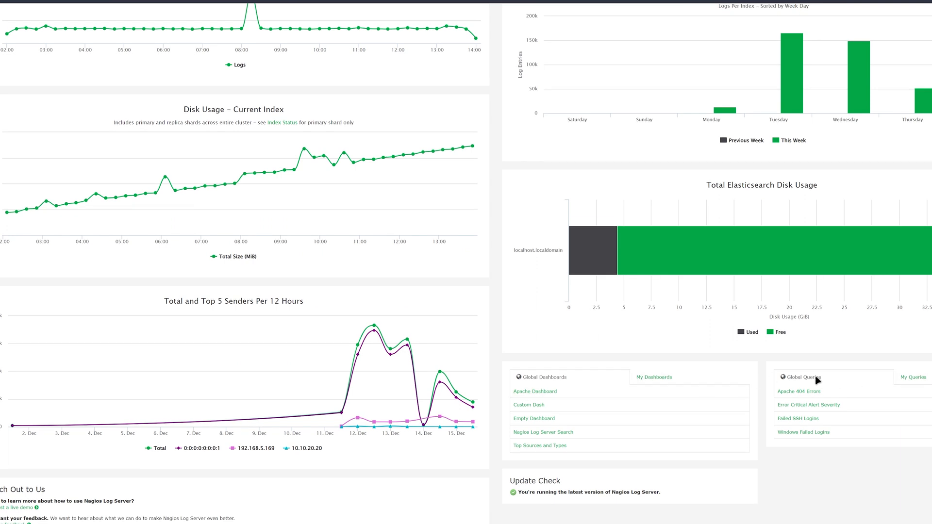
{"action": "scroll", "scroll_direction": "up", "scroll_amount": 3}
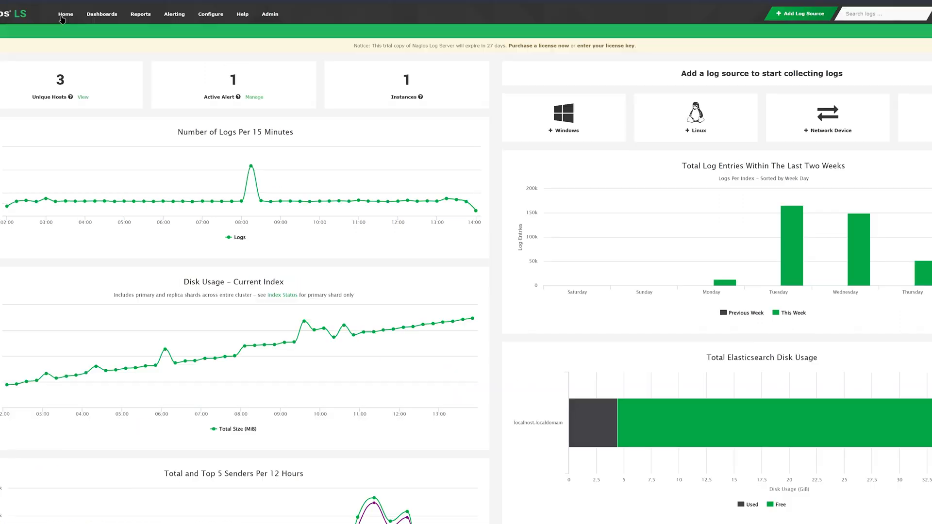
{"action": "mouse_move", "coordinate": [102, 15]}
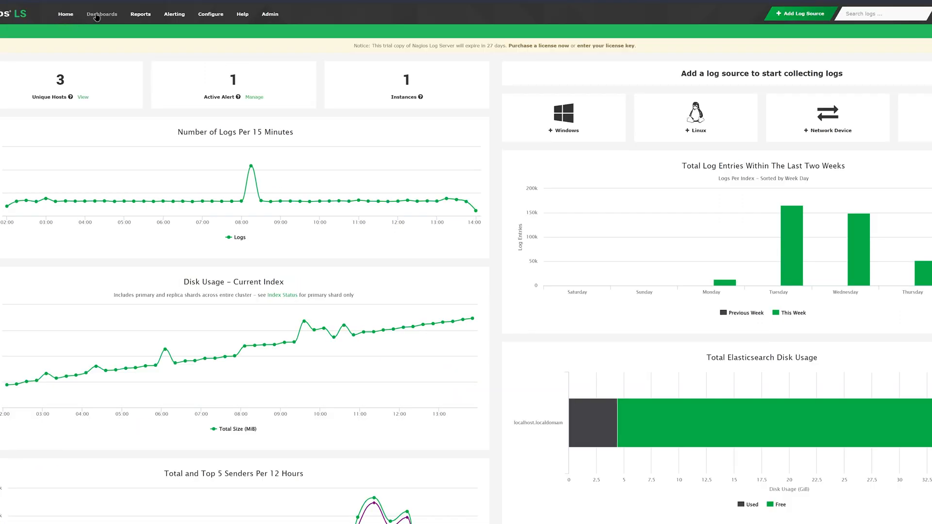
{"action": "mouse_move", "coordinate": [65, 14]}
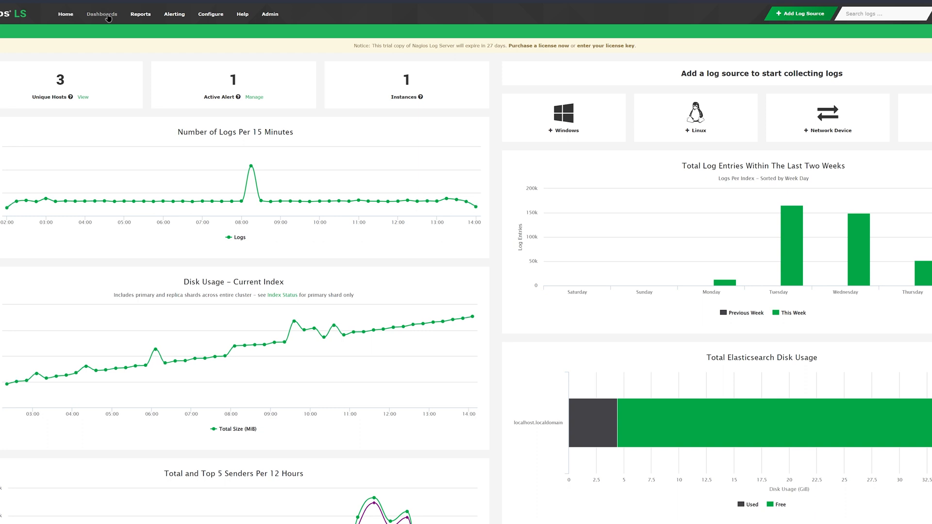
{"action": "left_click", "coordinate": [102, 14]}
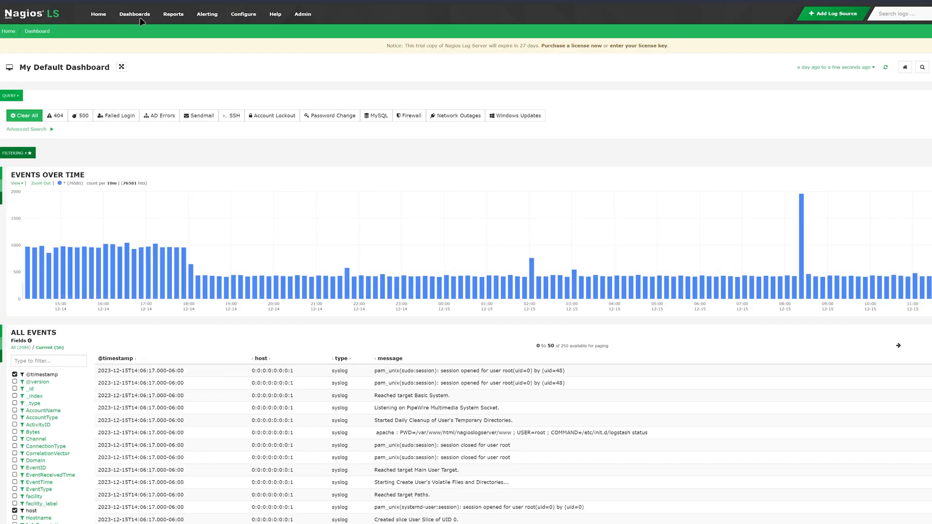
{"action": "mouse_move", "coordinate": [57, 163]}
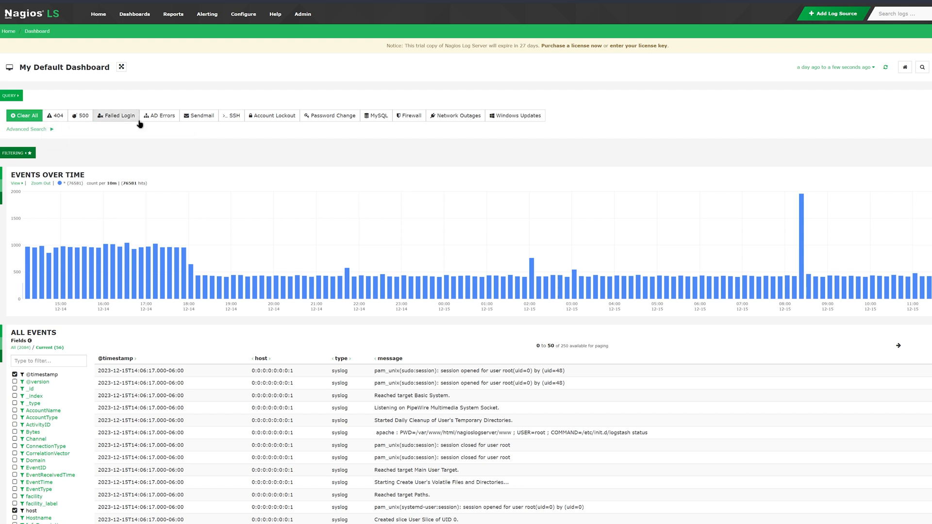
{"action": "mouse_move", "coordinate": [109, 261]}
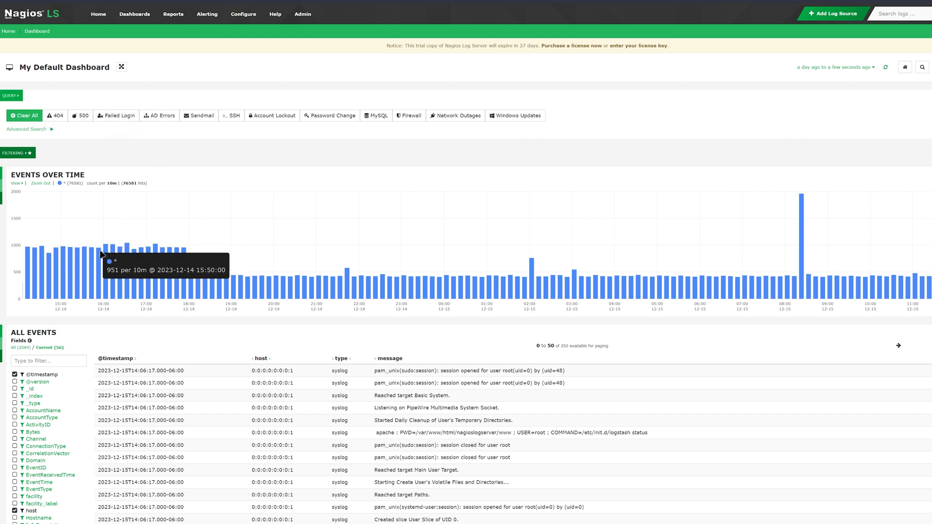
{"action": "mouse_move", "coordinate": [57, 116]}
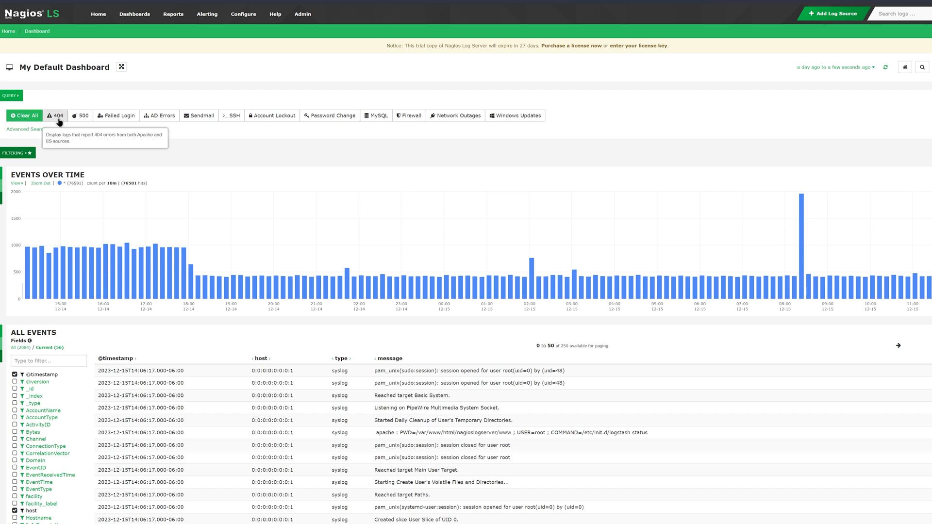
{"action": "mouse_move", "coordinate": [119, 115]}
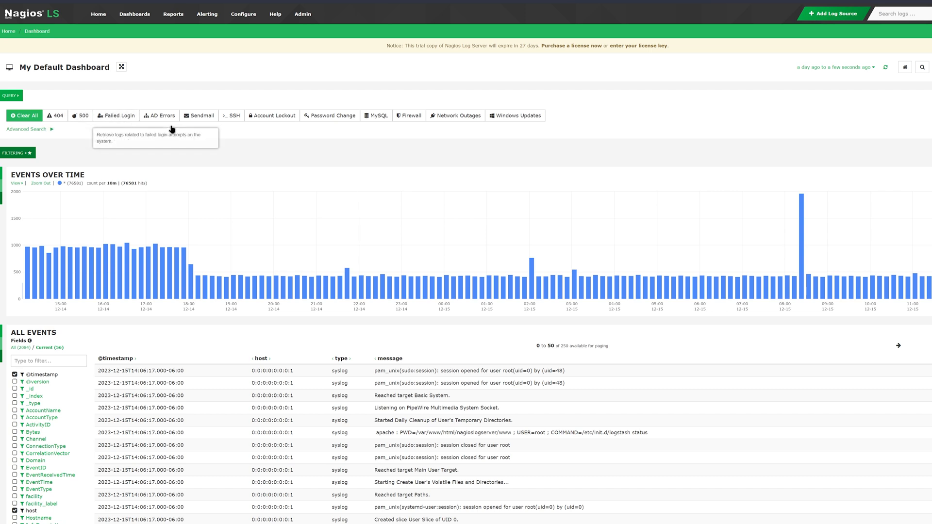
{"action": "mouse_move", "coordinate": [187, 291]}
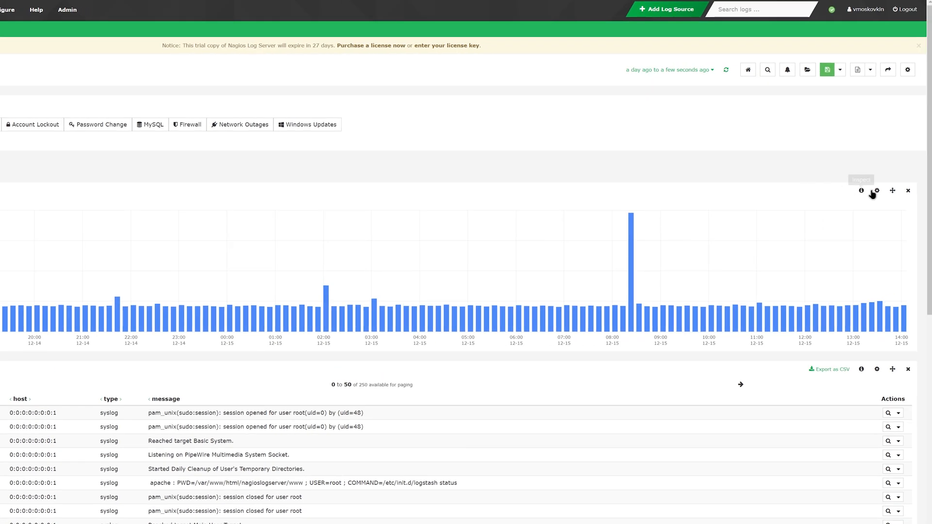
Step: In the histogram's Style settings enable Lines and Points and save the chart style
{"action": "left_click", "coordinate": [876, 190]}
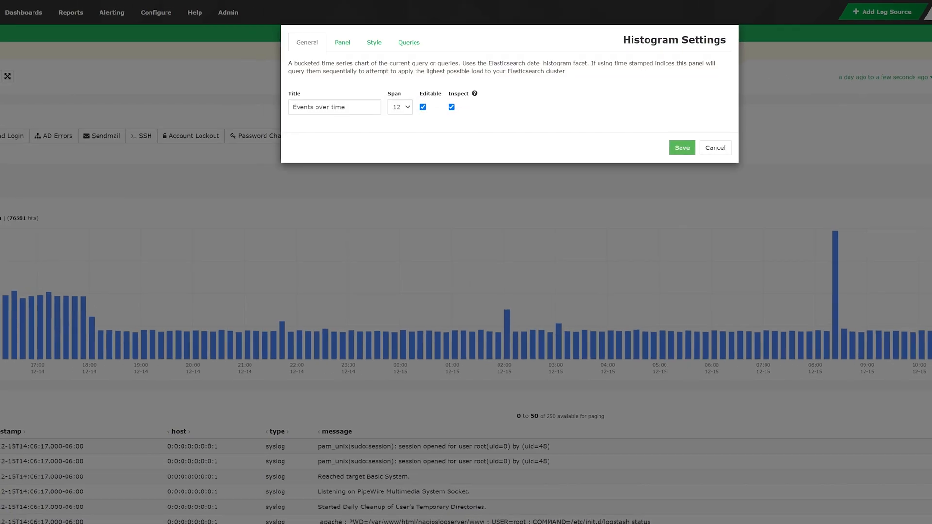
{"action": "left_click", "coordinate": [374, 41]}
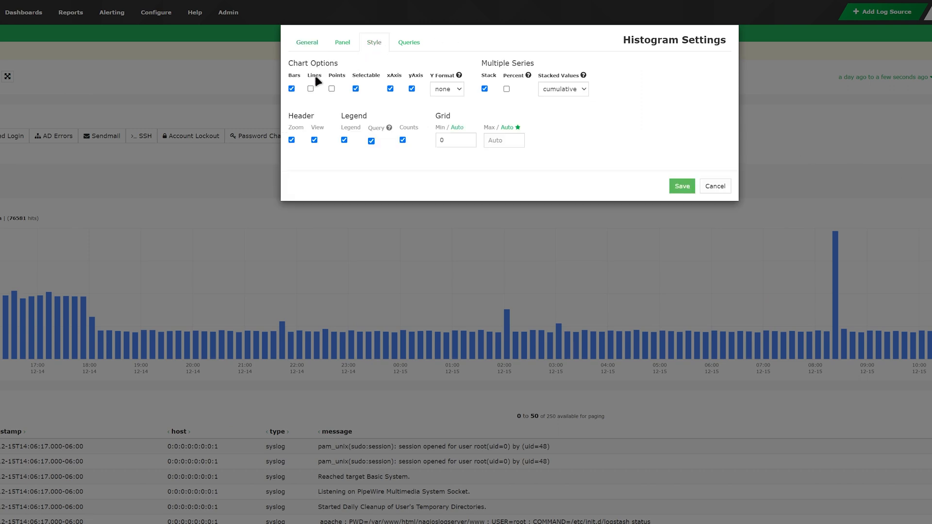
{"action": "left_click", "coordinate": [310, 89]}
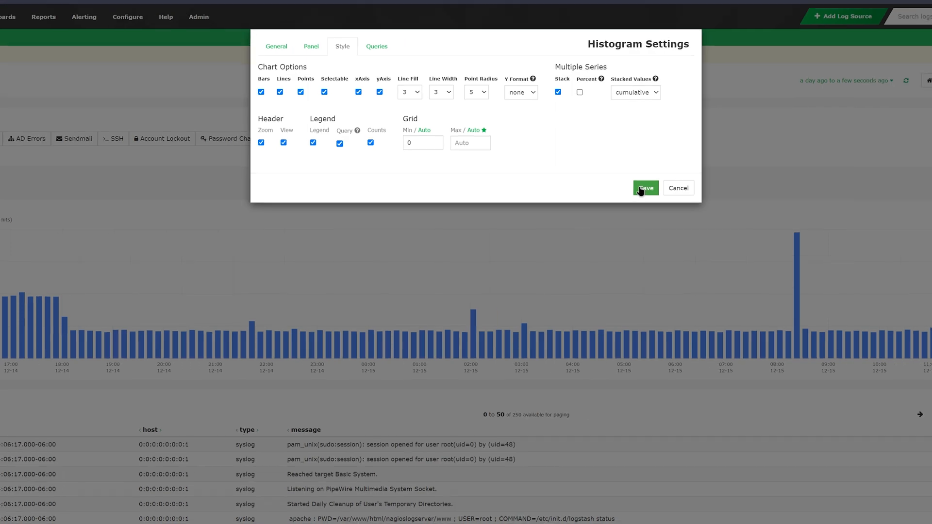
{"action": "left_click", "coordinate": [645, 188]}
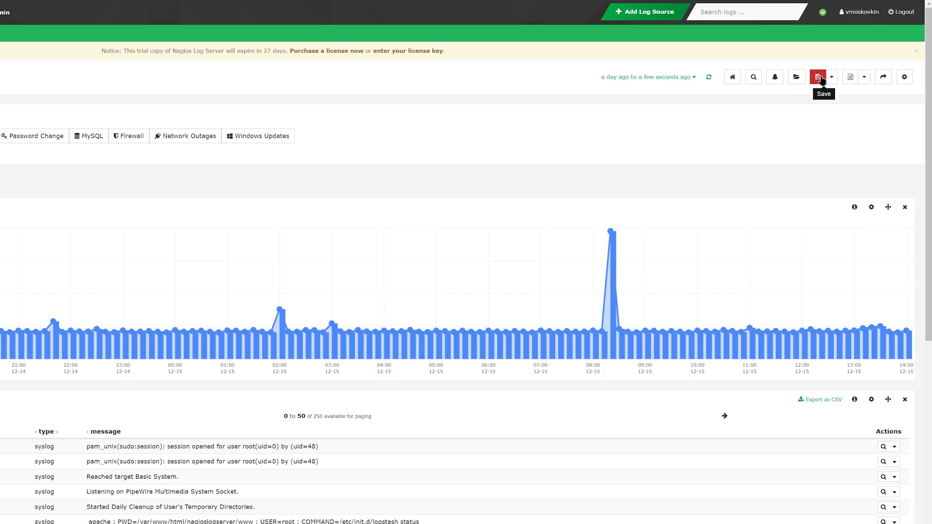
Step: Save the dashboard under the new name 'mine' via the Save as field
{"action": "left_click", "coordinate": [831, 77]}
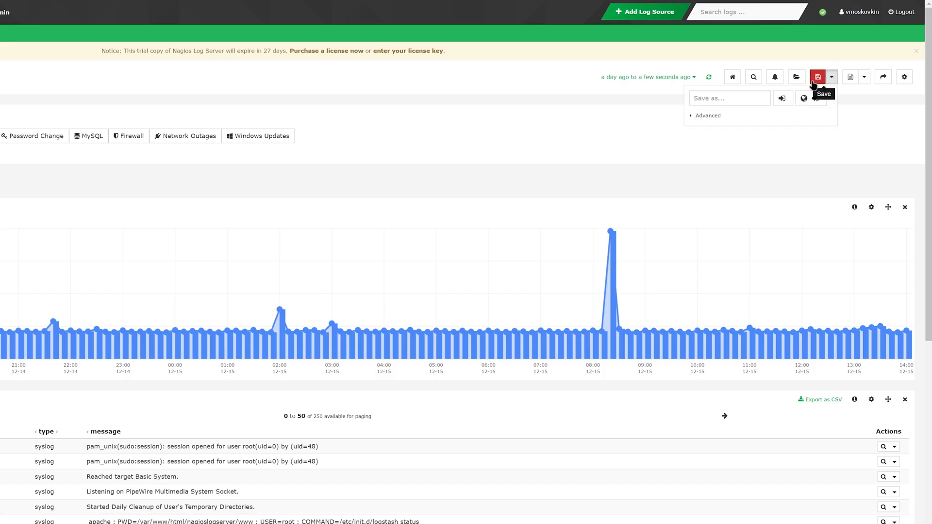
{"action": "type", "text": "m"}
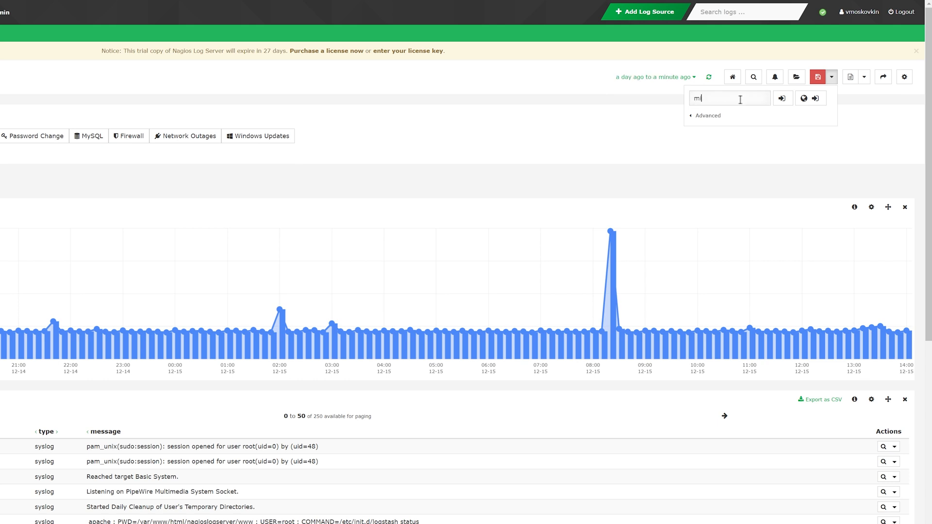
{"action": "type", "text": "ine"}
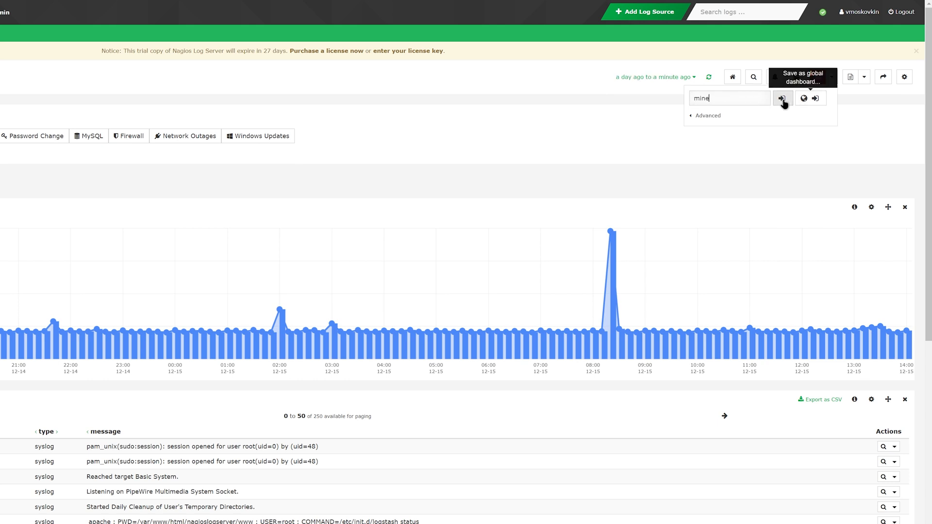
{"action": "left_click", "coordinate": [783, 98]}
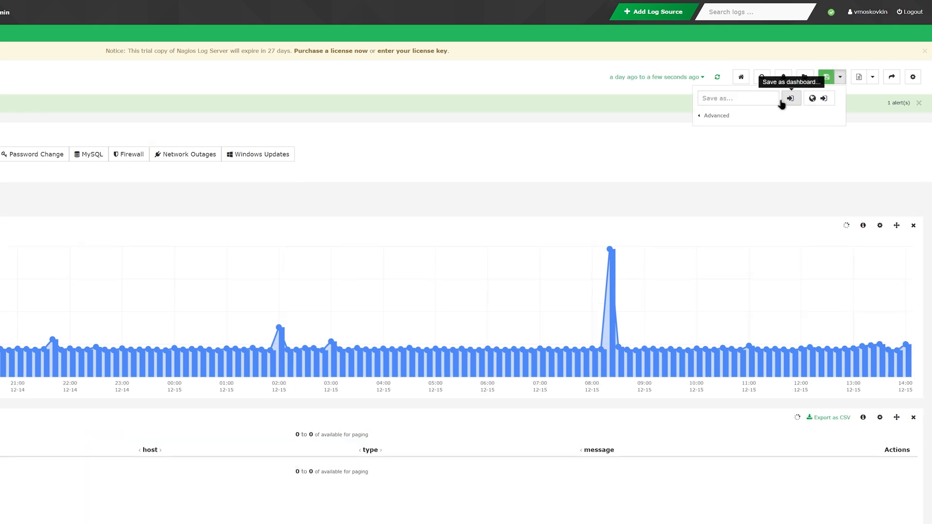
{"action": "left_click", "coordinate": [791, 98]}
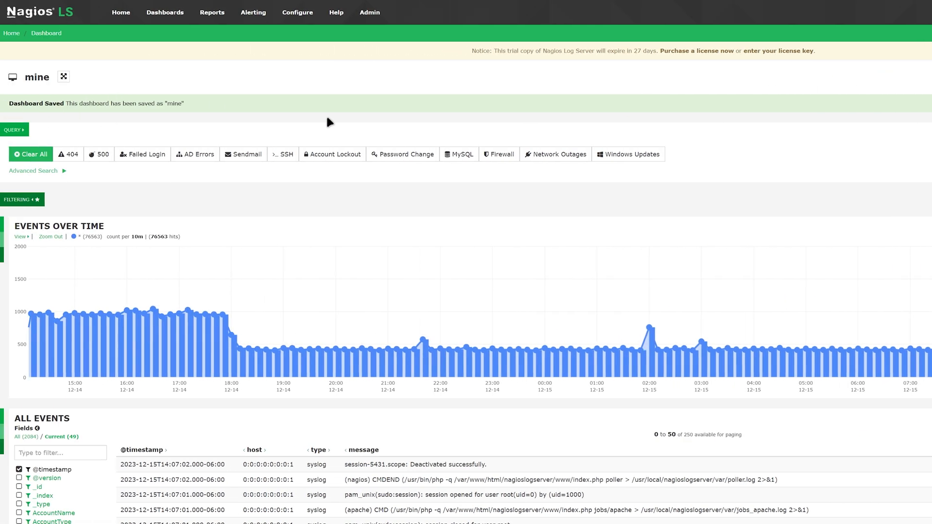
{"action": "mouse_move", "coordinate": [231, 111]}
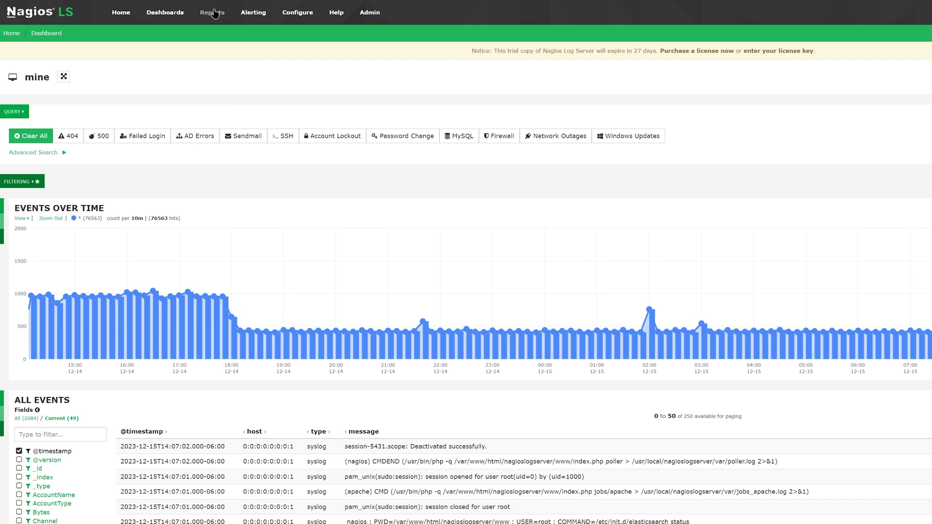
Step: Go to Reports and view the empty Scheduled Reports list alongside the default reports
{"action": "left_click", "coordinate": [212, 11]}
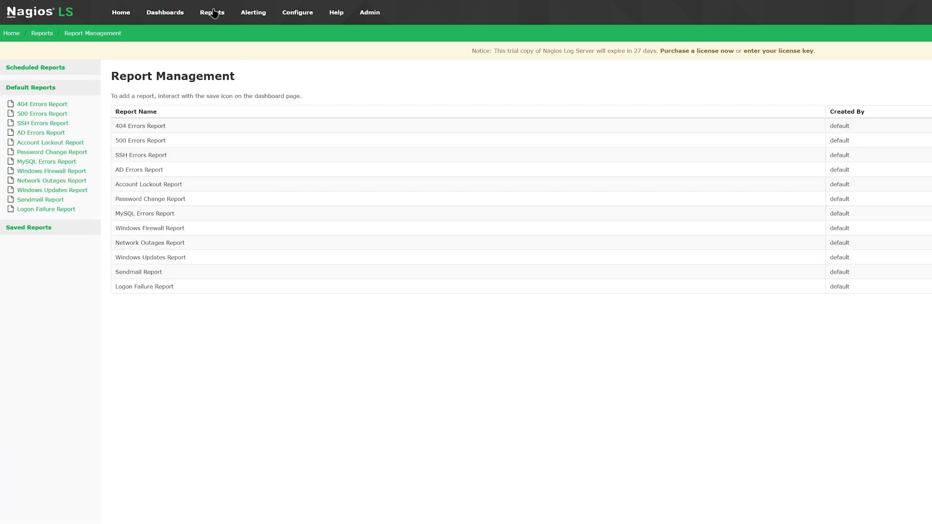
{"action": "mouse_move", "coordinate": [120, 88]}
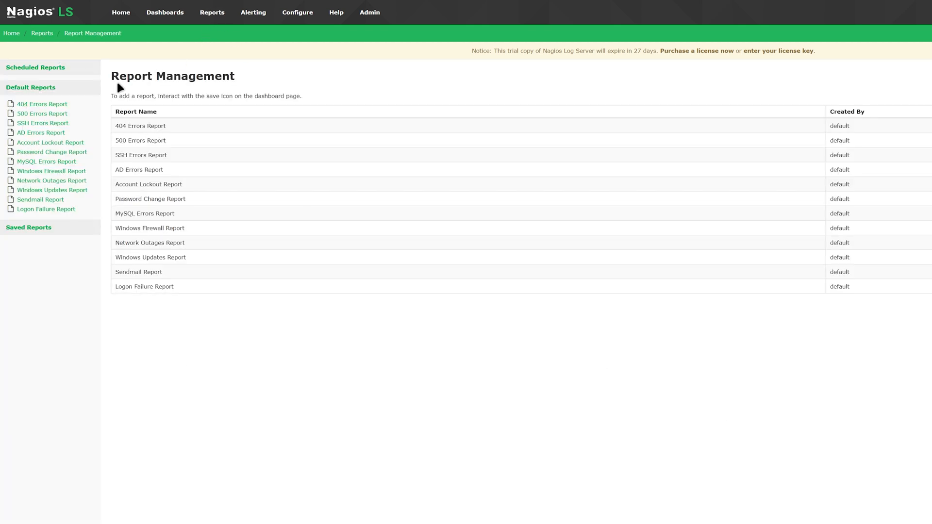
{"action": "left_click", "coordinate": [35, 67]}
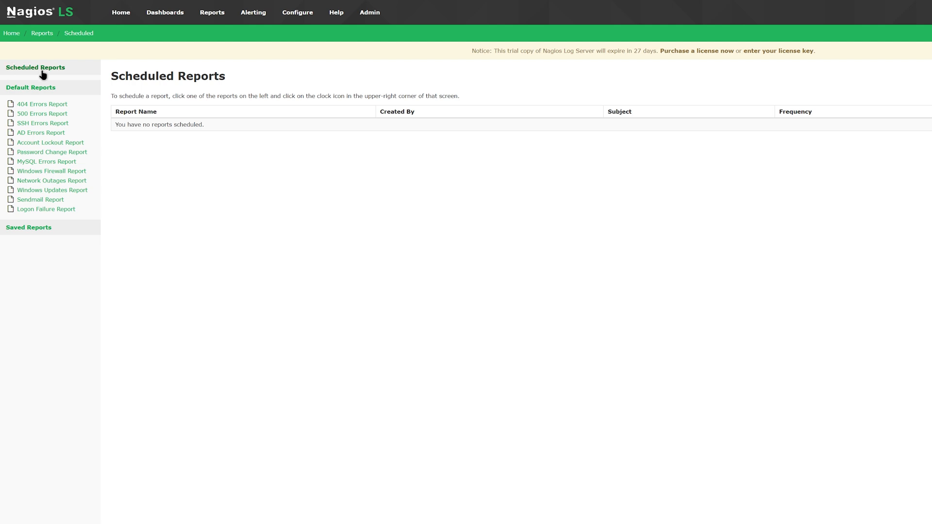
{"action": "mouse_move", "coordinate": [37, 95]}
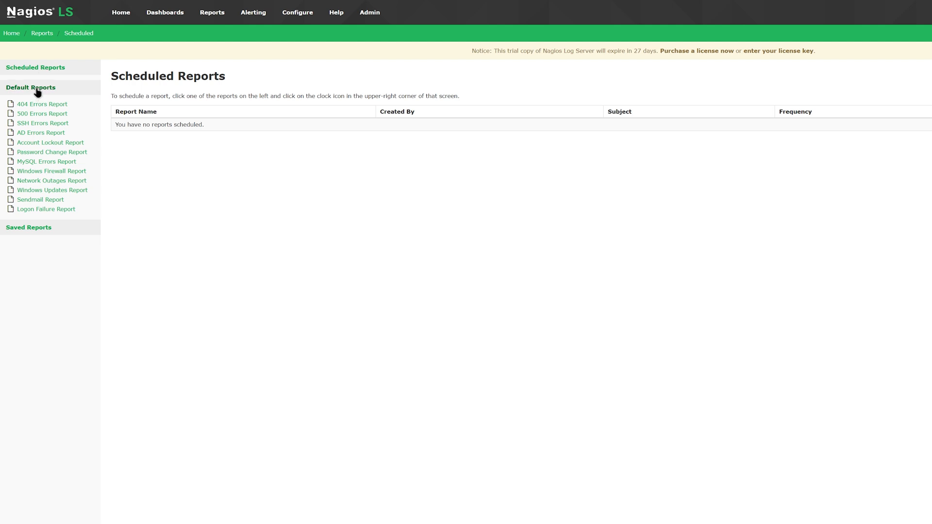
{"action": "mouse_move", "coordinate": [173, 104]}
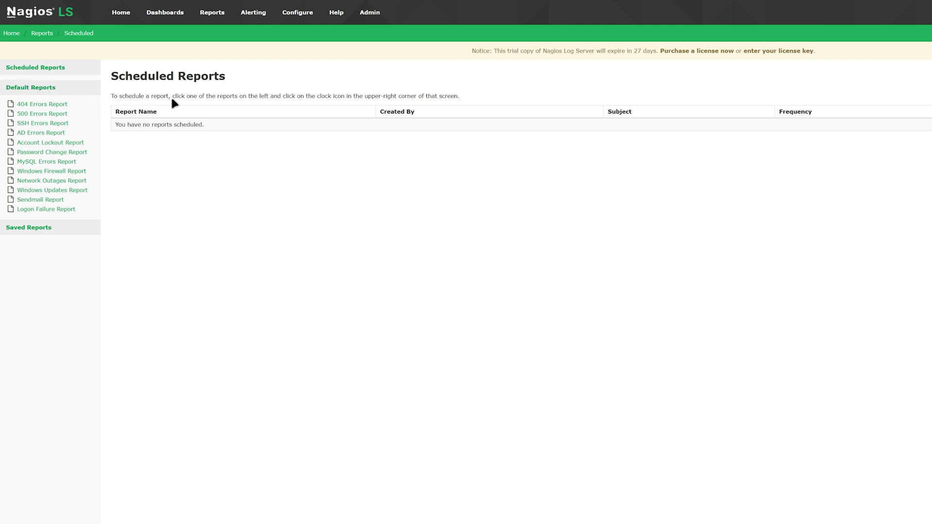
{"action": "mouse_move", "coordinate": [351, 104]}
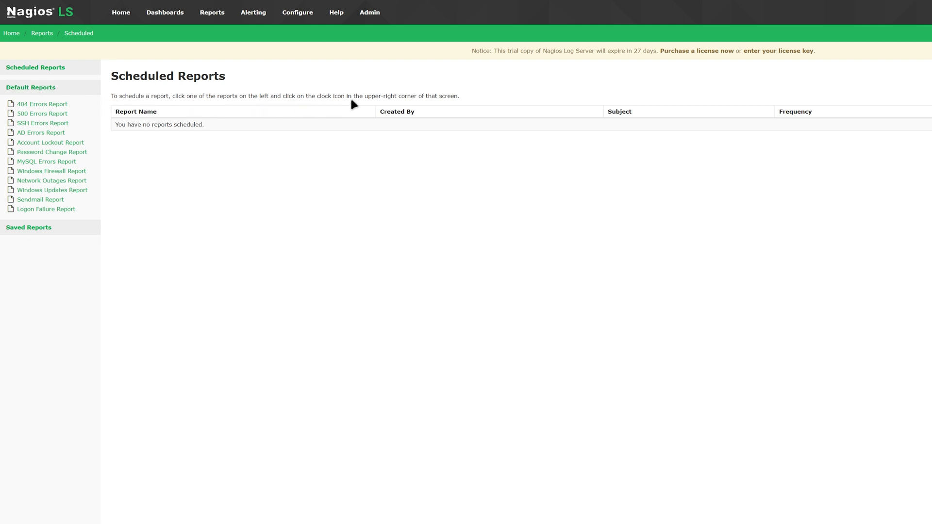
{"action": "mouse_move", "coordinate": [207, 95]}
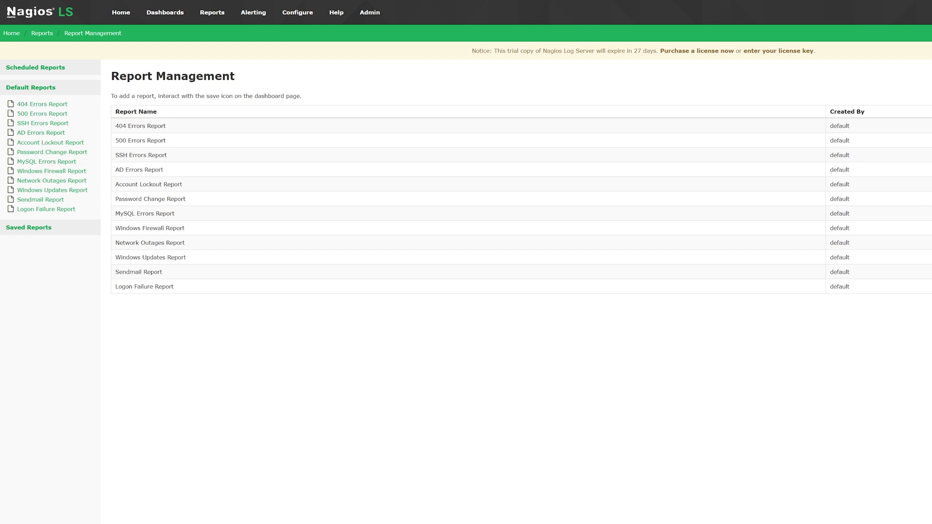
{"action": "mouse_move", "coordinate": [202, 174]}
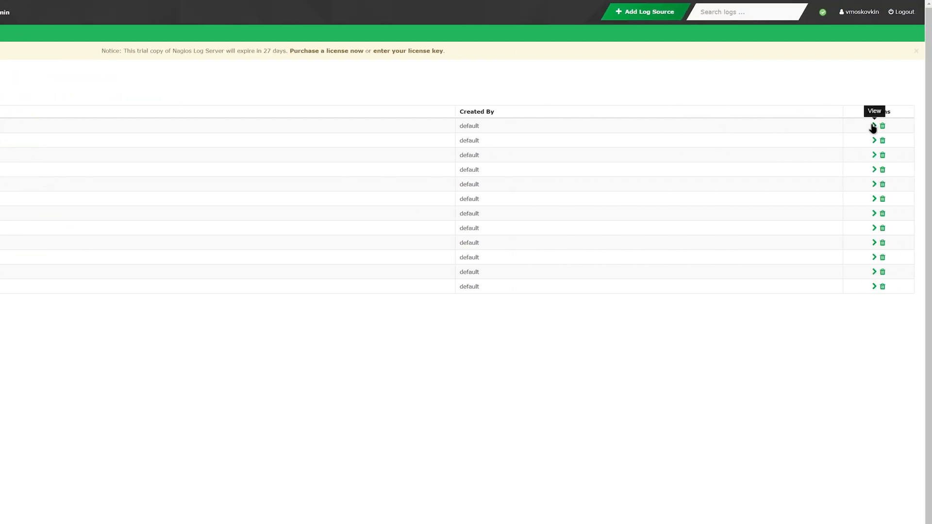
{"action": "mouse_move", "coordinate": [886, 129]}
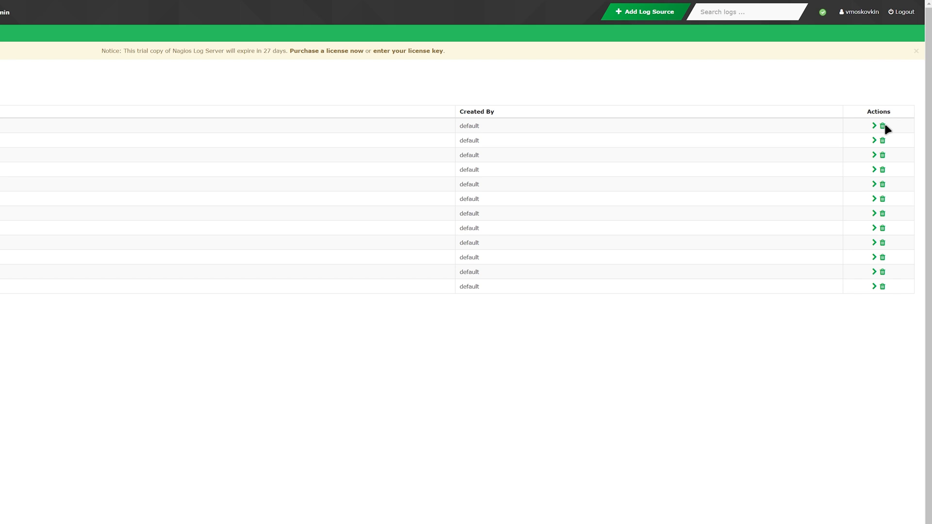
{"action": "mouse_move", "coordinate": [900, 131]}
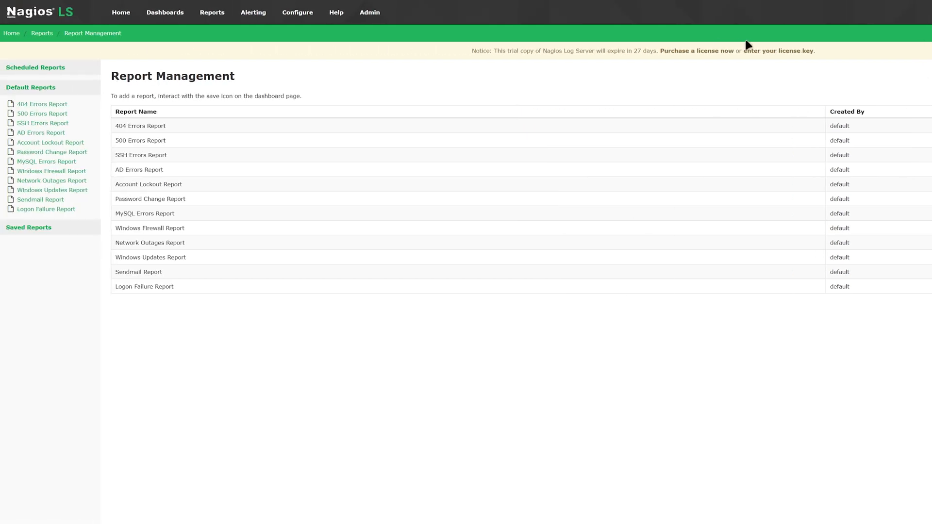
{"action": "mouse_move", "coordinate": [253, 12]}
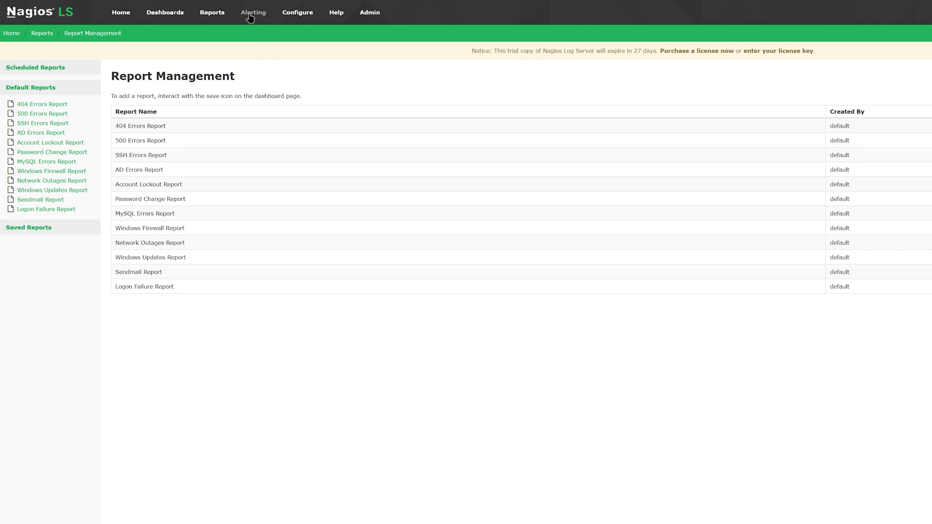
Step: Go to Alerting to see the 404 Alert listed with its OK status
{"action": "left_click", "coordinate": [253, 12]}
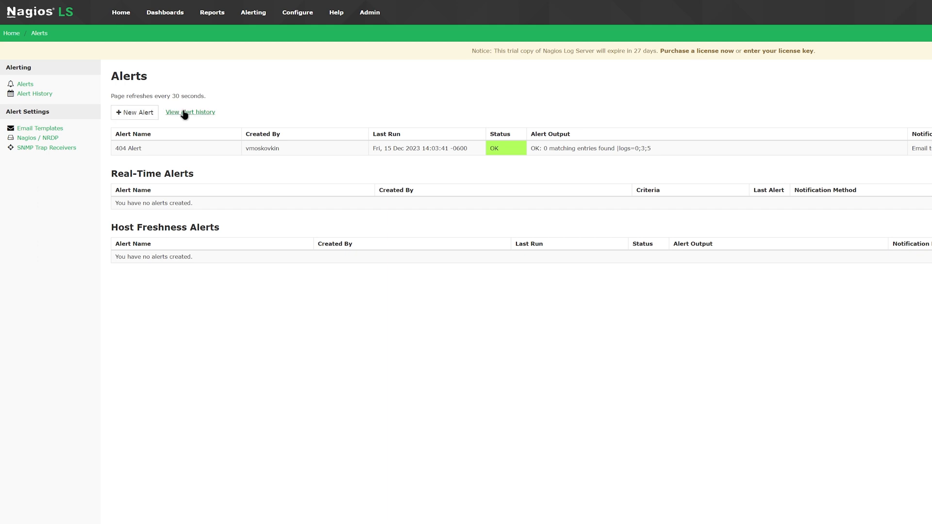
{"action": "mouse_move", "coordinate": [204, 149]}
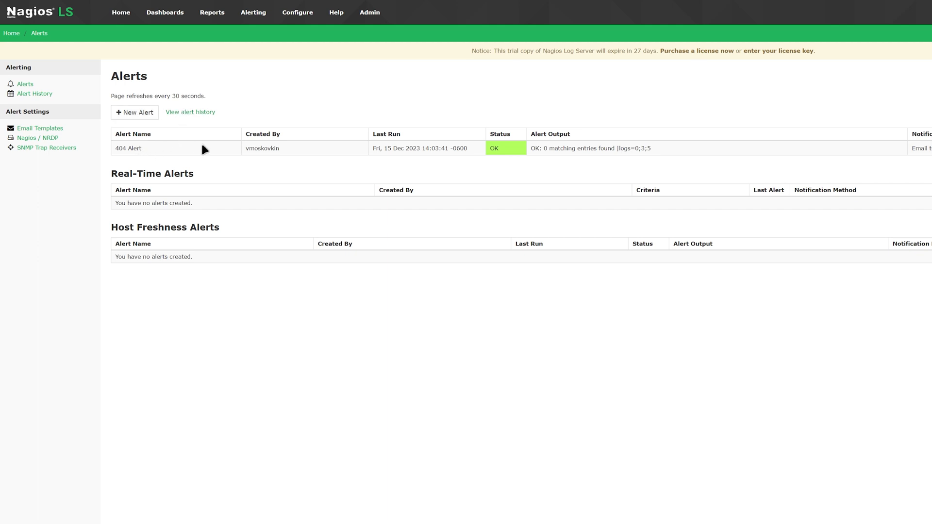
{"action": "mouse_move", "coordinate": [387, 149]}
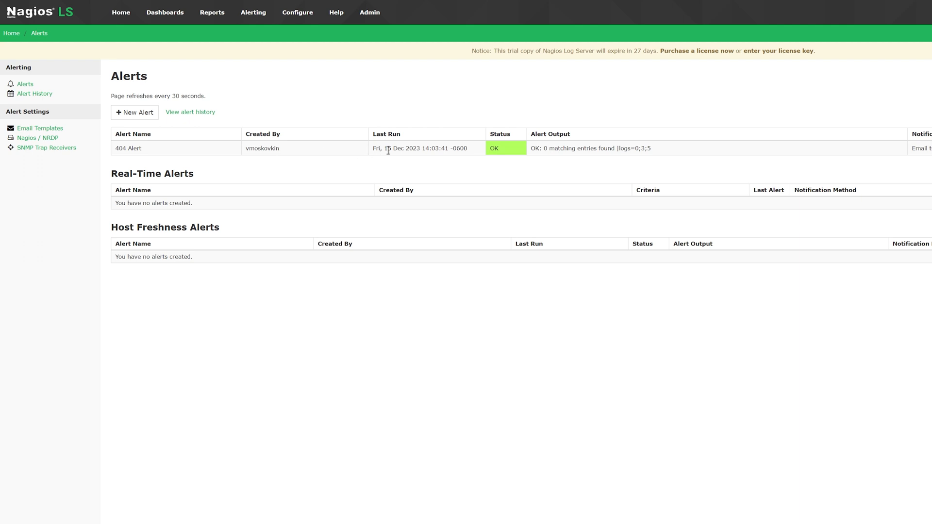
{"action": "mouse_move", "coordinate": [474, 160]}
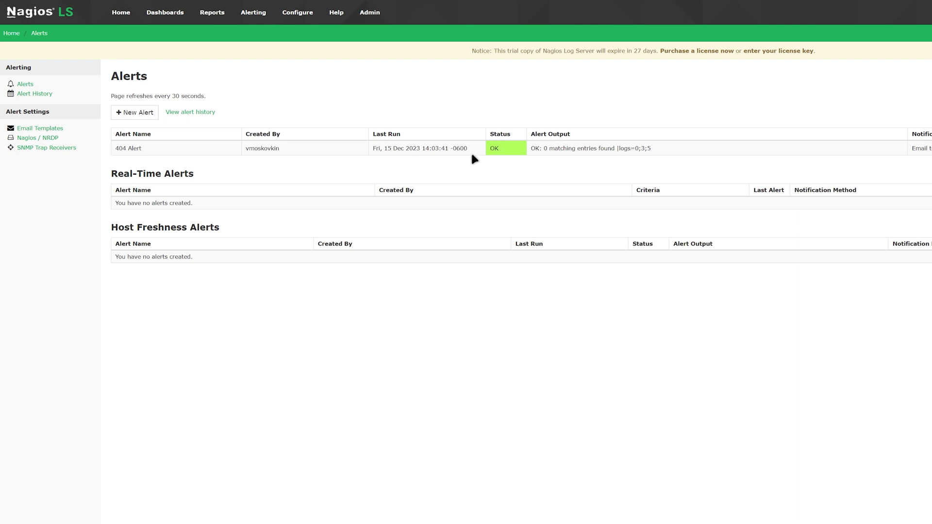
{"action": "mouse_move", "coordinate": [563, 148]}
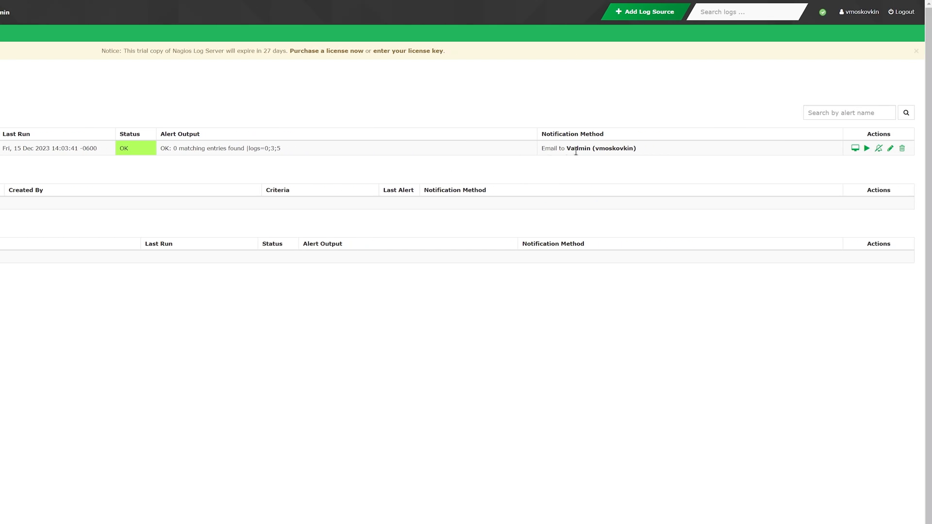
{"action": "mouse_move", "coordinate": [855, 147]}
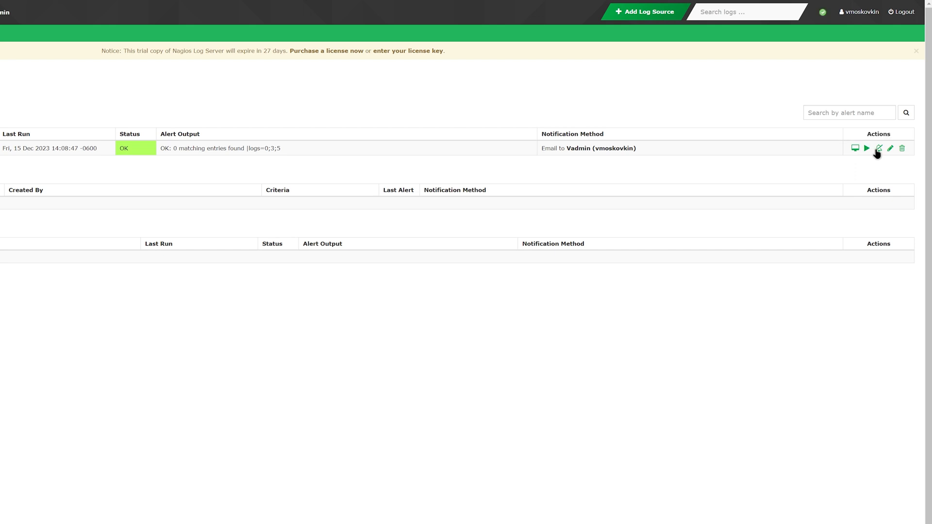
{"action": "mouse_move", "coordinate": [902, 148]}
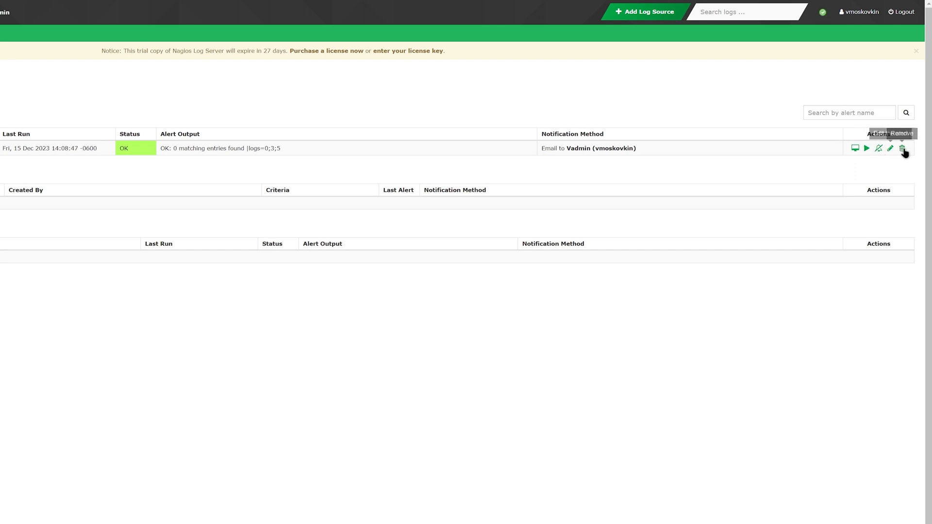
{"action": "mouse_move", "coordinate": [902, 148]}
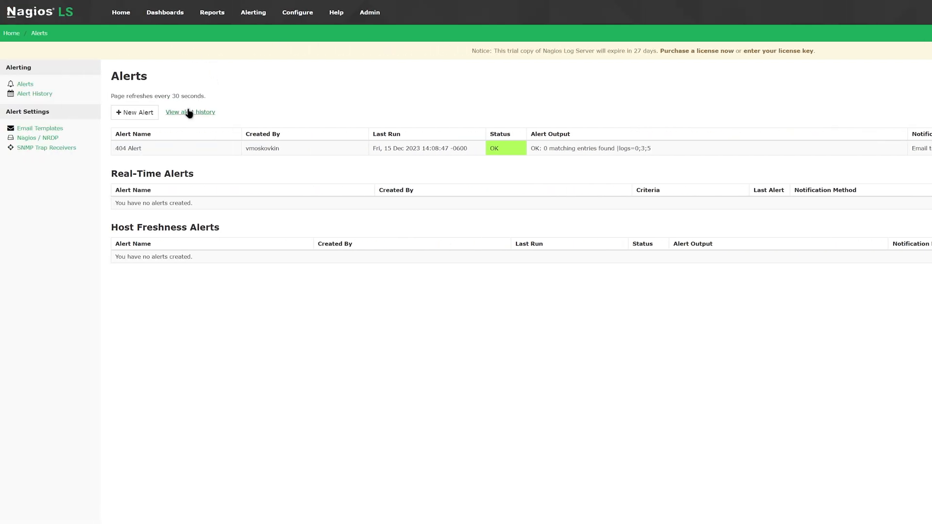
Step: Browse alert history, Email Templates and Nagios / NRDP, ending on SNMP Trap Receivers
{"action": "left_click", "coordinate": [189, 112]}
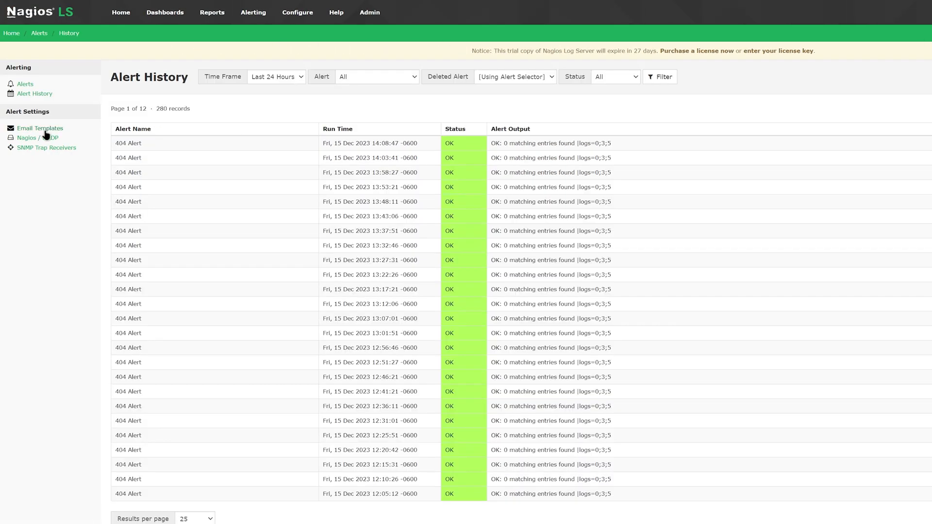
{"action": "left_click", "coordinate": [39, 129]}
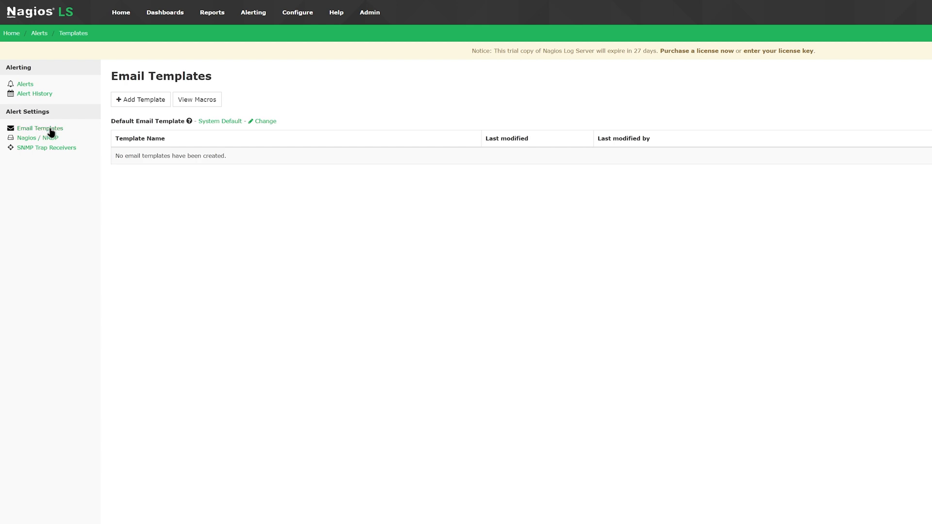
{"action": "mouse_move", "coordinate": [140, 99]}
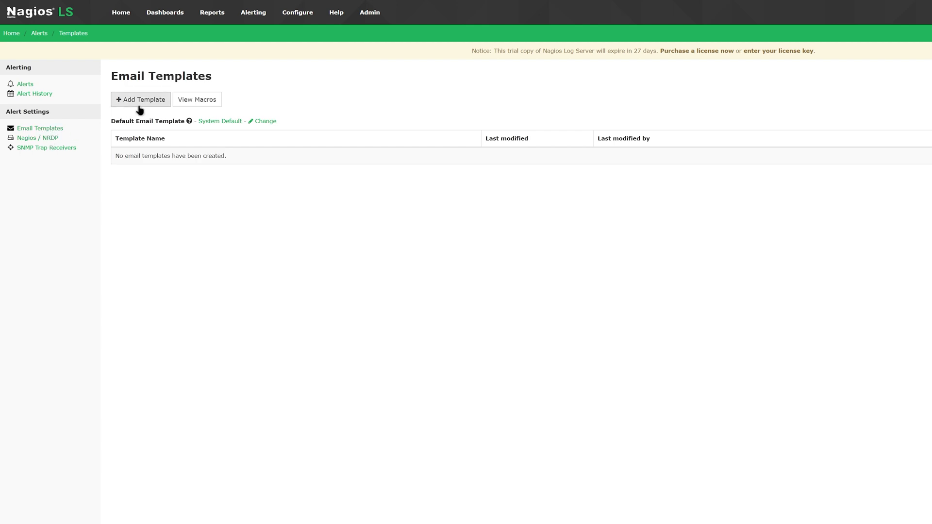
{"action": "mouse_move", "coordinate": [92, 129]}
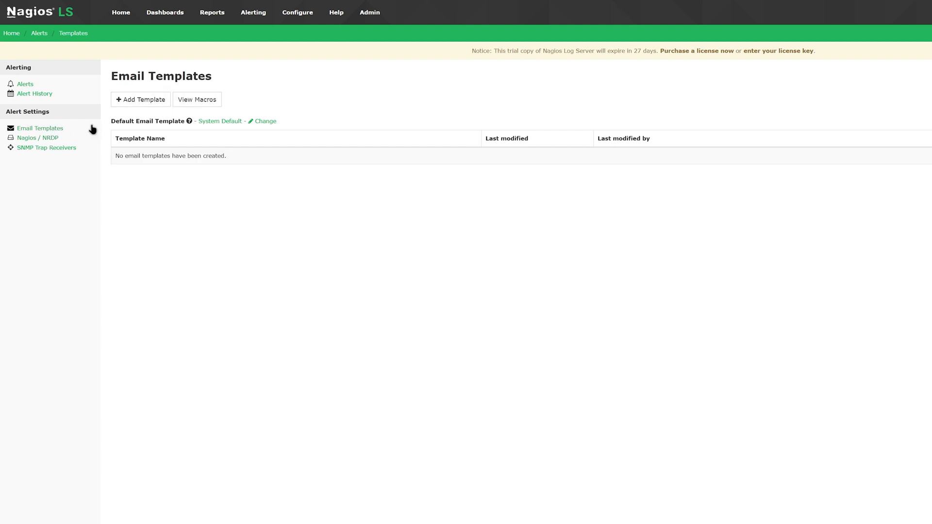
{"action": "left_click", "coordinate": [38, 137]}
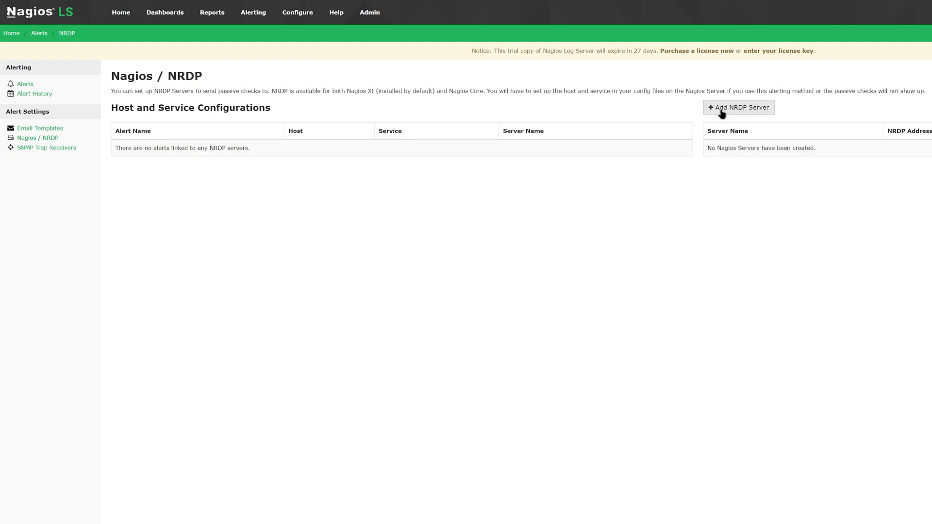
{"action": "left_click", "coordinate": [47, 148]}
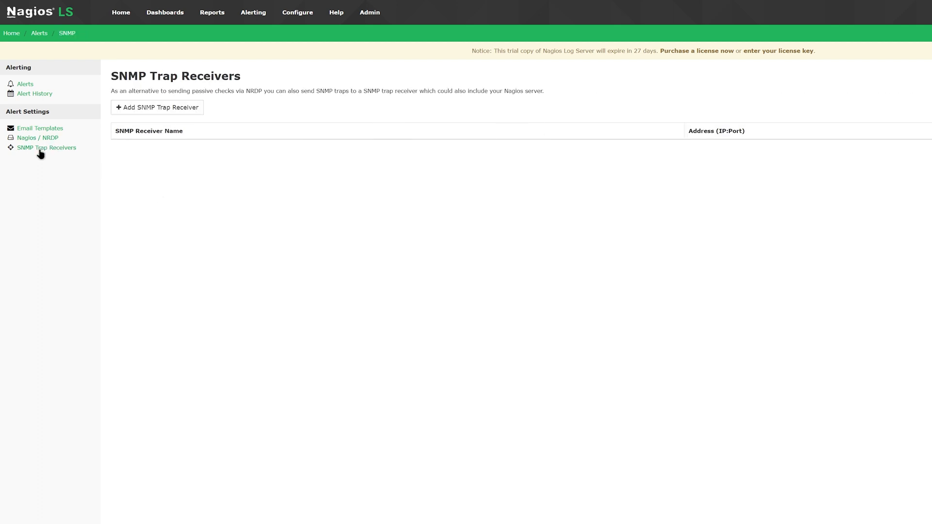
{"action": "left_click", "coordinate": [47, 148]}
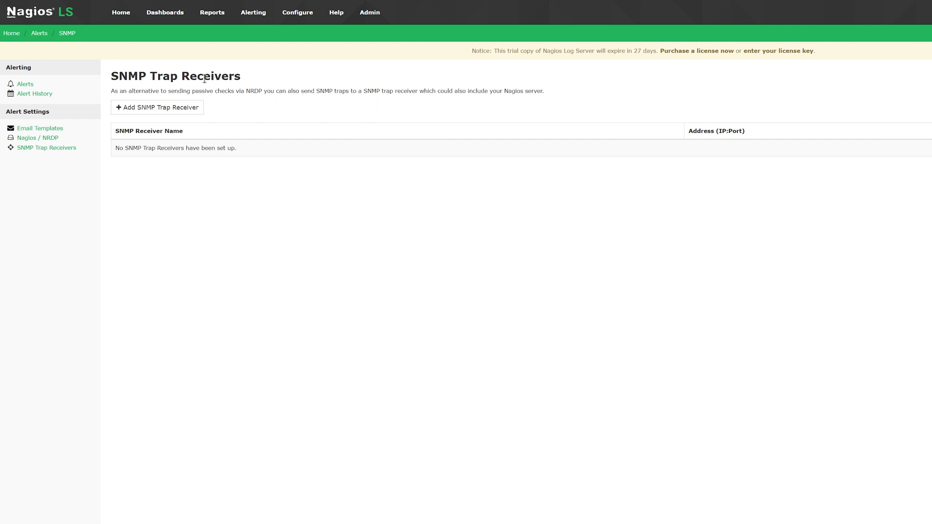
{"action": "mouse_move", "coordinate": [297, 13]}
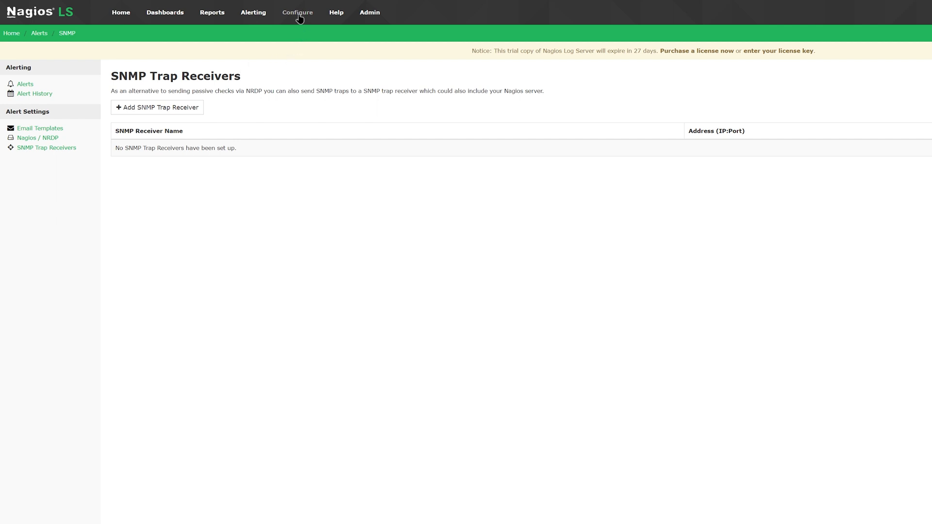
Step: Browse Config Snapshots, Add Log Source and Global Config, then the localhost.localdomain instance config
{"action": "left_click", "coordinate": [297, 12]}
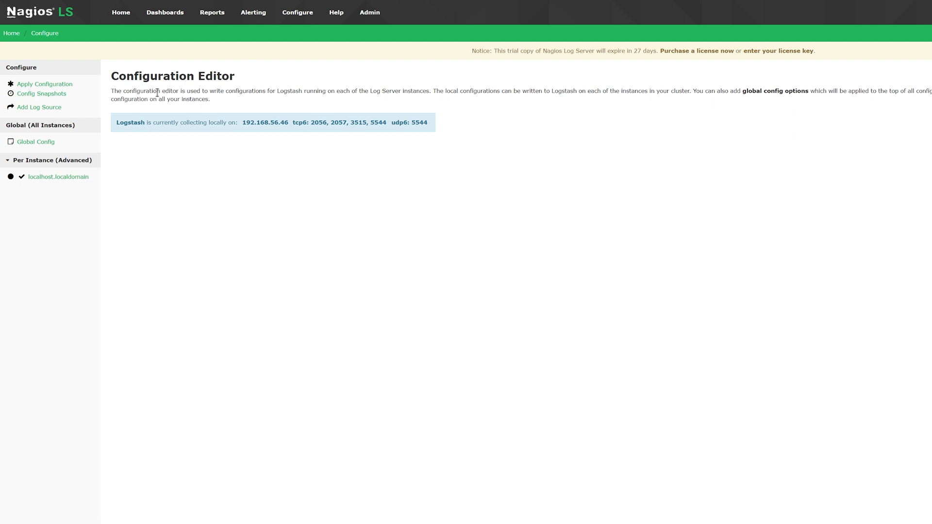
{"action": "left_click", "coordinate": [41, 94]}
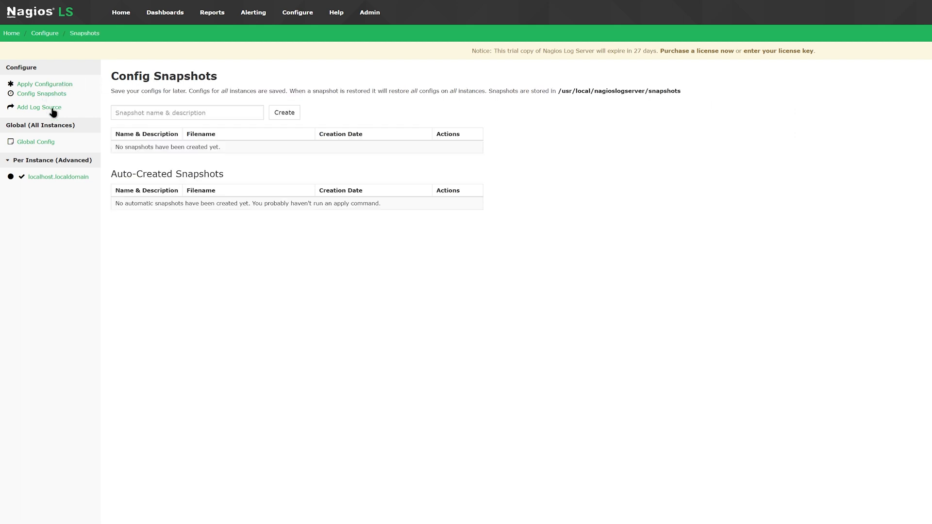
{"action": "mouse_move", "coordinate": [53, 113]}
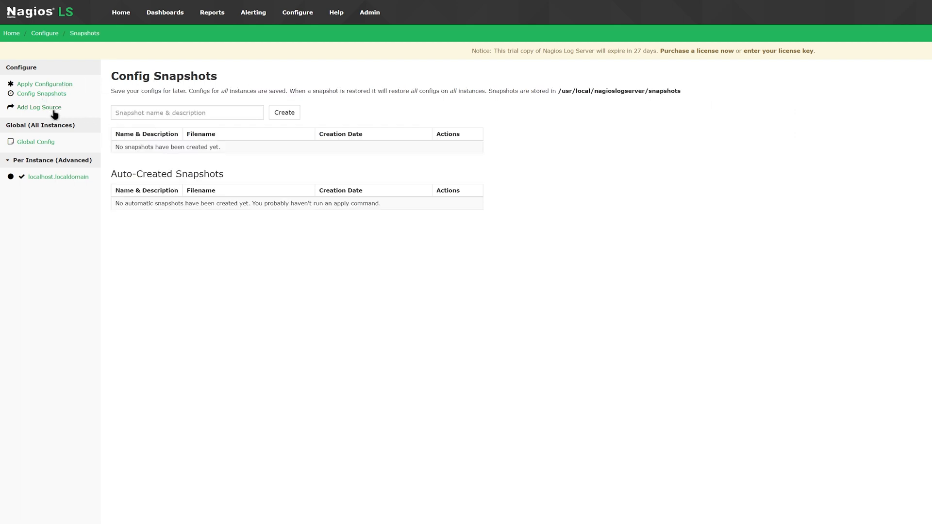
{"action": "left_click", "coordinate": [39, 108]}
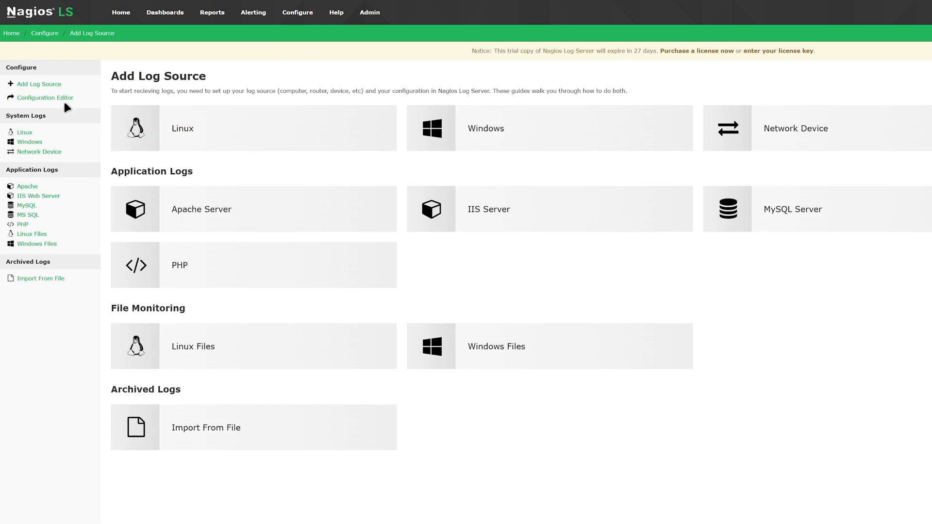
{"action": "left_click", "coordinate": [44, 97]}
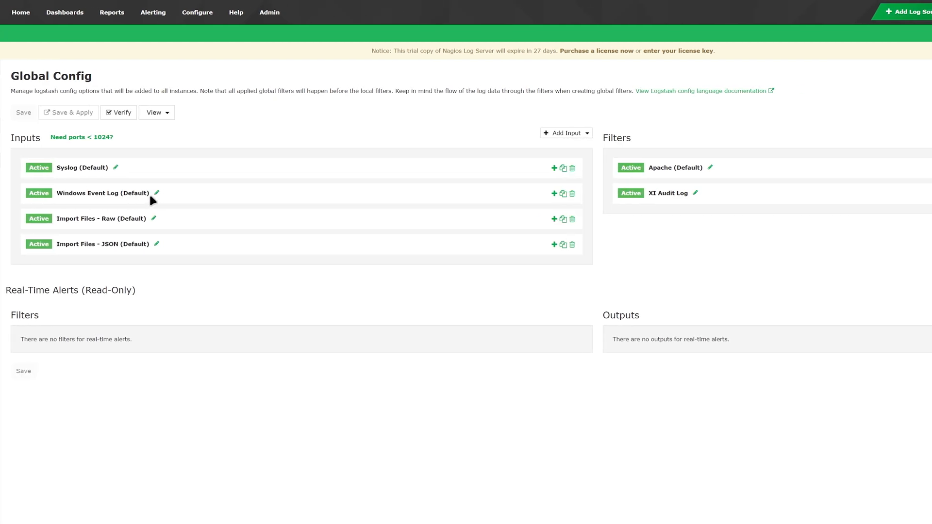
{"action": "mouse_move", "coordinate": [650, 149]}
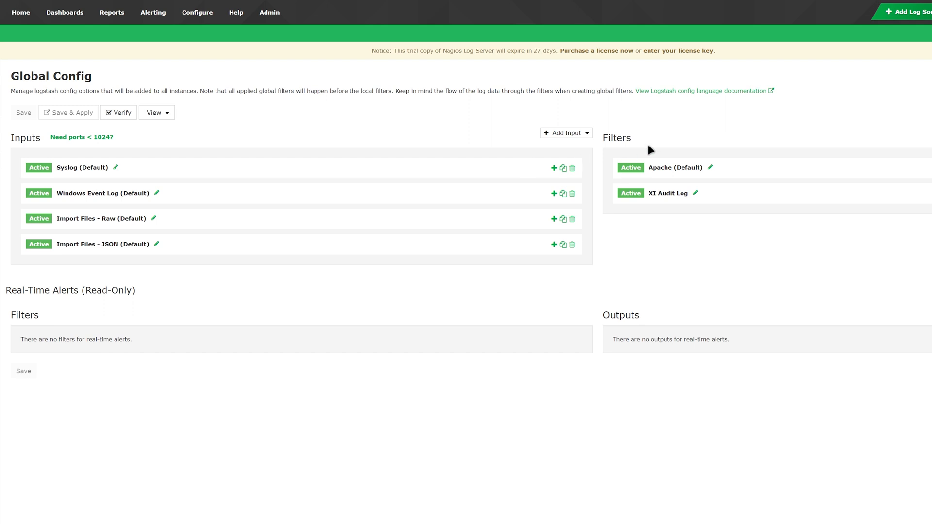
{"action": "mouse_move", "coordinate": [633, 311]}
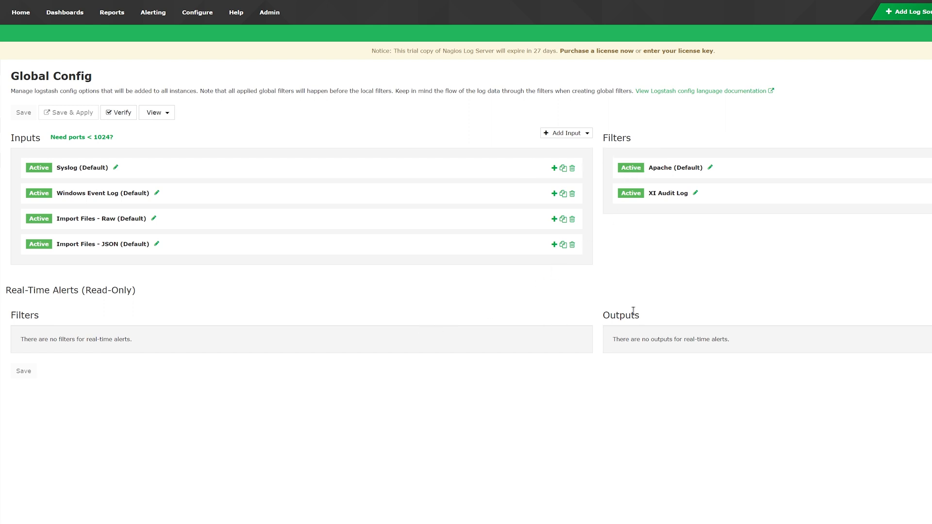
{"action": "left_click", "coordinate": [58, 177]}
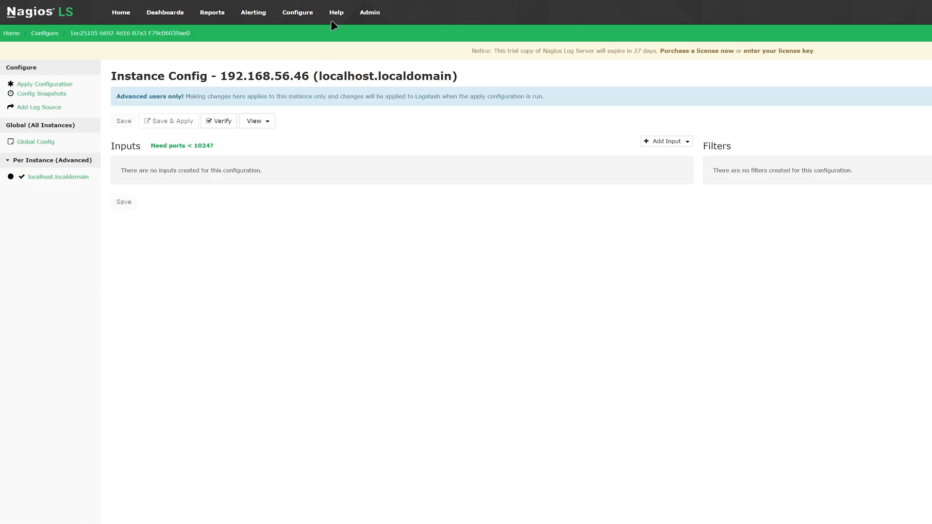
Step: Go to Help and view the API Reference with its example backend API calls
{"action": "left_click", "coordinate": [336, 12]}
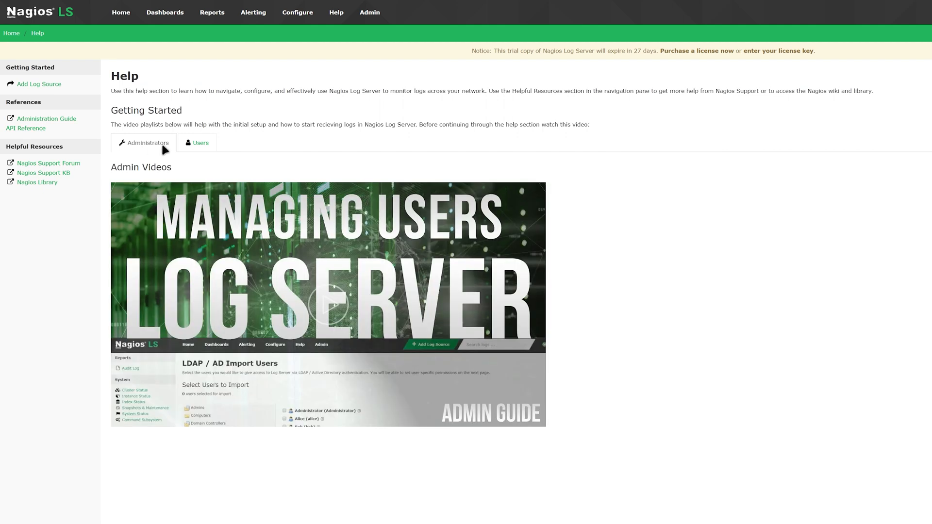
{"action": "left_click", "coordinate": [46, 118]}
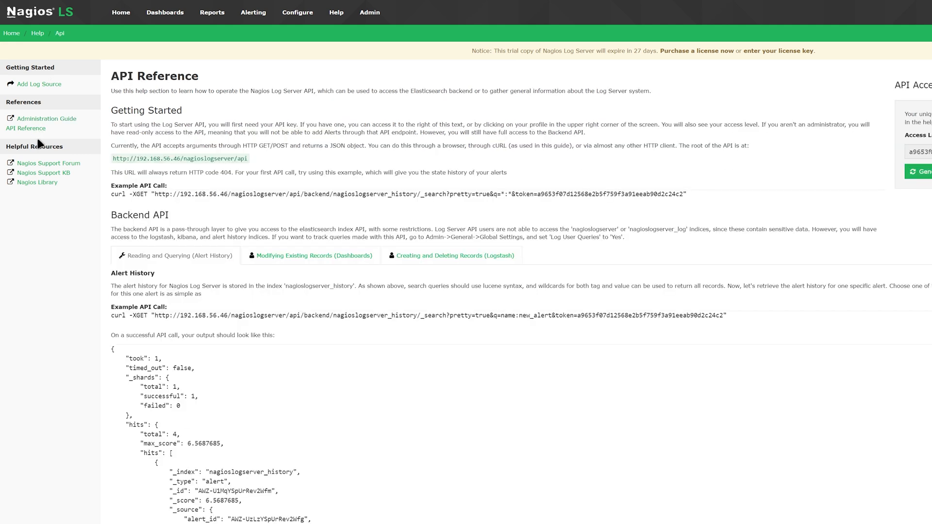
{"action": "left_click", "coordinate": [48, 163]}
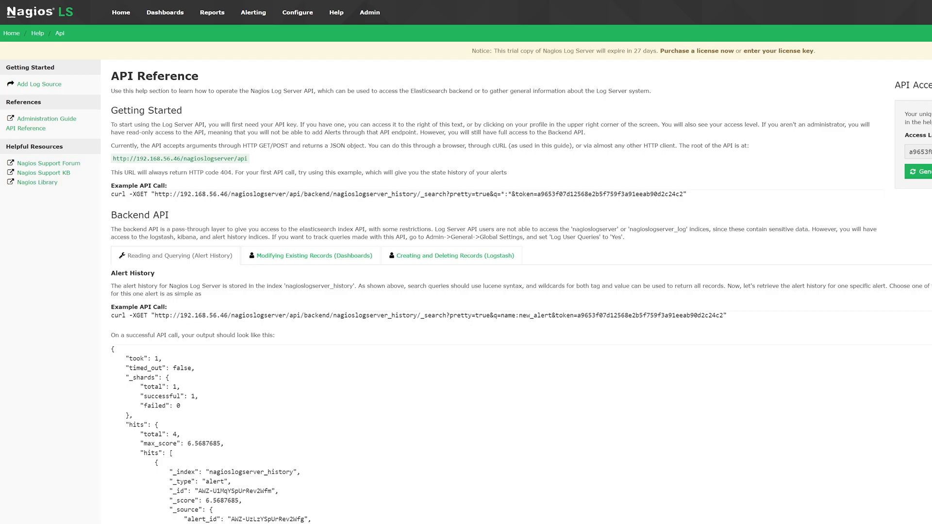
Step: Go to the Admin overview and view the Audit Log of system jobs, alerts and logins
{"action": "left_click", "coordinate": [369, 12]}
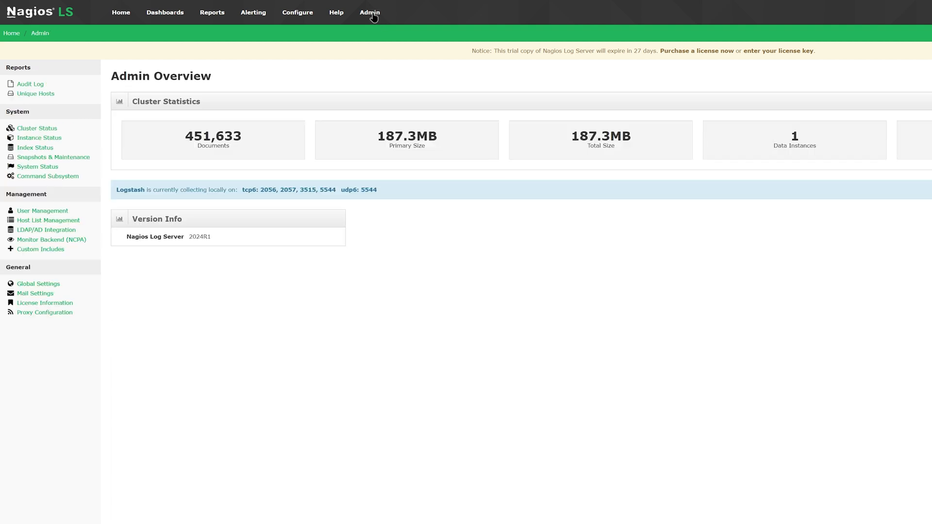
{"action": "mouse_move", "coordinate": [207, 107]}
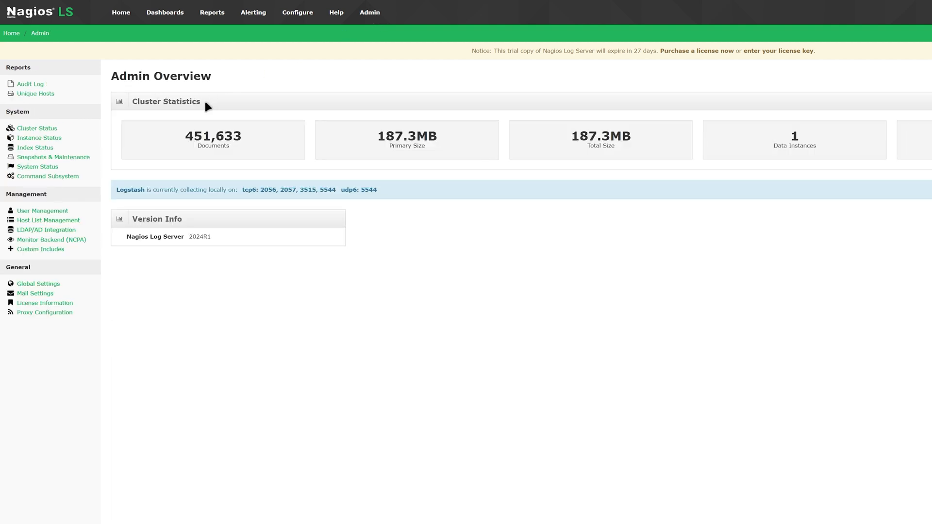
{"action": "mouse_move", "coordinate": [198, 155]}
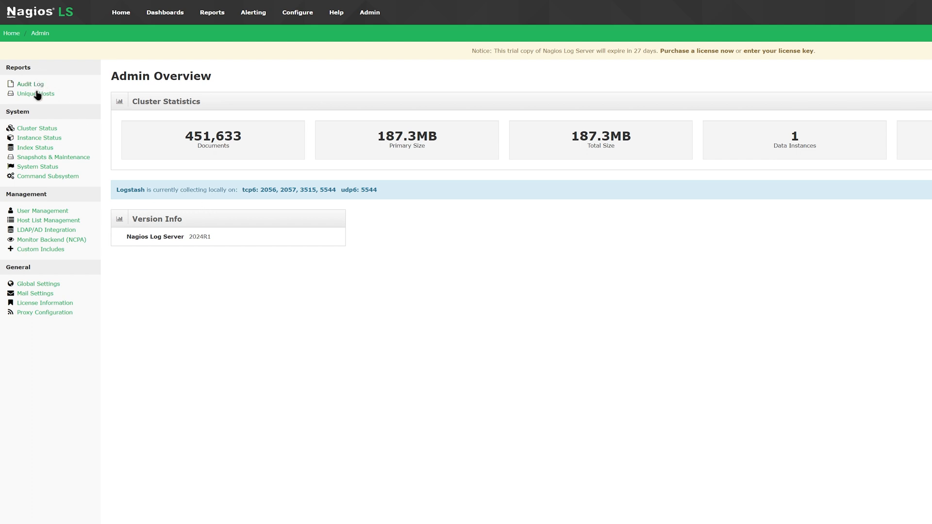
{"action": "mouse_move", "coordinate": [48, 210]}
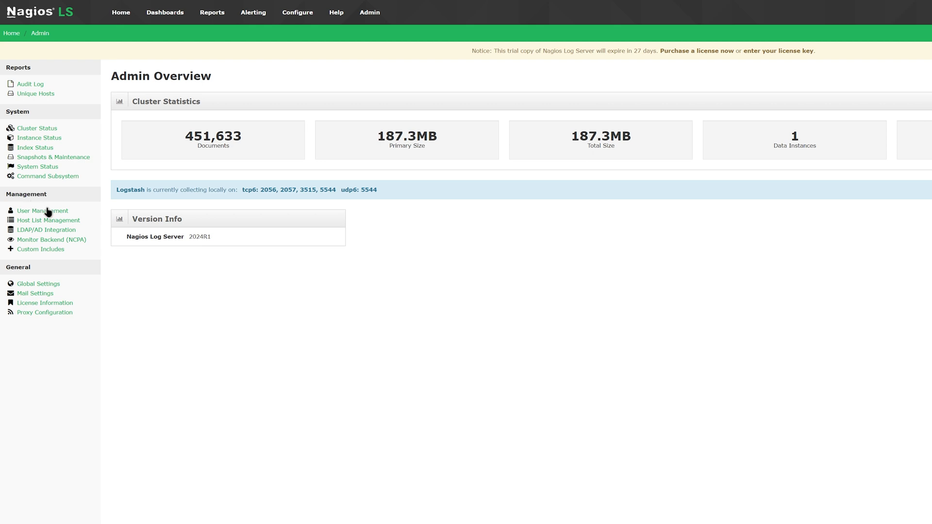
{"action": "mouse_move", "coordinate": [60, 129]}
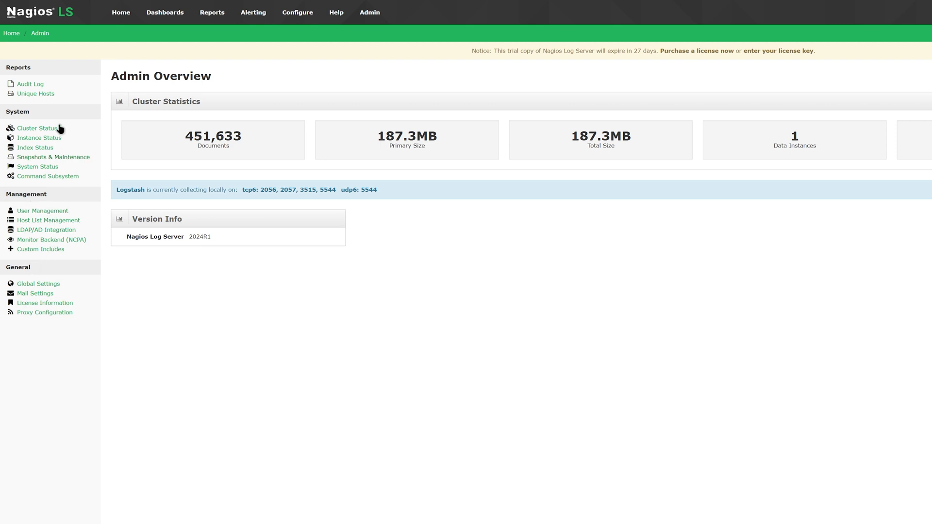
{"action": "left_click", "coordinate": [30, 84]}
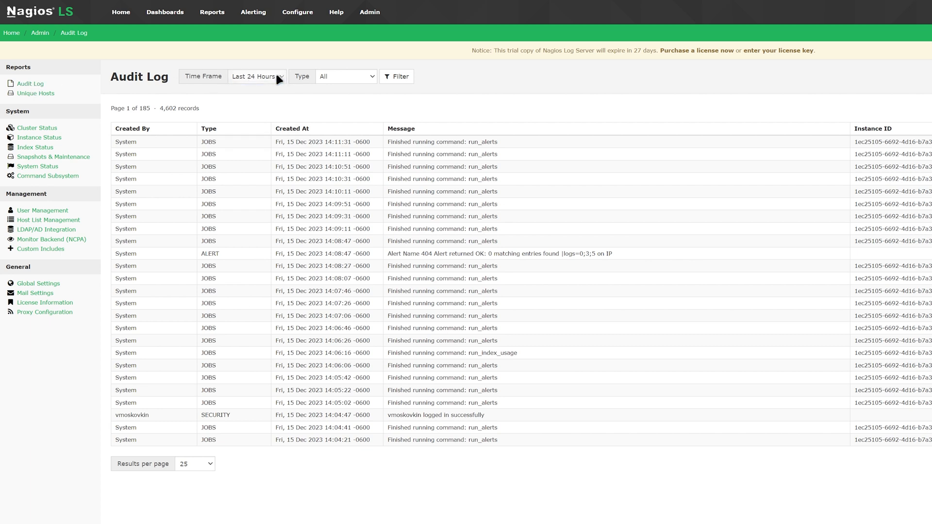
Step: View the Unique Hosts report, then the Cluster Status page with documents, shards and indices
{"action": "left_click", "coordinate": [346, 76]}
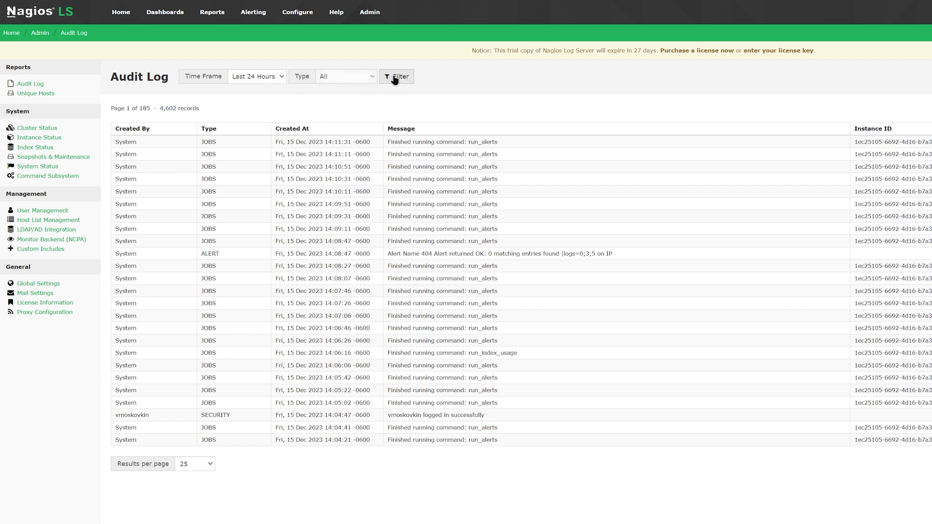
{"action": "mouse_move", "coordinate": [51, 97]}
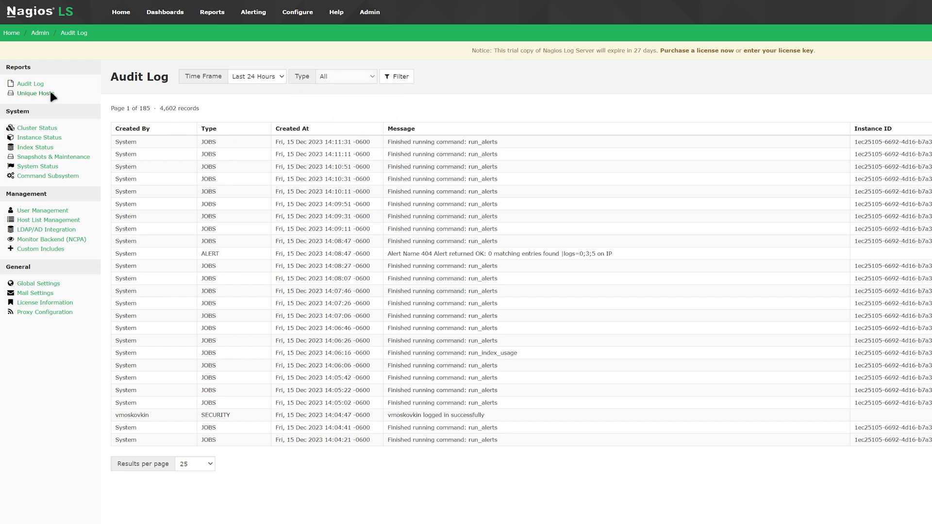
{"action": "left_click", "coordinate": [34, 93]}
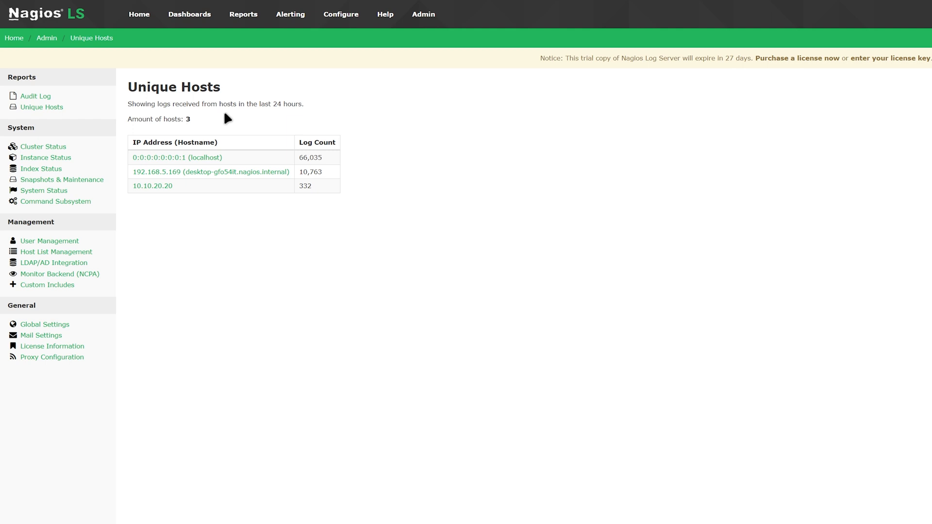
{"action": "mouse_move", "coordinate": [301, 166]}
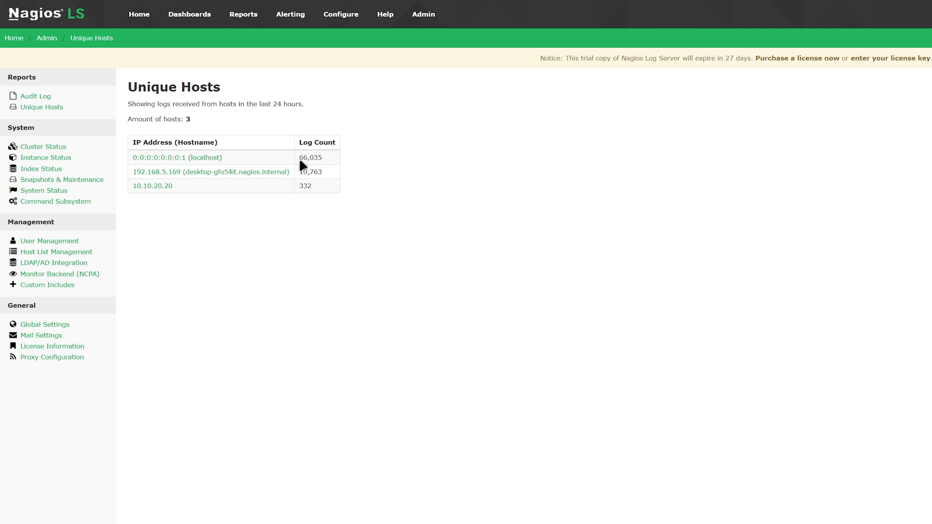
{"action": "mouse_move", "coordinate": [223, 141]}
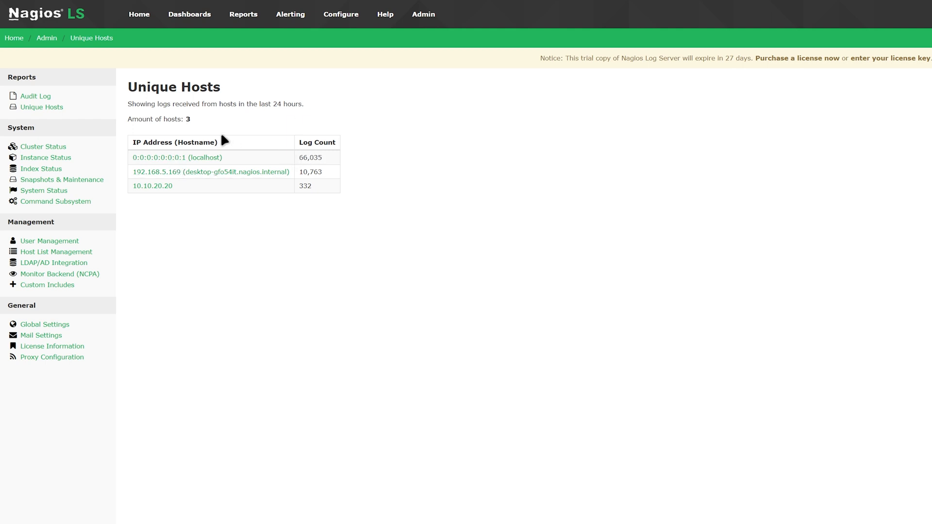
{"action": "left_click", "coordinate": [43, 147]}
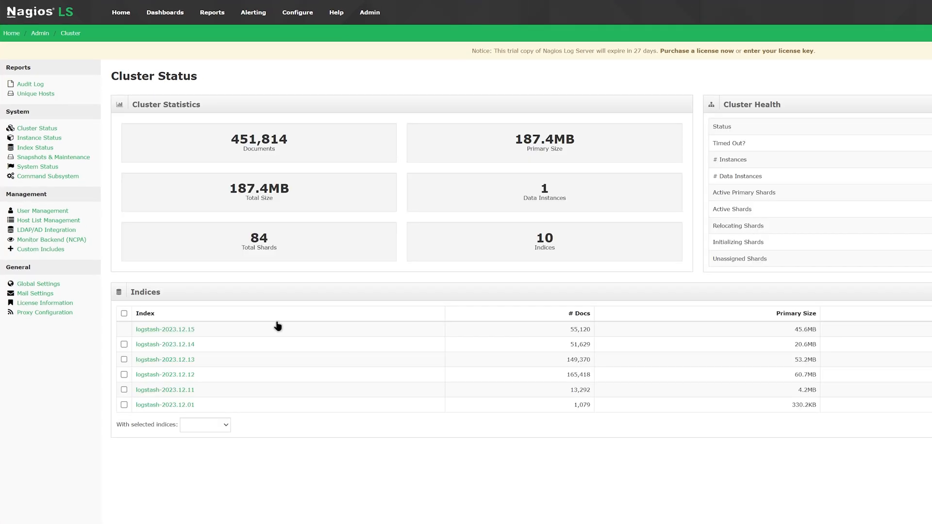
{"action": "mouse_move", "coordinate": [196, 100]}
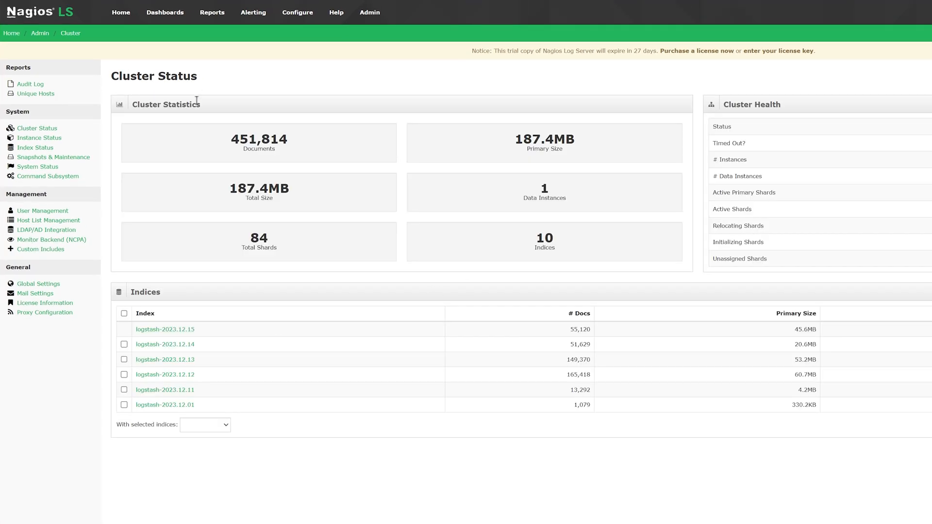
{"action": "mouse_move", "coordinate": [525, 167]}
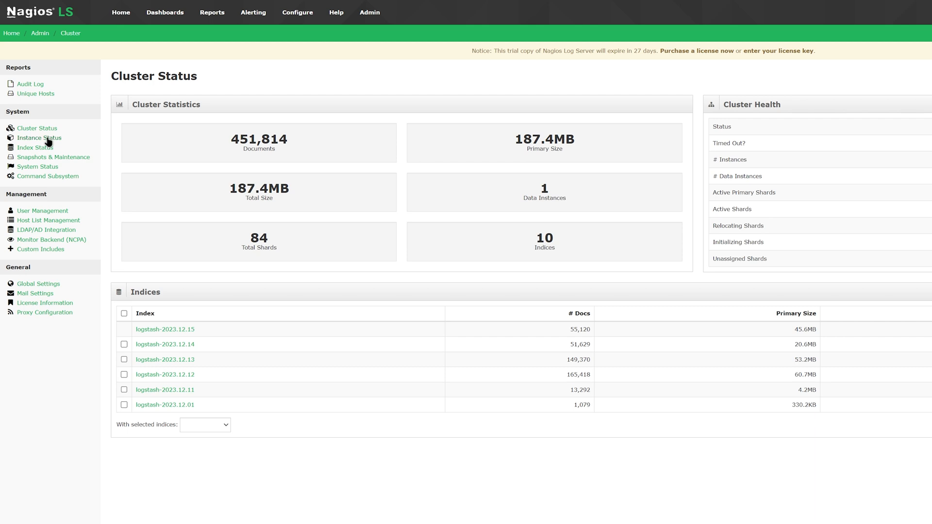
Step: Bring up the Instance Status page for localhost.localdomain with storage, memory and JVM stats
{"action": "left_click", "coordinate": [39, 138]}
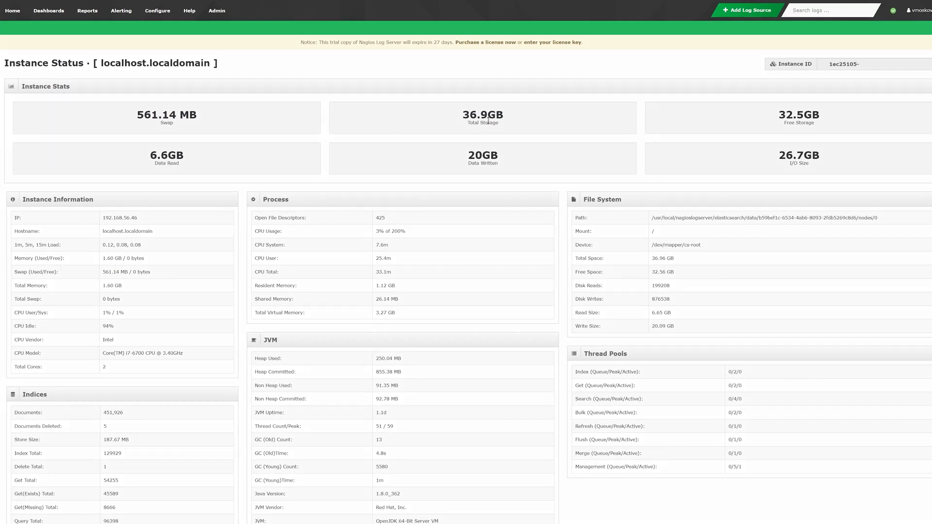
{"action": "mouse_move", "coordinate": [496, 221]}
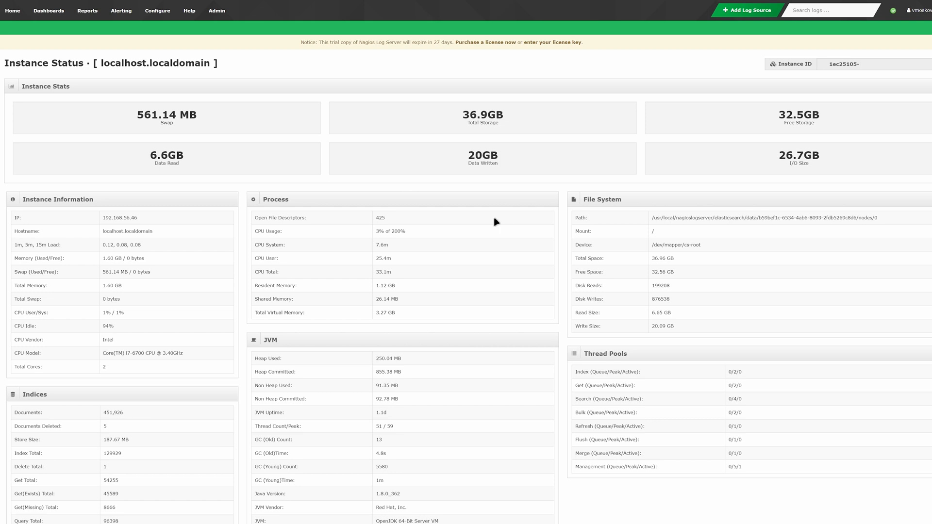
{"action": "mouse_move", "coordinate": [288, 208]}
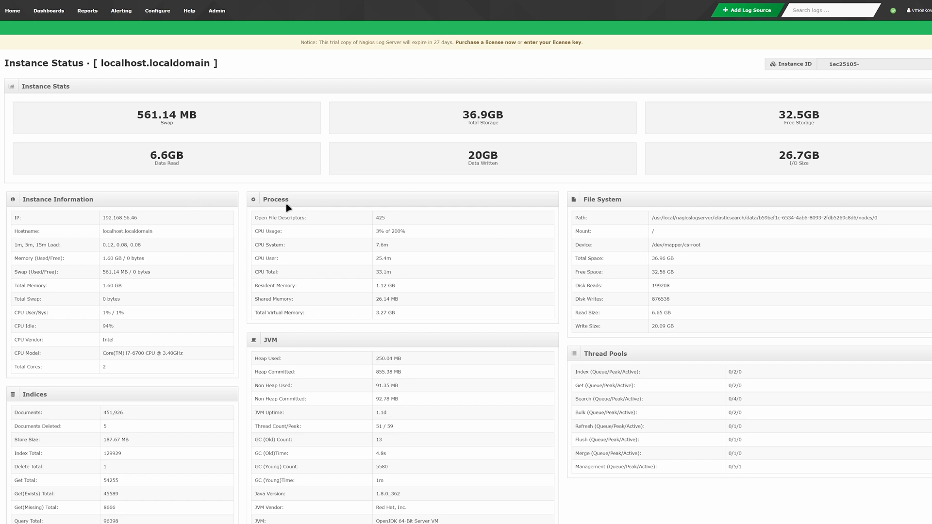
Step: Bring up the Index Overview showing 452,005 documents, 84 shards and 6 indices
{"action": "left_click", "coordinate": [216, 11]}
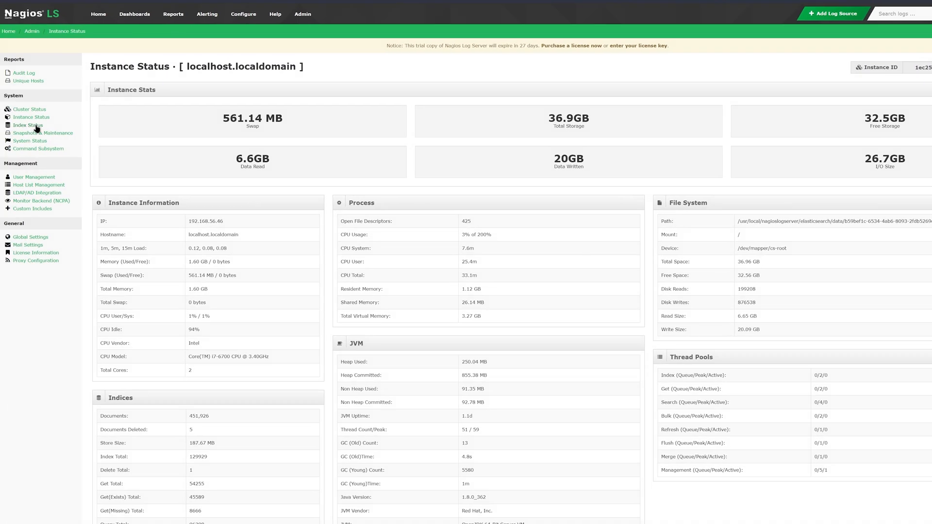
{"action": "left_click", "coordinate": [27, 125]}
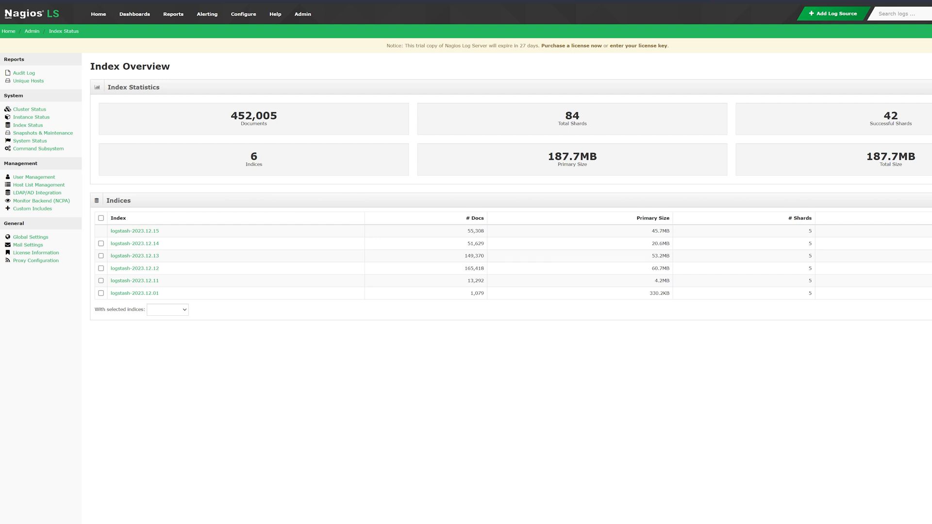
{"action": "mouse_move", "coordinate": [249, 91]}
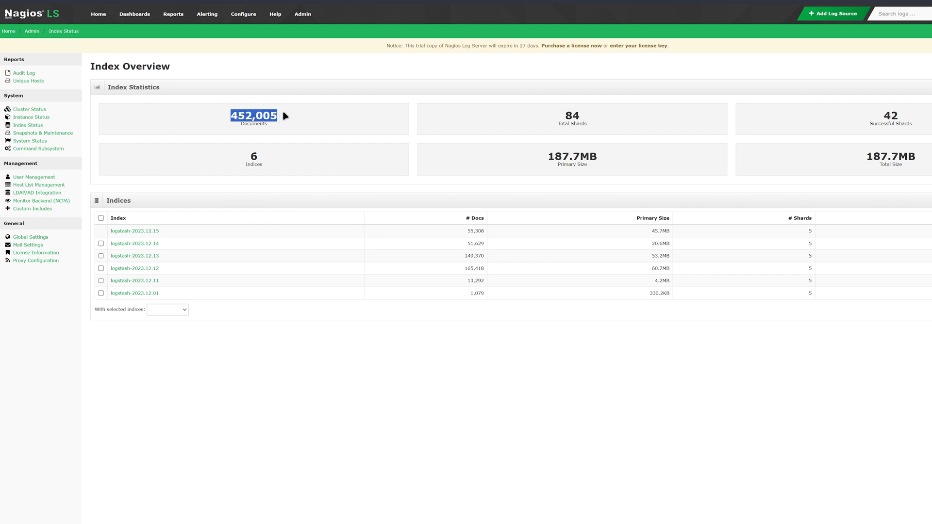
{"action": "mouse_move", "coordinate": [837, 116]}
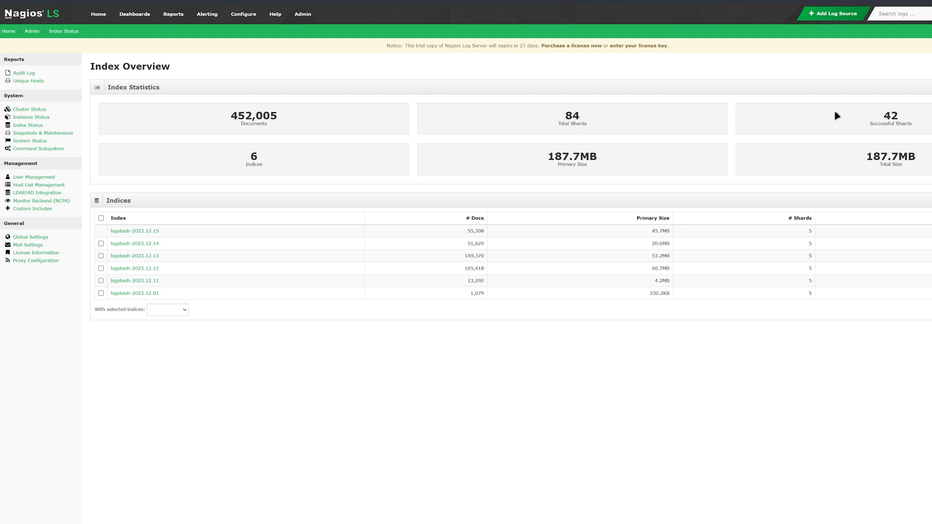
{"action": "mouse_move", "coordinate": [890, 166]}
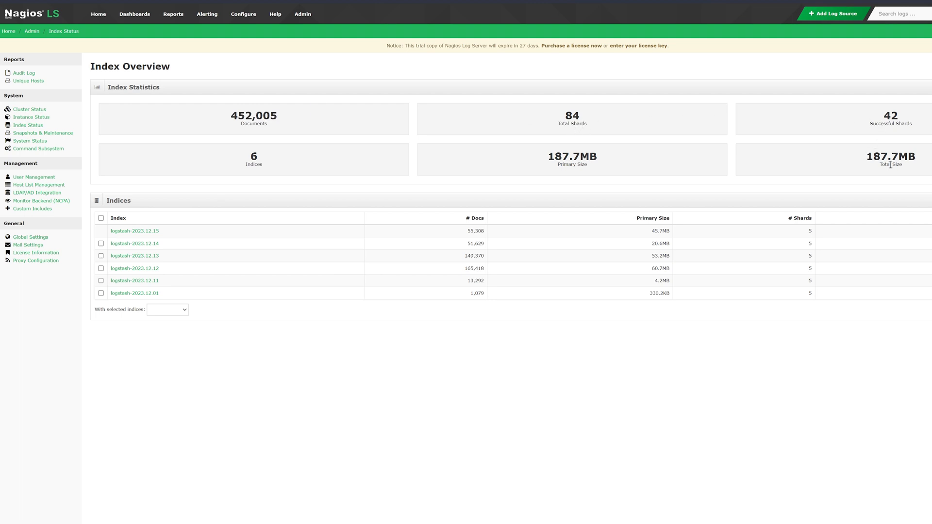
Step: Bring up the Snapshots & Maintenance page with its maintenance settings
{"action": "left_click", "coordinate": [42, 133]}
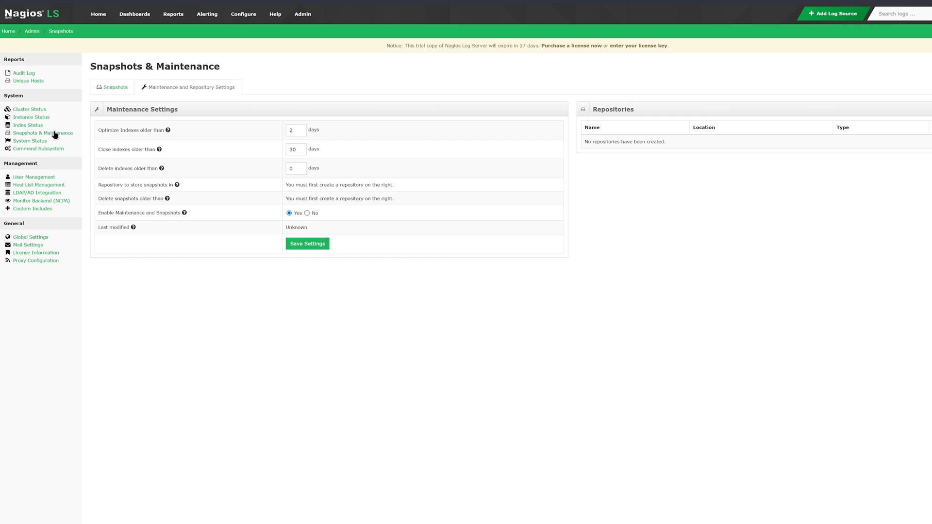
{"action": "mouse_move", "coordinate": [115, 87]}
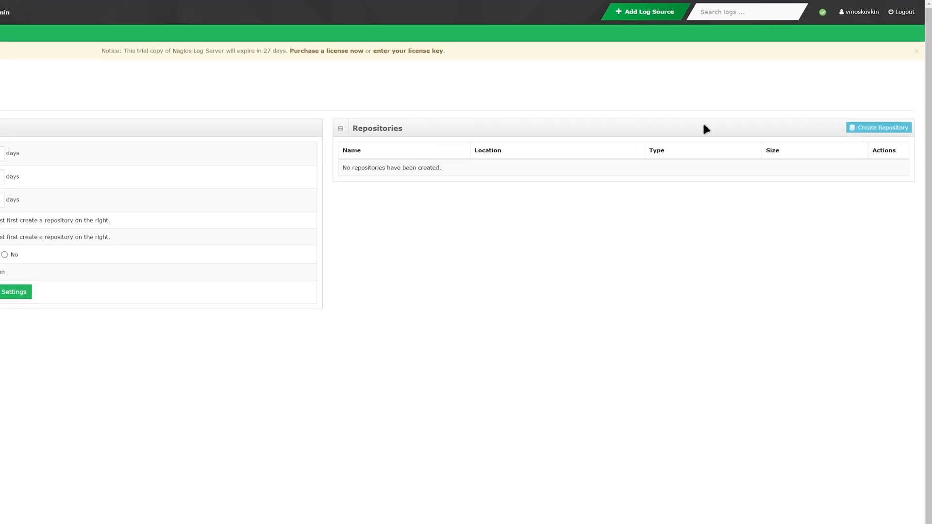
Step: View the Create Repository form and Snapshots list, then go to System Status
{"action": "left_click", "coordinate": [879, 128]}
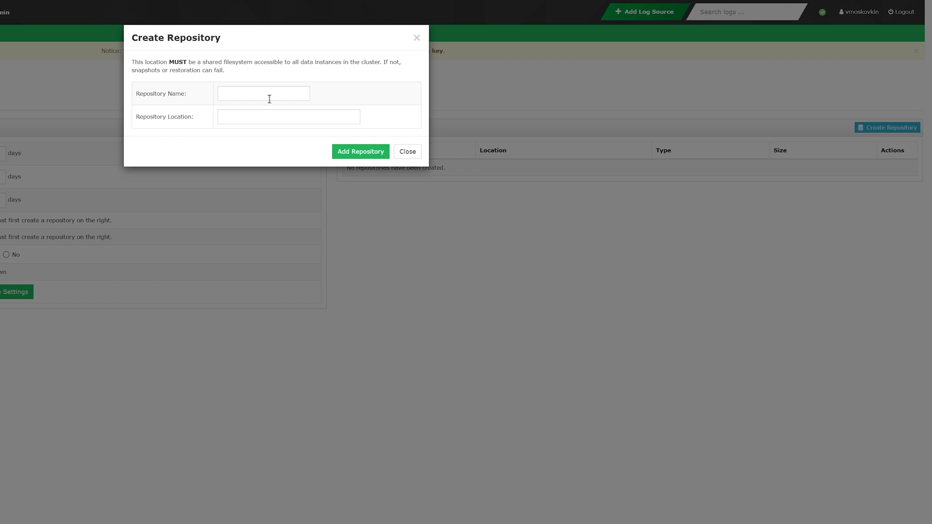
{"action": "left_click", "coordinate": [406, 152]}
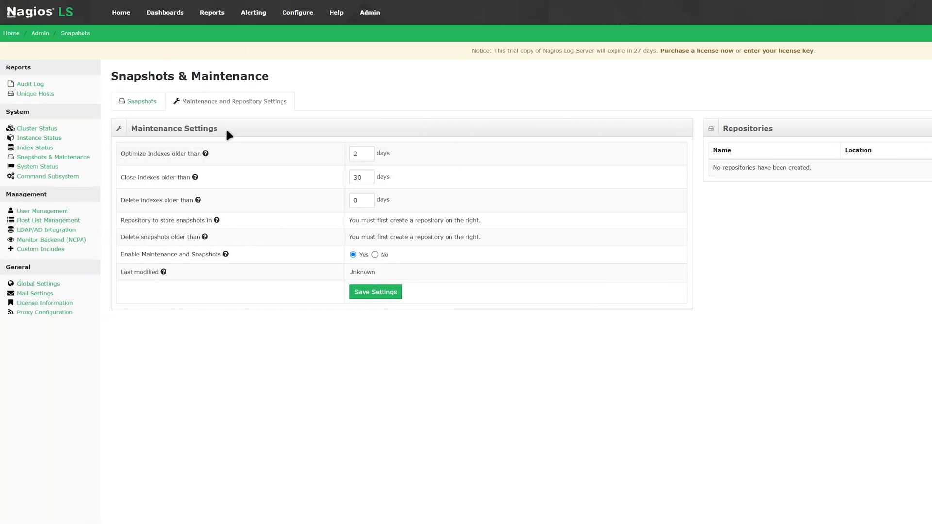
{"action": "left_click", "coordinate": [141, 101]}
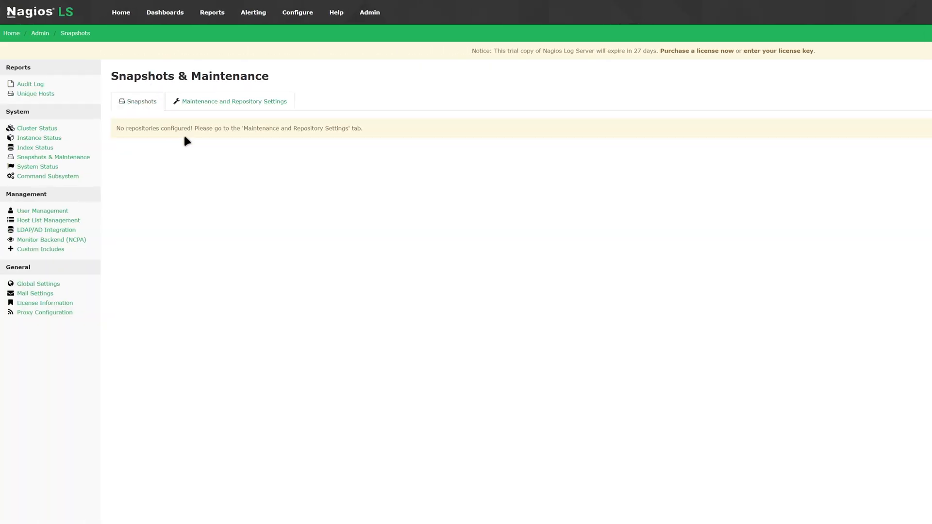
{"action": "mouse_move", "coordinate": [216, 147]}
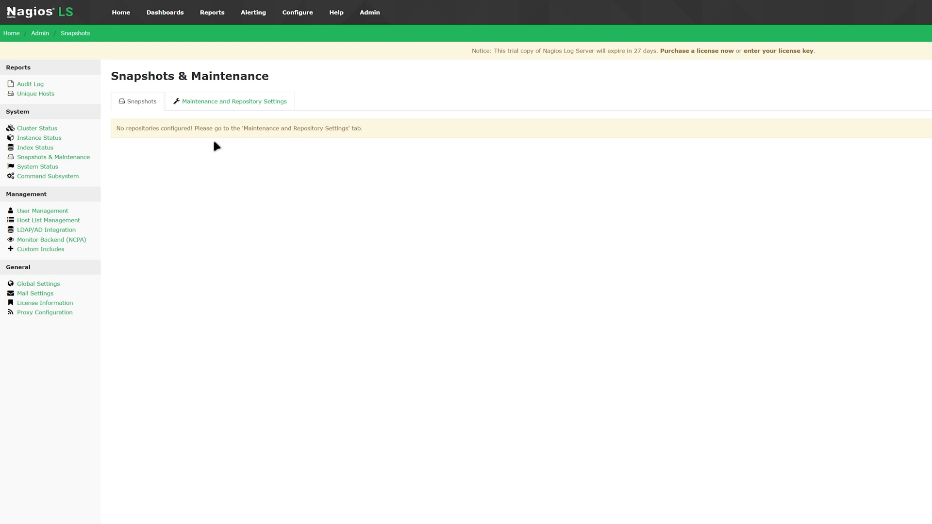
{"action": "left_click", "coordinate": [38, 166]}
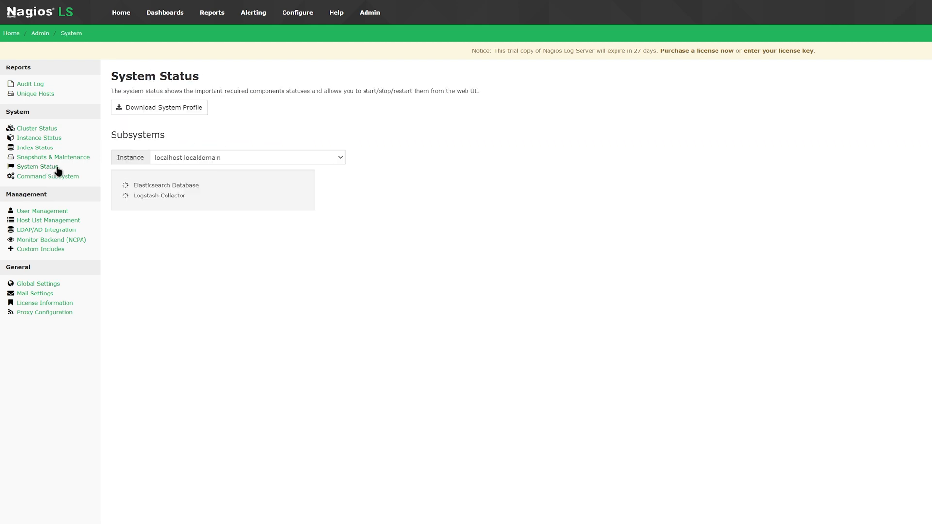
{"action": "mouse_move", "coordinate": [183, 148]}
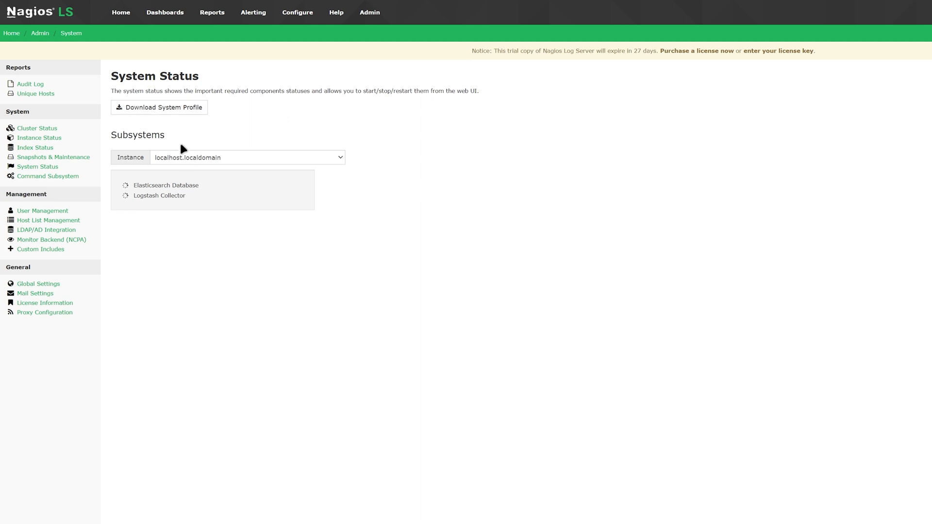
Step: Go to the Command Subsystem page listing six waiting system jobs
{"action": "left_click", "coordinate": [247, 158]}
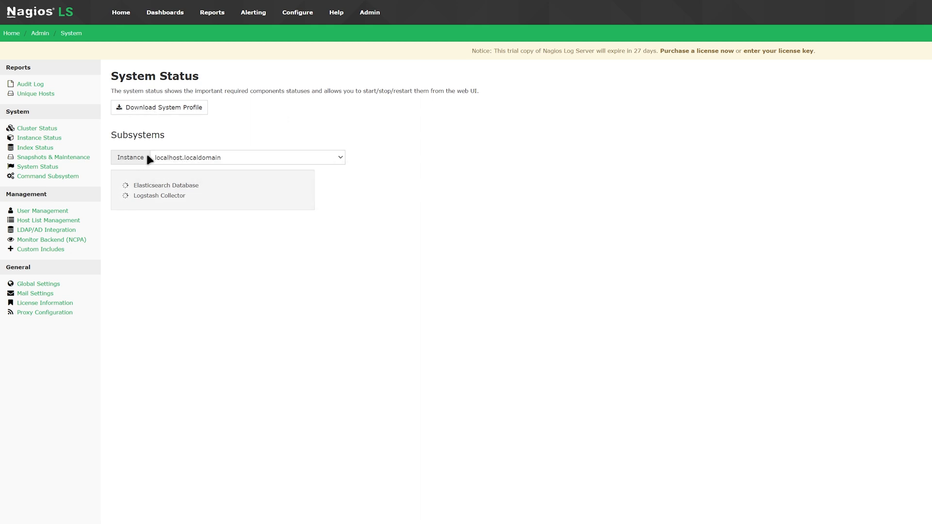
{"action": "mouse_move", "coordinate": [140, 160]}
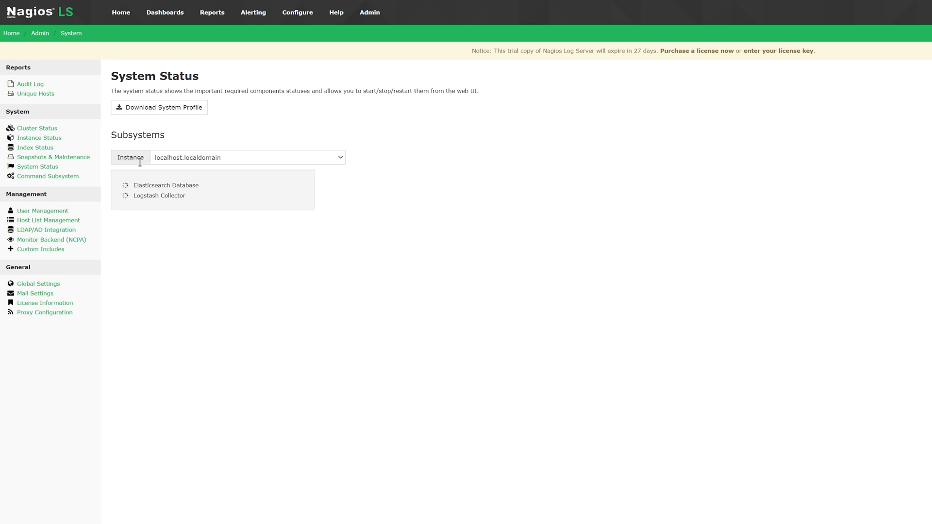
{"action": "left_click", "coordinate": [47, 176]}
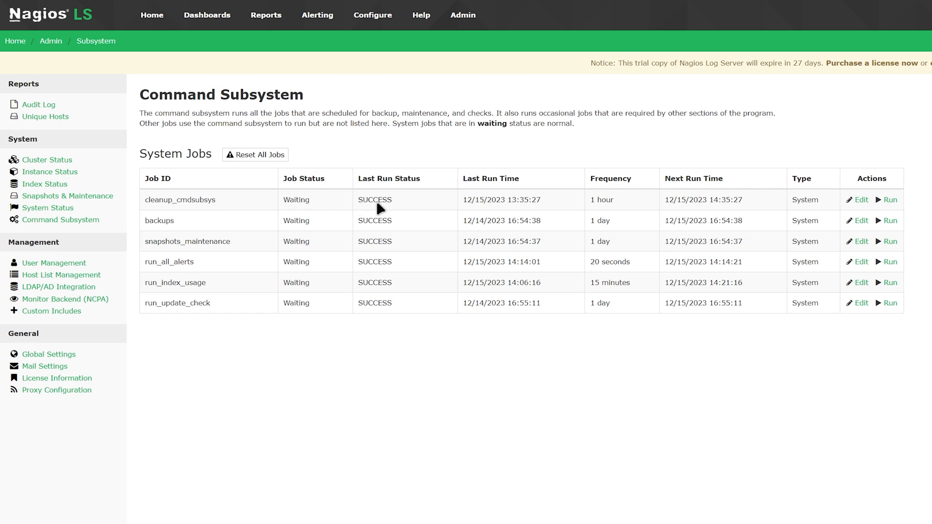
{"action": "mouse_move", "coordinate": [517, 208]}
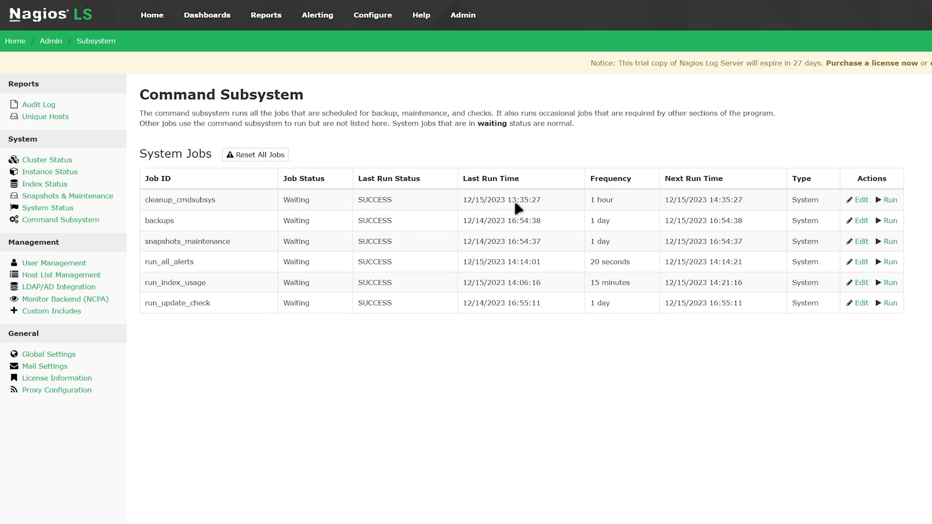
{"action": "mouse_move", "coordinate": [700, 209]}
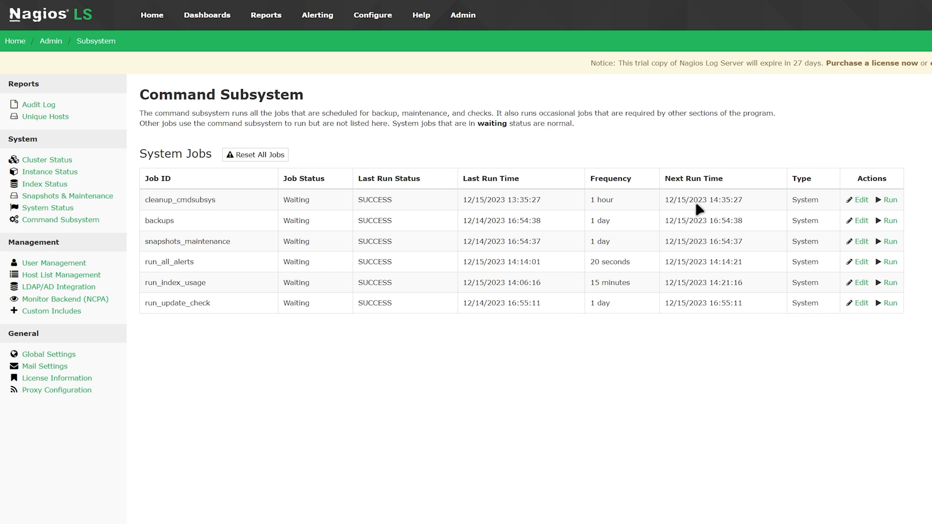
{"action": "mouse_move", "coordinate": [769, 204]}
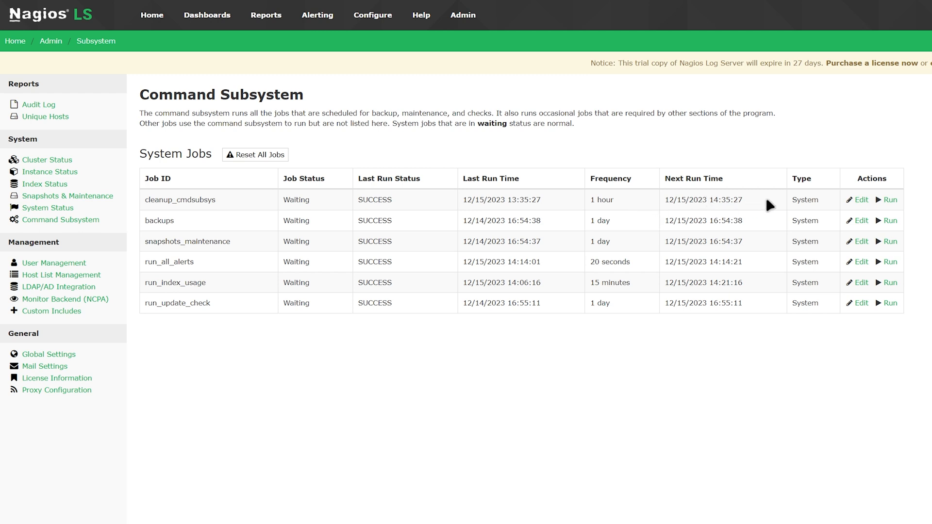
{"action": "mouse_move", "coordinate": [861, 200]}
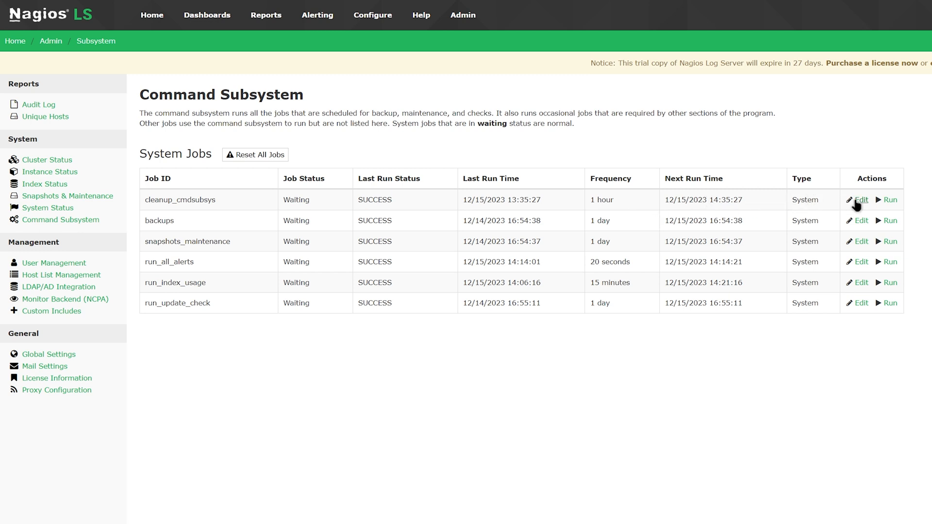
{"action": "mouse_move", "coordinate": [890, 200]}
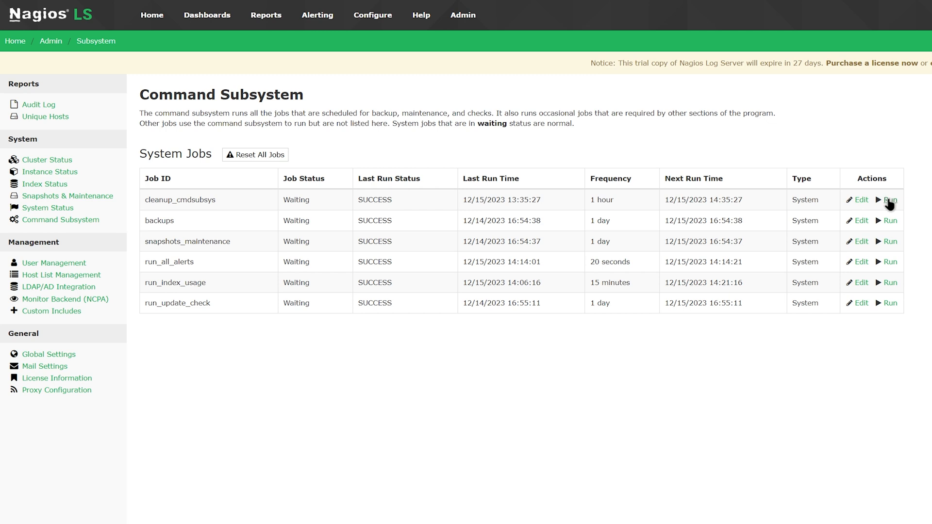
{"action": "mouse_move", "coordinate": [295, 157]}
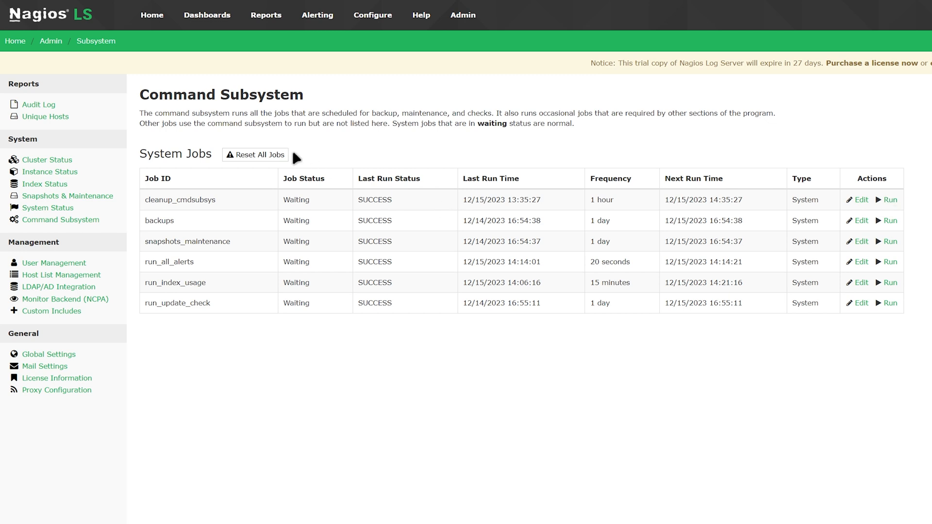
{"action": "mouse_move", "coordinate": [255, 159]}
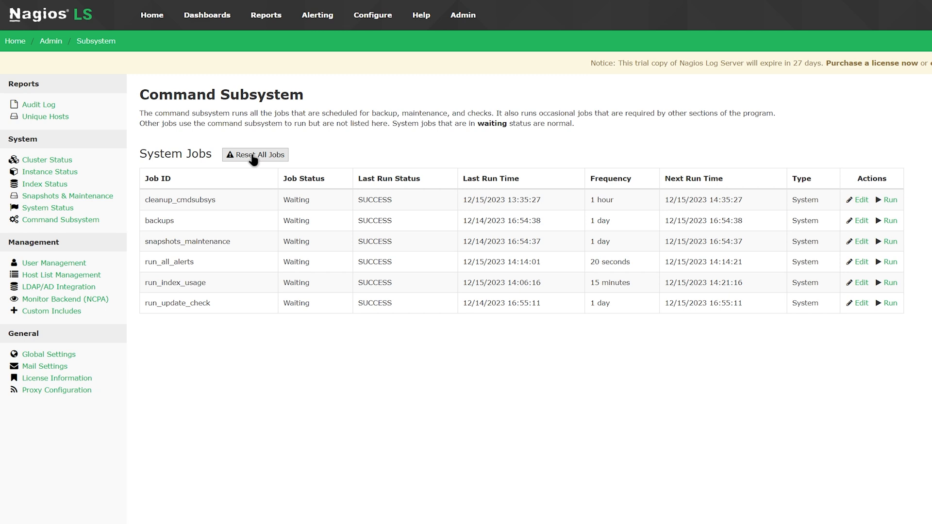
Step: Go to User Management listing the single admin account
{"action": "left_click", "coordinate": [53, 263]}
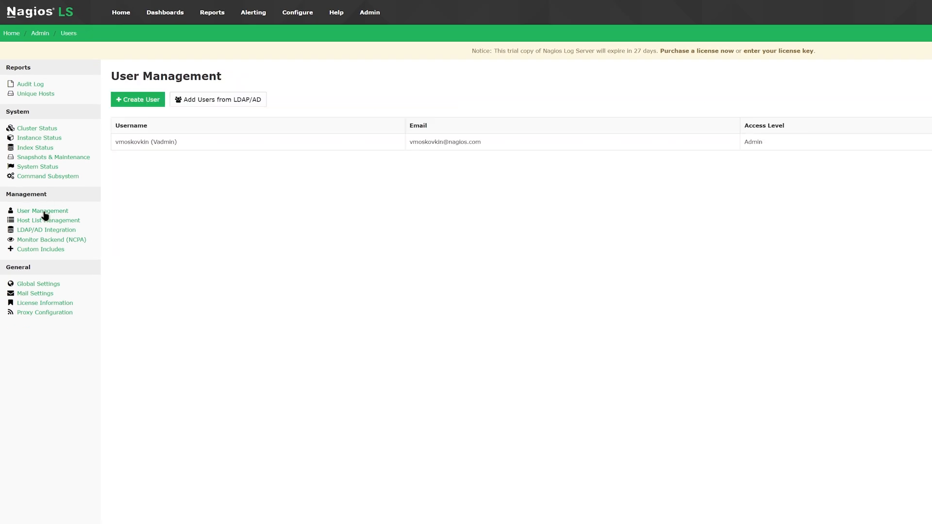
{"action": "mouse_move", "coordinate": [137, 99]}
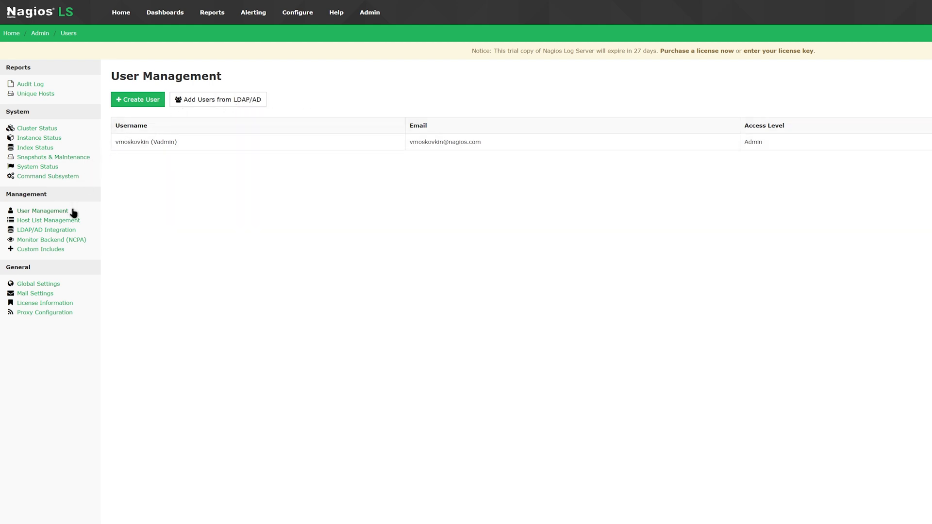
Step: Go to Host List Management, landing in the Add a Host List dialog
{"action": "left_click", "coordinate": [48, 220]}
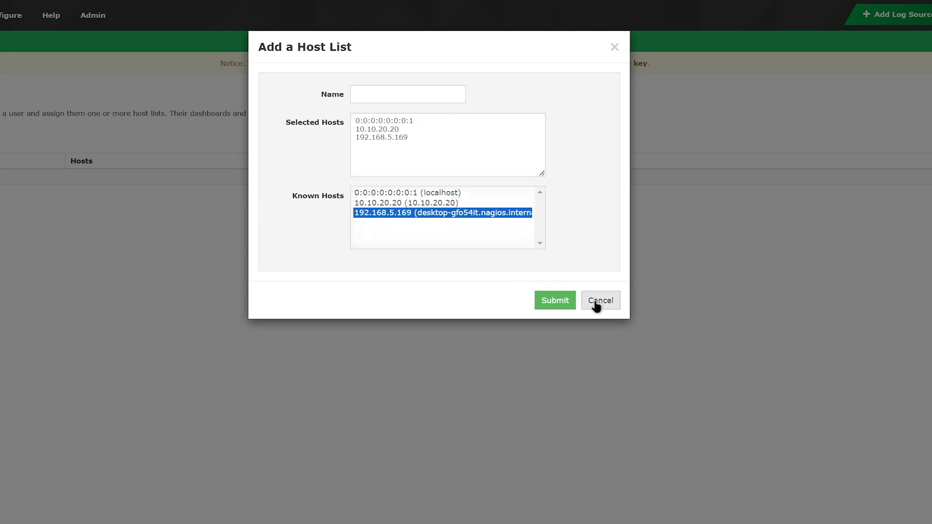
Step: Cancel the Add a Host List dialog and go to LDAP / AD Integration
{"action": "left_click", "coordinate": [600, 300]}
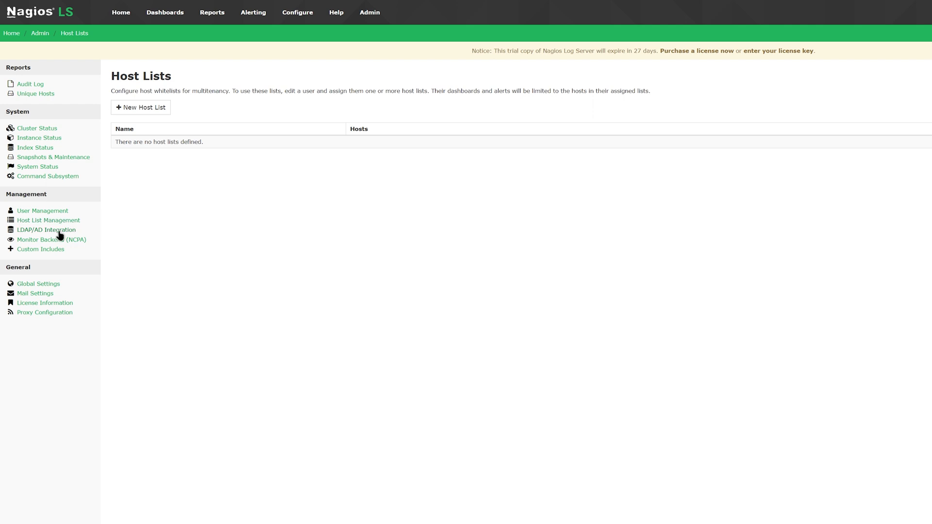
{"action": "left_click", "coordinate": [45, 230]}
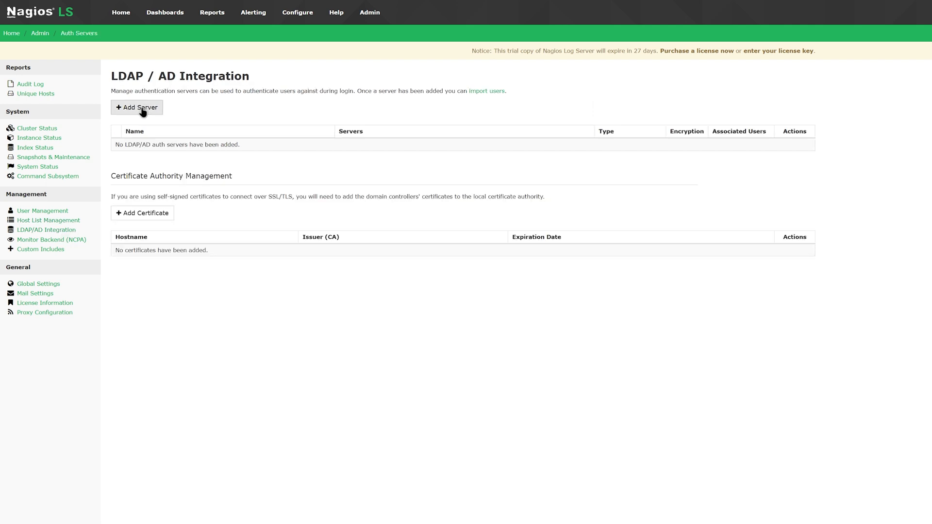
{"action": "mouse_move", "coordinate": [151, 210]}
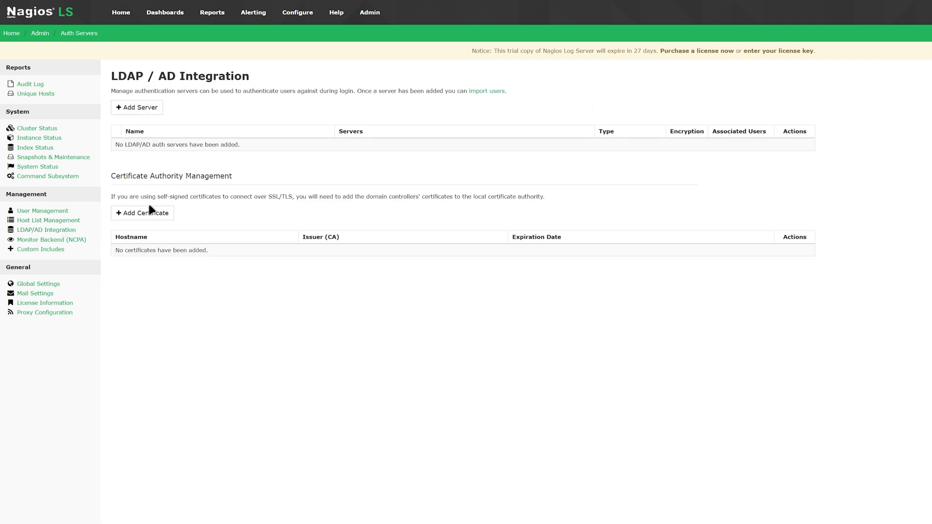
{"action": "mouse_move", "coordinate": [143, 213]}
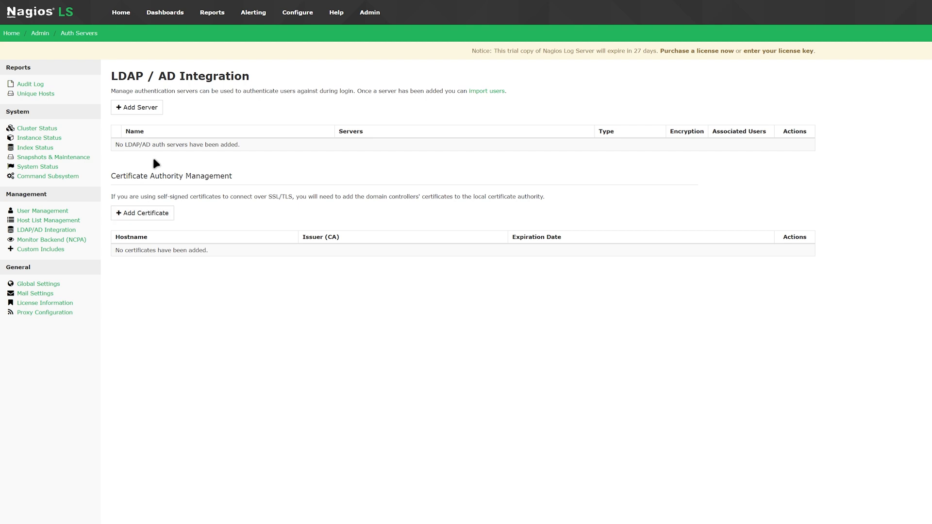
Step: Review Monitor Backend (NCPA) keeping localhost.localdomain, then go to Custom Includes
{"action": "left_click", "coordinate": [51, 240]}
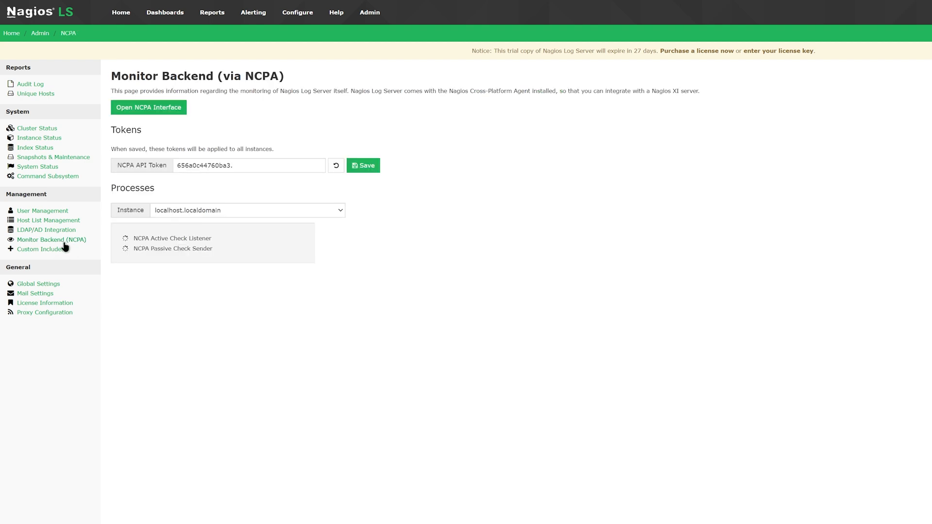
{"action": "mouse_move", "coordinate": [151, 113]}
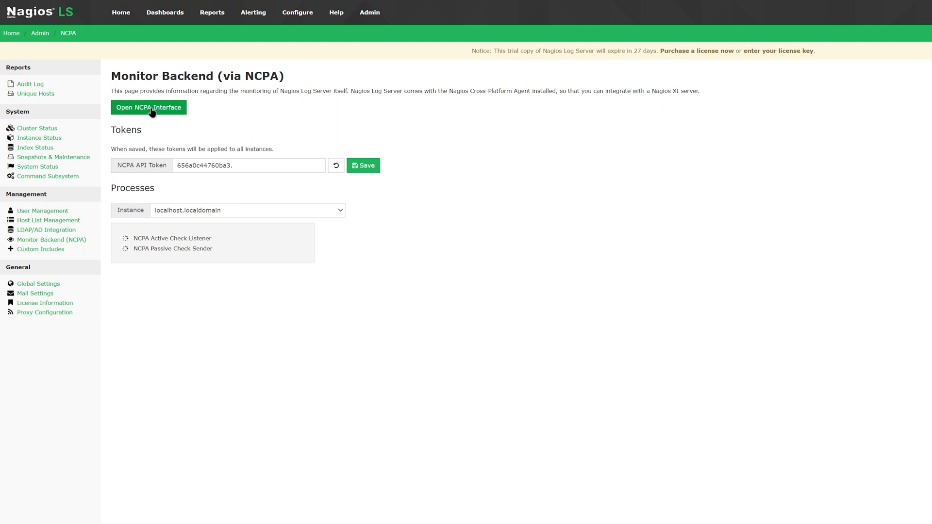
{"action": "mouse_move", "coordinate": [173, 127]}
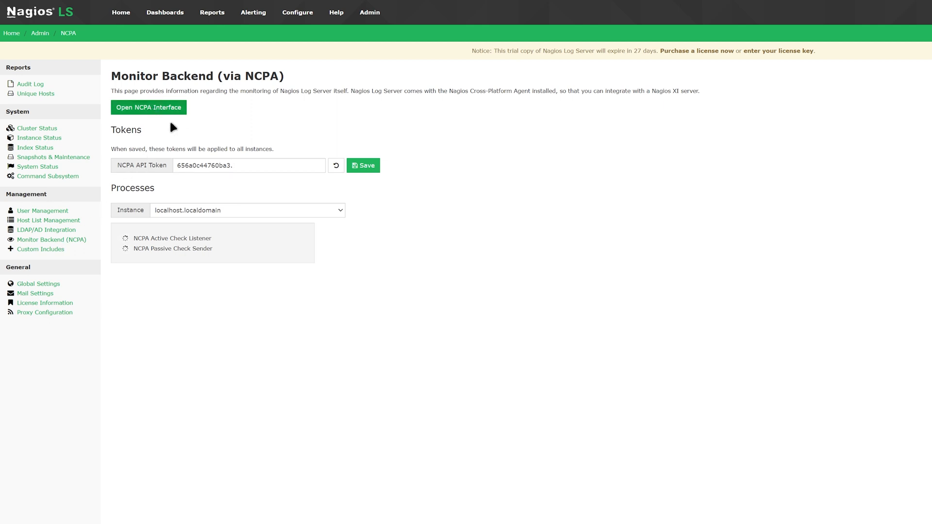
{"action": "mouse_move", "coordinate": [207, 180]}
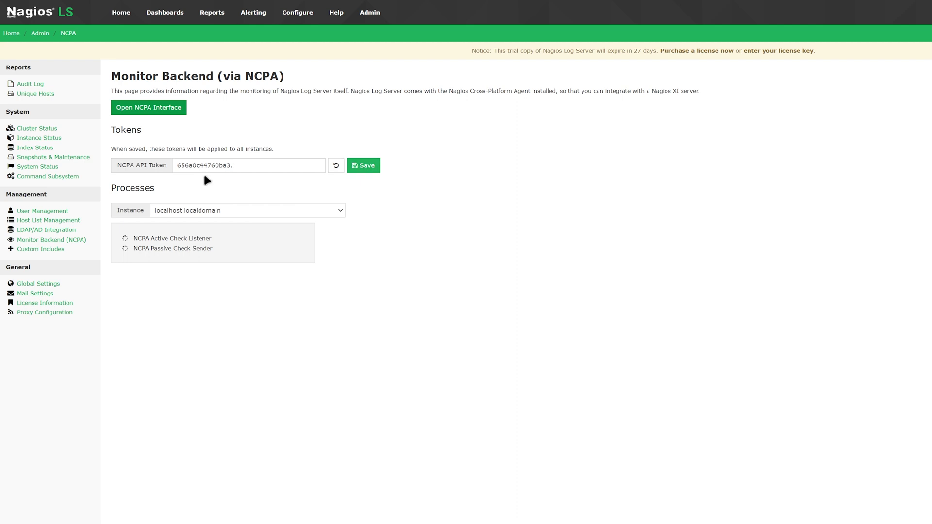
{"action": "mouse_move", "coordinate": [197, 155]}
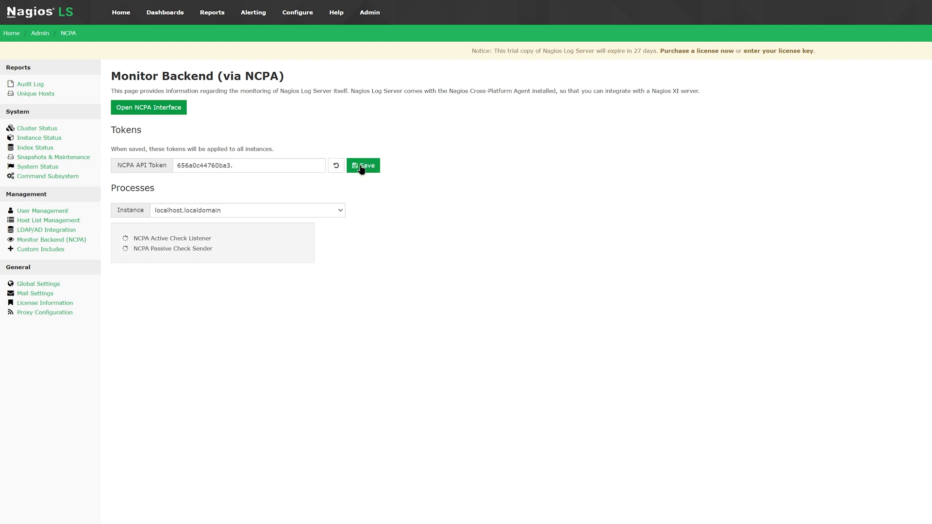
{"action": "left_click", "coordinate": [247, 210]}
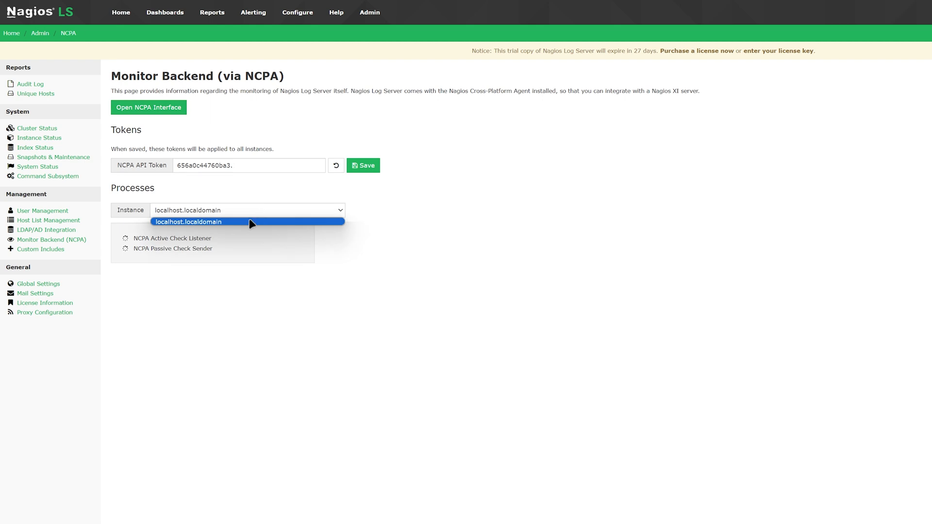
{"action": "left_click", "coordinate": [246, 210]}
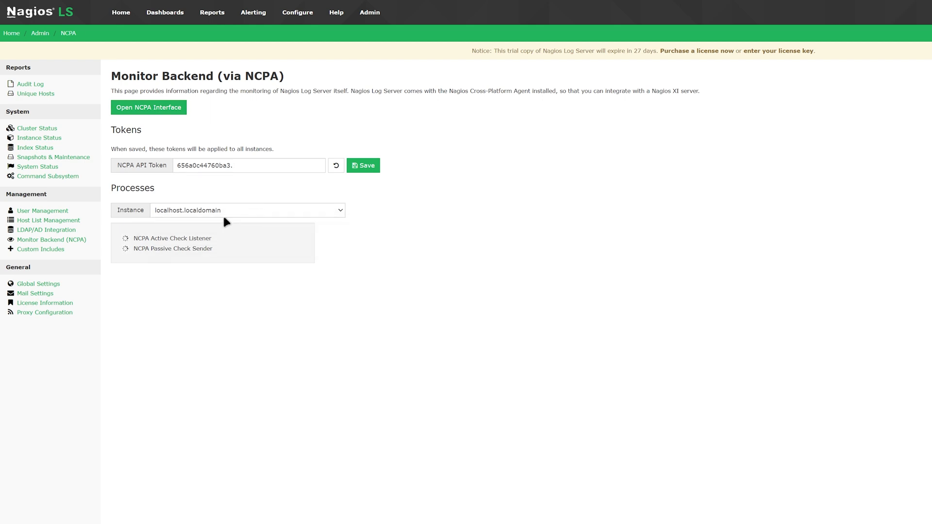
{"action": "left_click", "coordinate": [39, 250]}
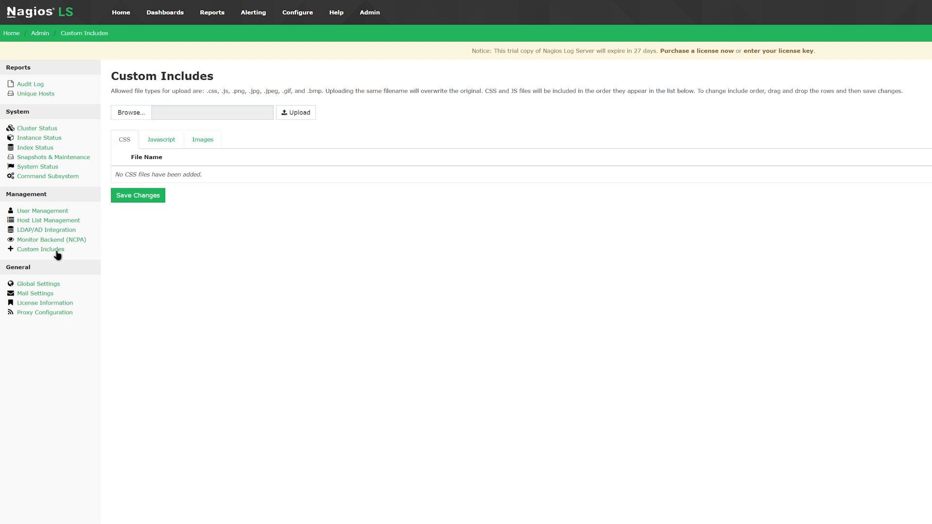
{"action": "mouse_move", "coordinate": [218, 94]}
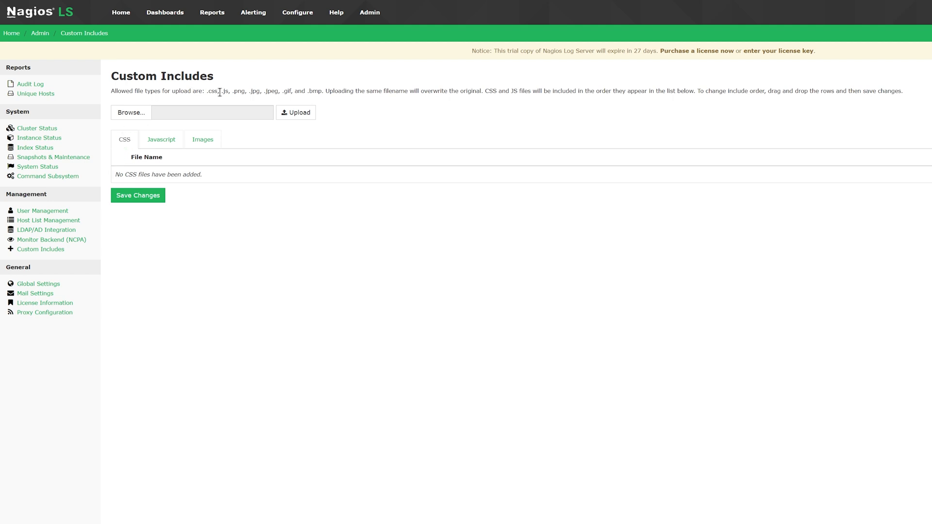
{"action": "mouse_move", "coordinate": [308, 89]}
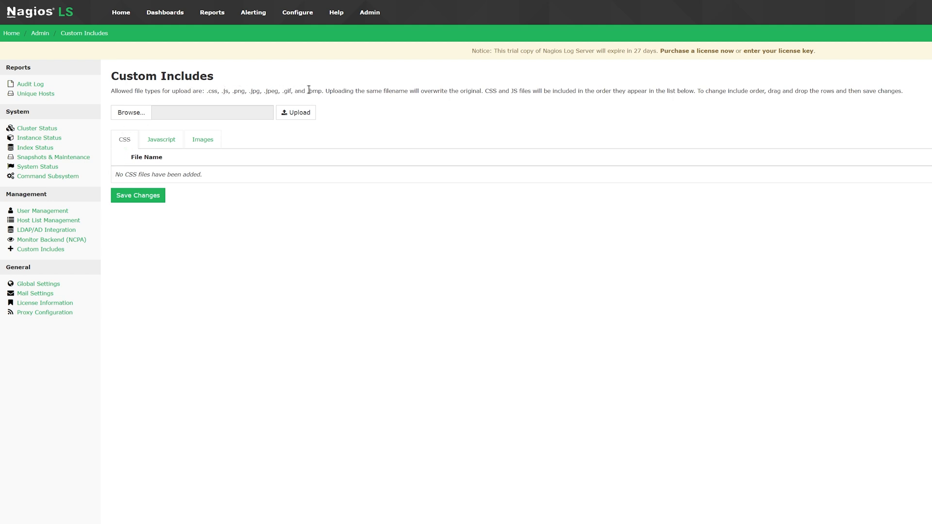
{"action": "mouse_move", "coordinate": [142, 115]}
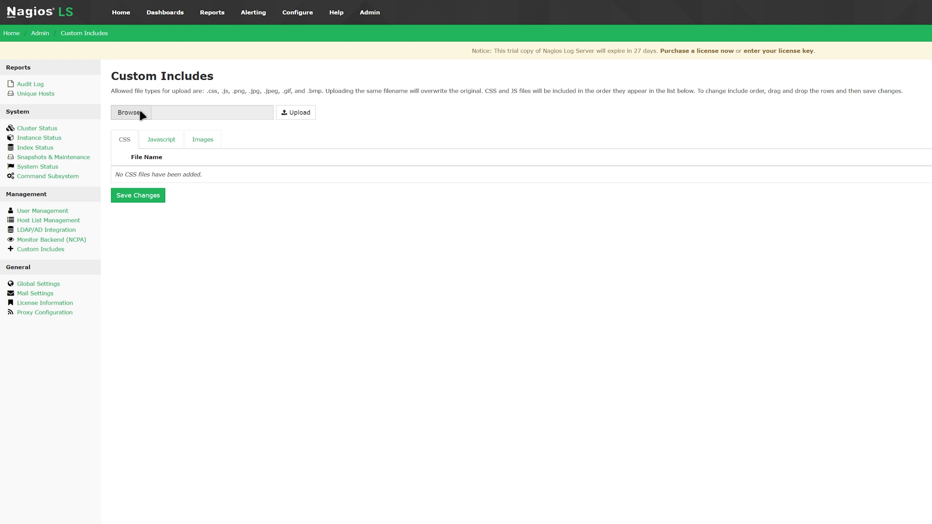
Step: Upload the XPS-desktop-PC-8960-1024x777 PNG as an include, check Images, then go to Global Settings
{"action": "left_click", "coordinate": [130, 113]}
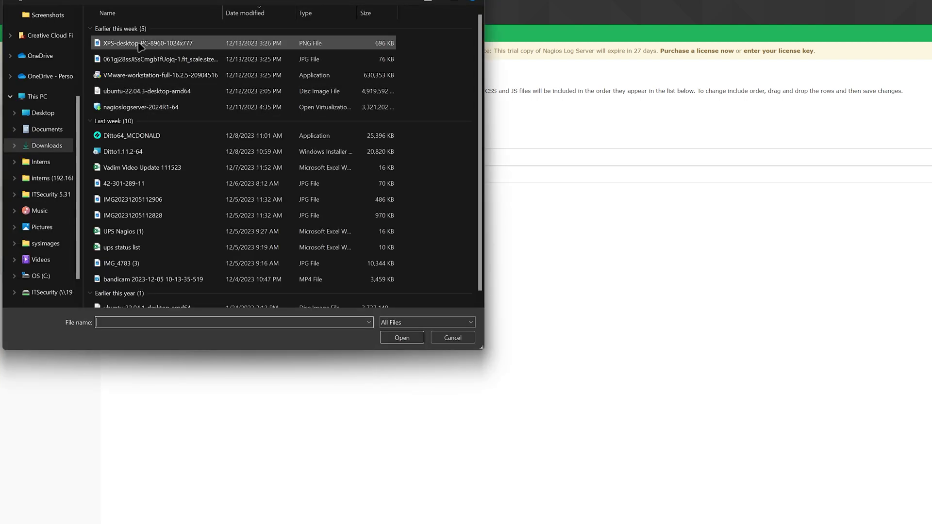
{"action": "left_click", "coordinate": [148, 42]}
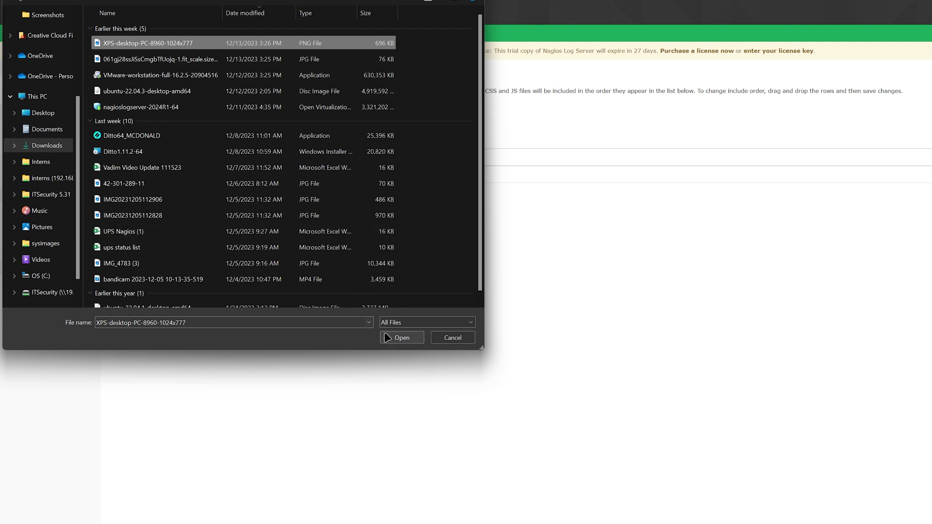
{"action": "left_click", "coordinate": [401, 337]}
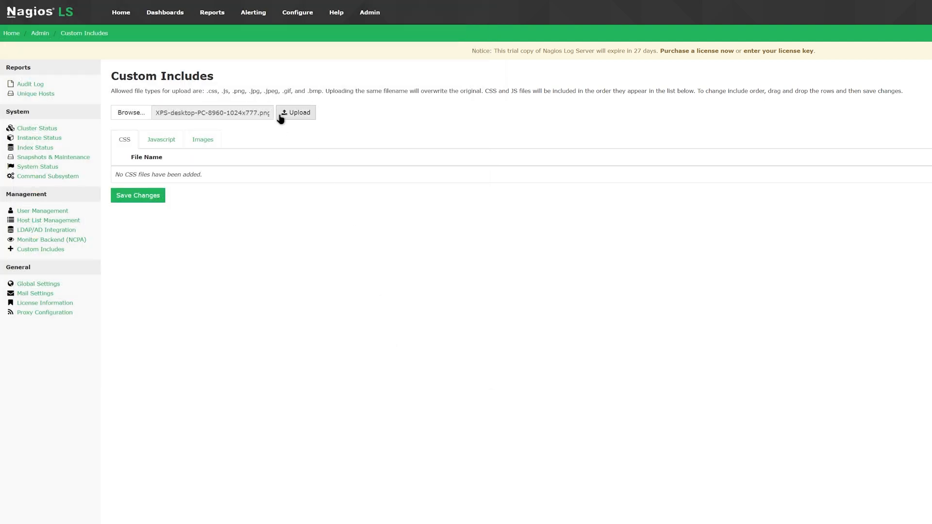
{"action": "left_click", "coordinate": [296, 113]}
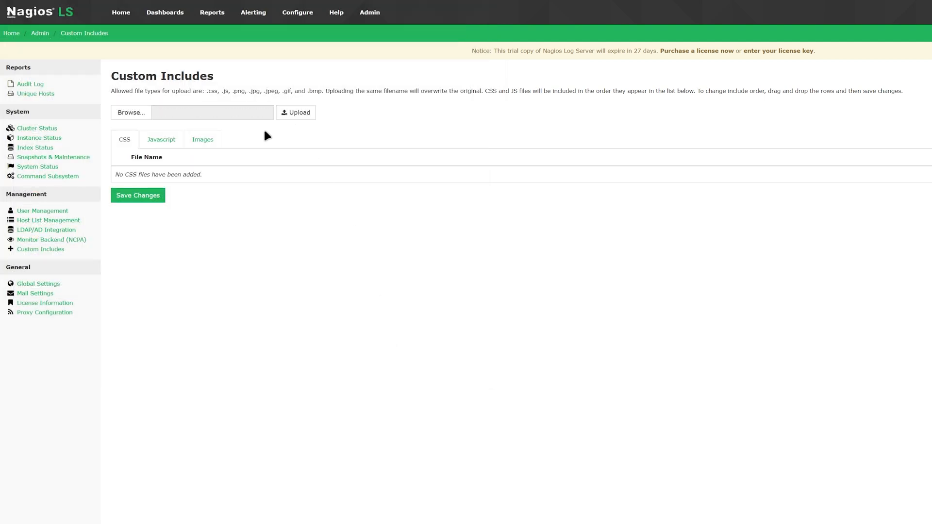
{"action": "left_click", "coordinate": [202, 138]}
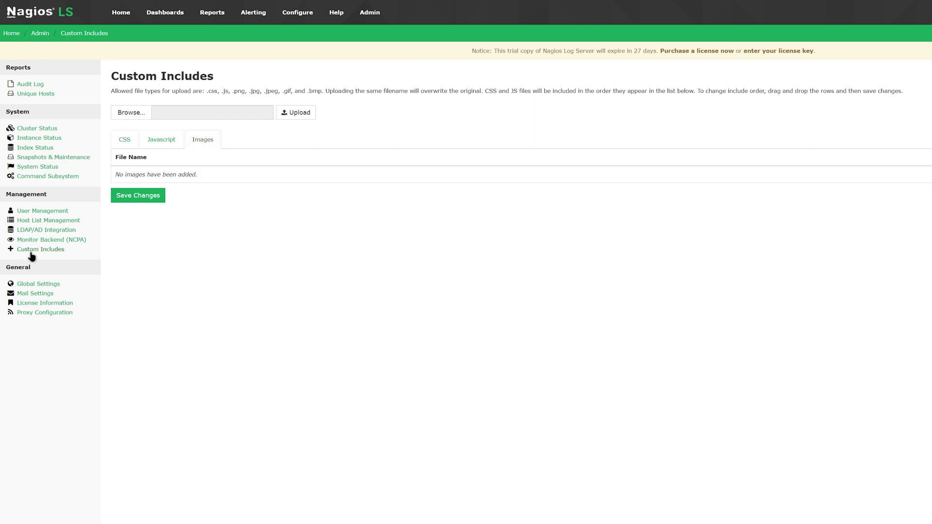
{"action": "left_click", "coordinate": [38, 284]}
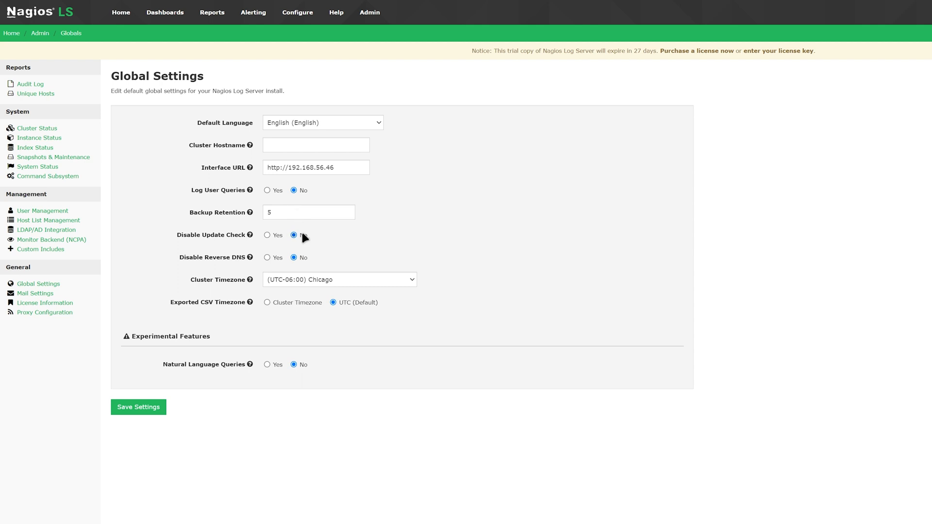
{"action": "mouse_move", "coordinate": [314, 281]}
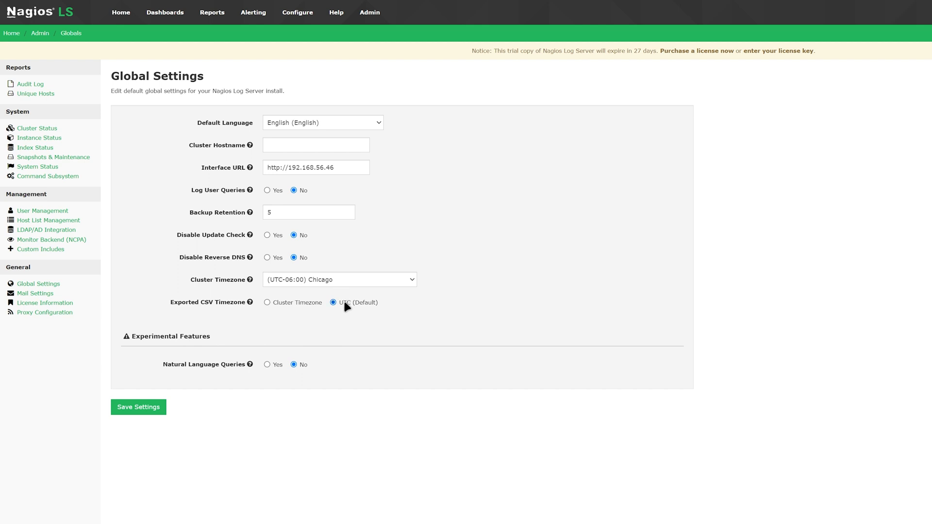
{"action": "mouse_move", "coordinate": [241, 378]}
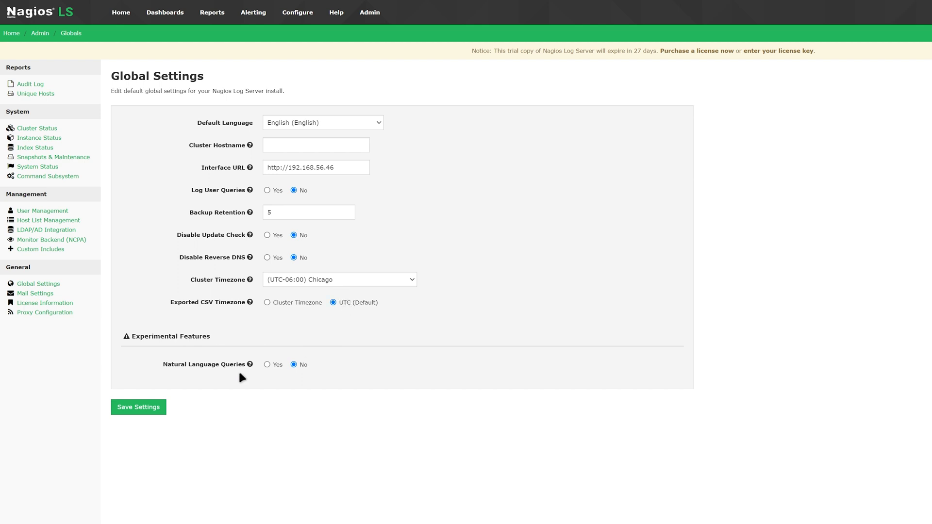
{"action": "mouse_move", "coordinate": [42, 298]}
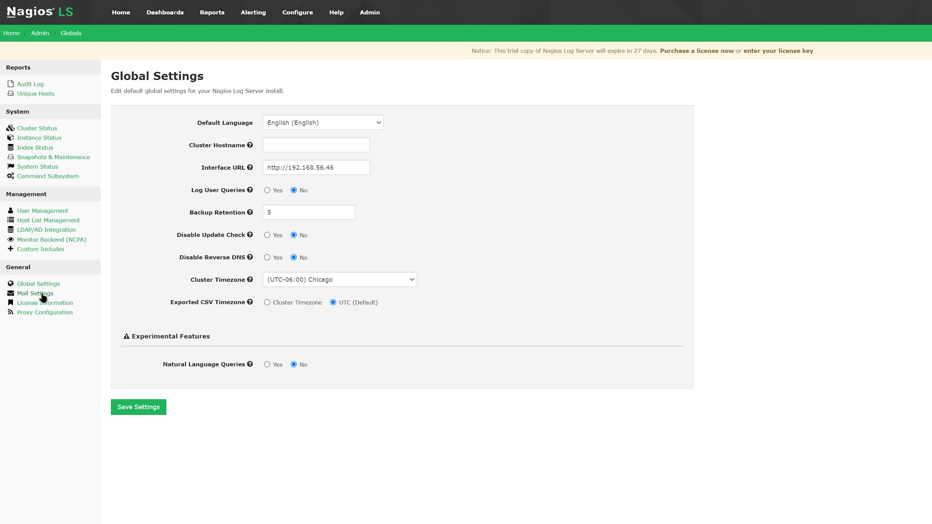
Step: Review Mail Settings, then view License Information showing a trial license with unlimited instances
{"action": "left_click", "coordinate": [35, 294]}
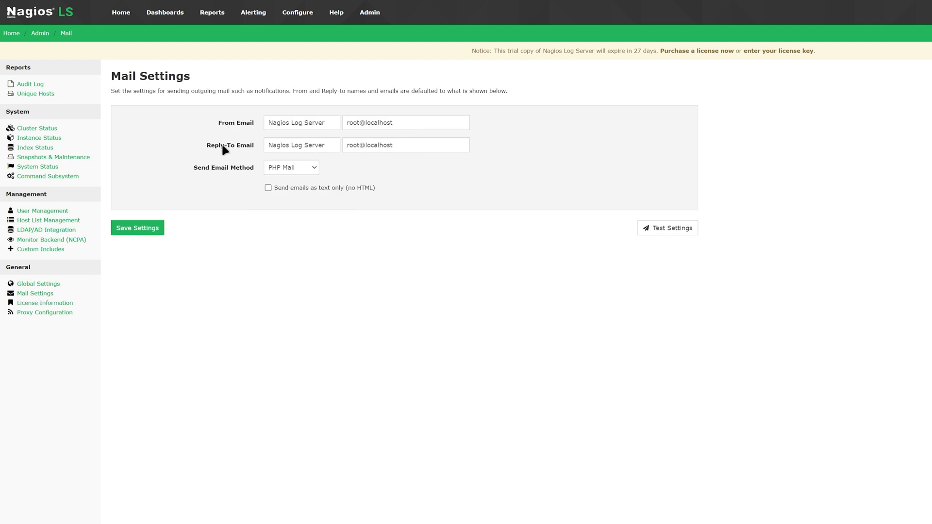
{"action": "mouse_move", "coordinate": [221, 178]}
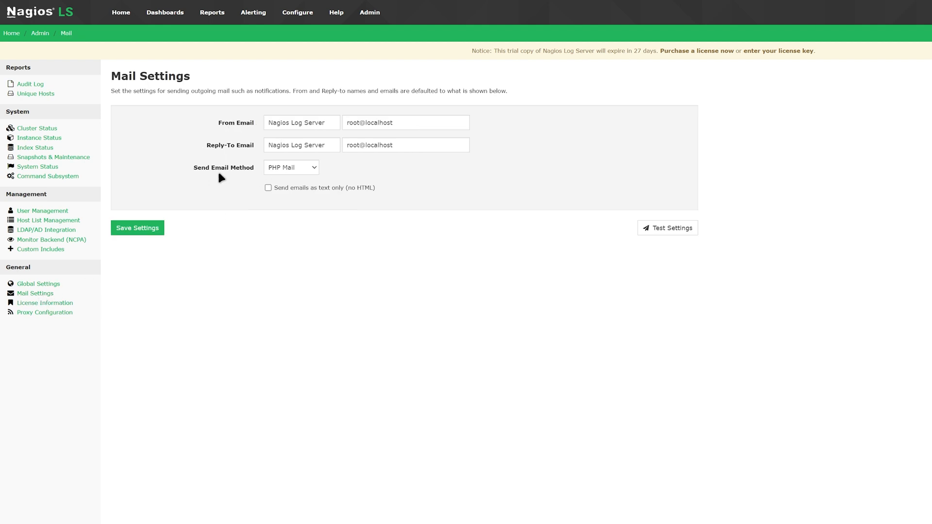
{"action": "mouse_move", "coordinate": [436, 198]}
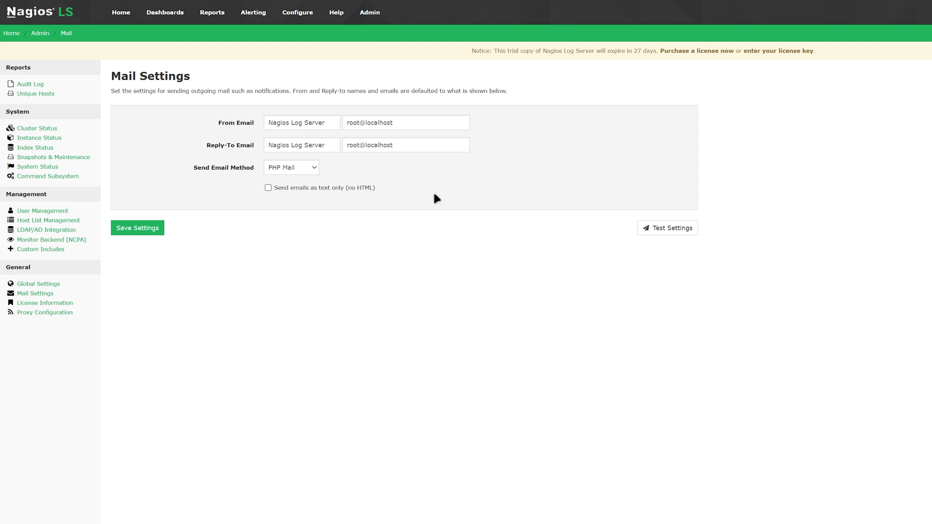
{"action": "left_click", "coordinate": [45, 303]}
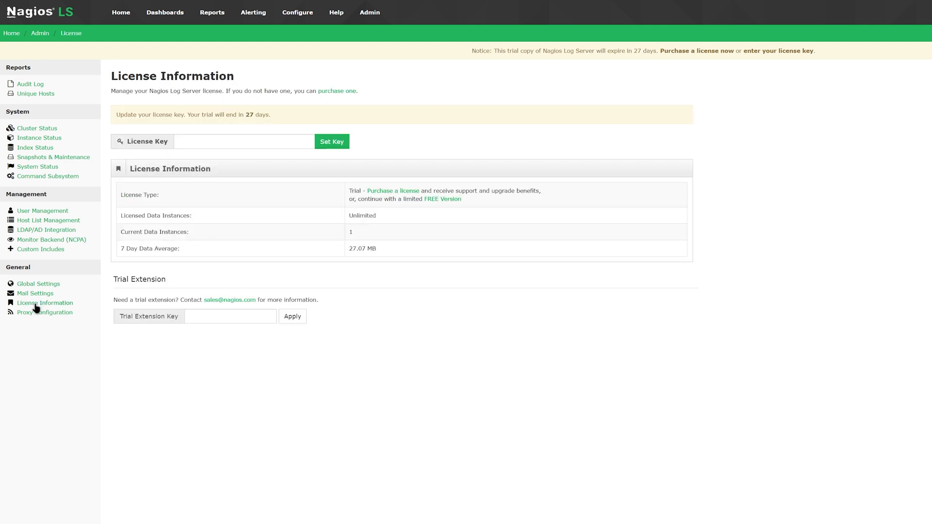
{"action": "mouse_move", "coordinate": [200, 199]}
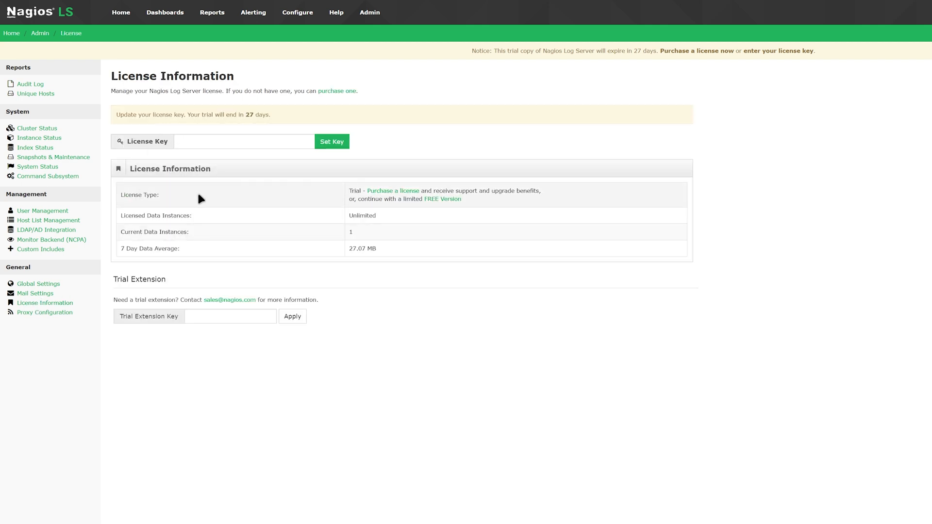
{"action": "mouse_move", "coordinate": [342, 234]}
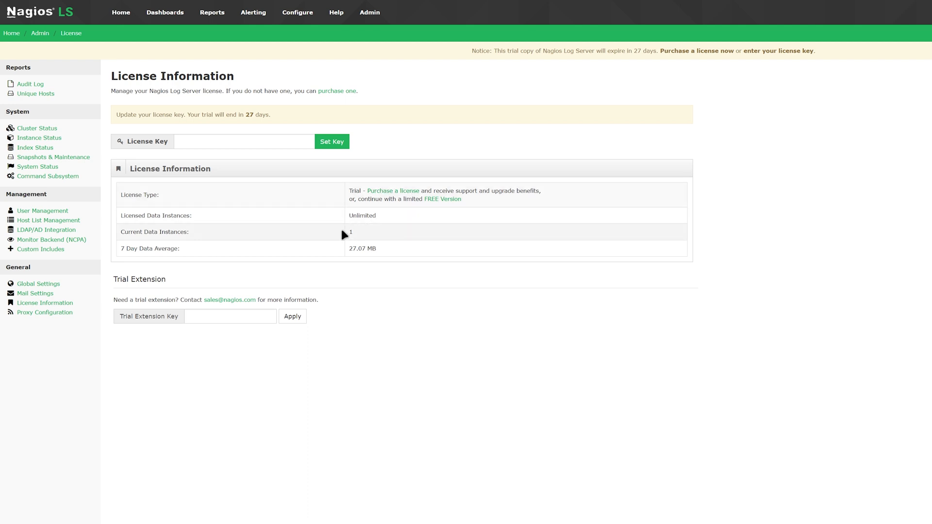
Step: Inspect the Trial Extension Key and License Key fields, then move to Proxy Configuration
{"action": "left_click", "coordinate": [230, 317]}
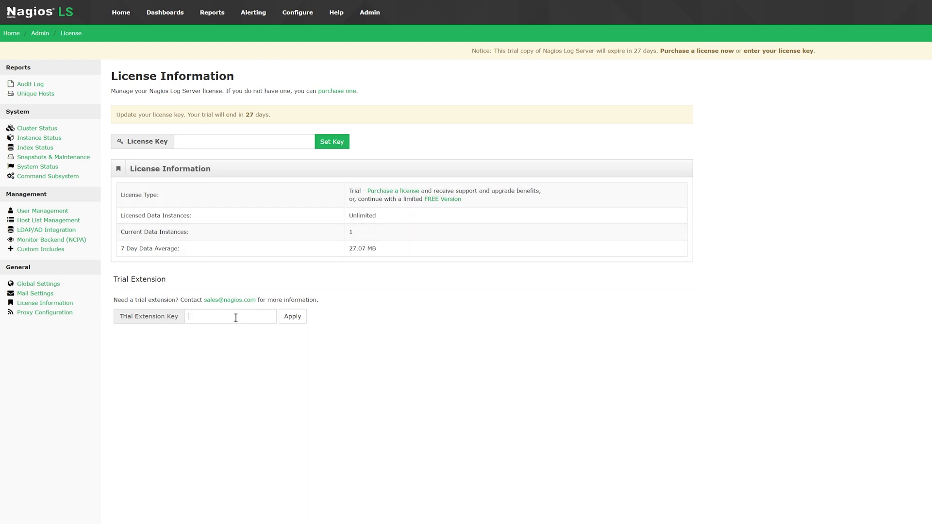
{"action": "left_click", "coordinate": [244, 142]}
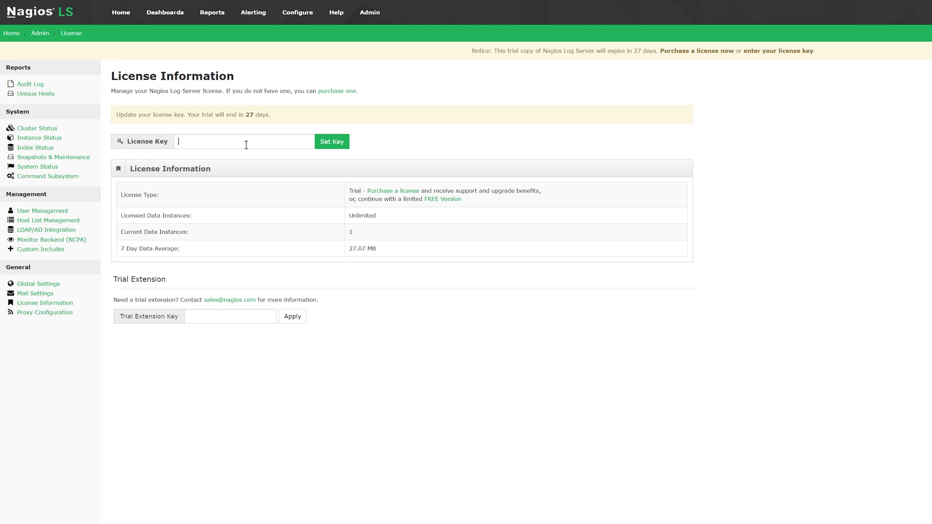
{"action": "mouse_move", "coordinate": [45, 330]}
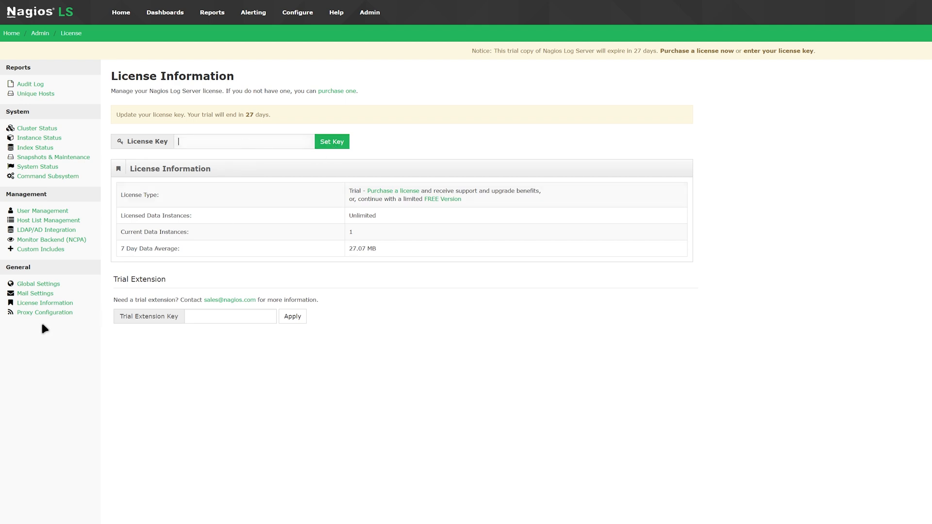
{"action": "mouse_move", "coordinate": [50, 317]}
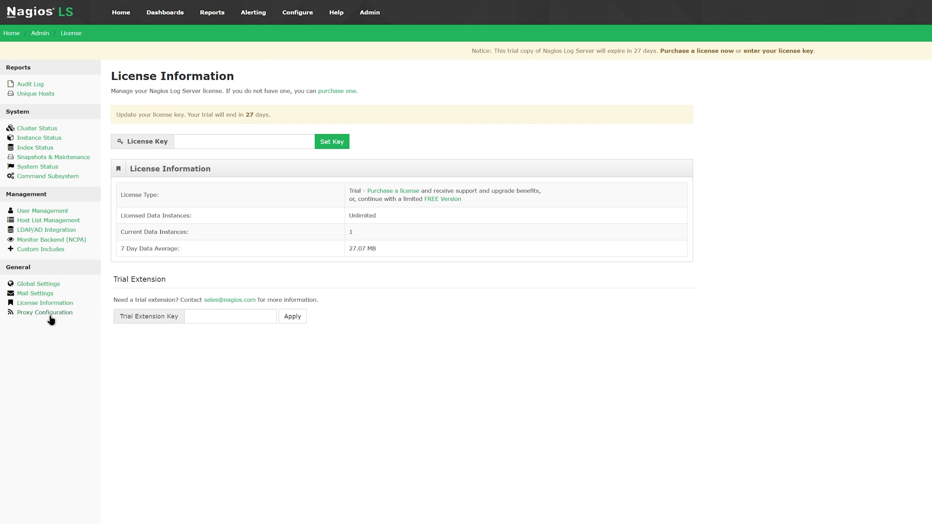
{"action": "left_click", "coordinate": [44, 311]}
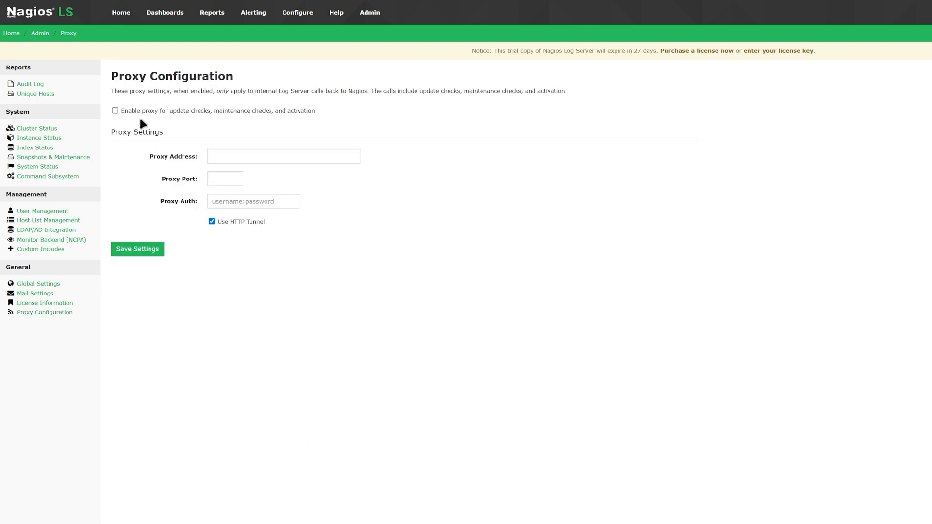
Step: Enable the proxy for update, maintenance and activation checks, leaving Proxy Address empty
{"action": "left_click", "coordinate": [116, 111]}
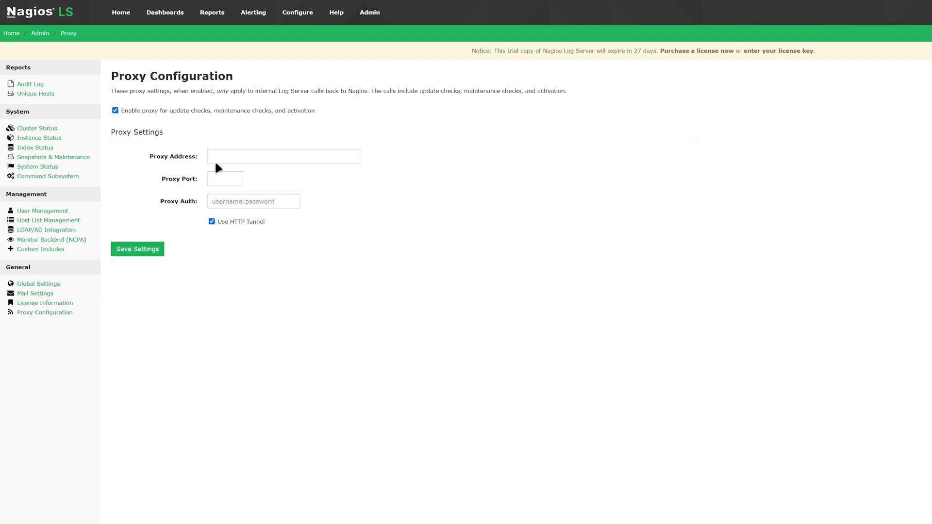
{"action": "left_click", "coordinate": [282, 155]}
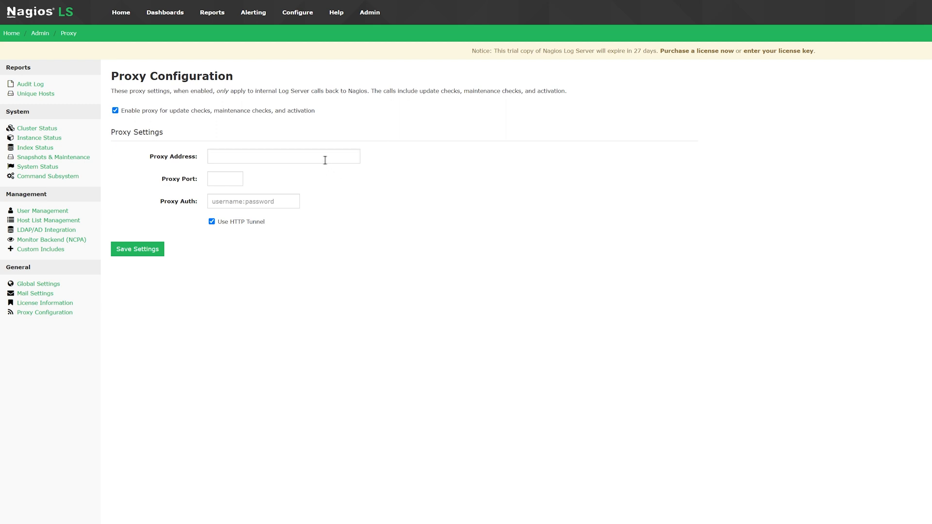
{"action": "mouse_move", "coordinate": [284, 156]}
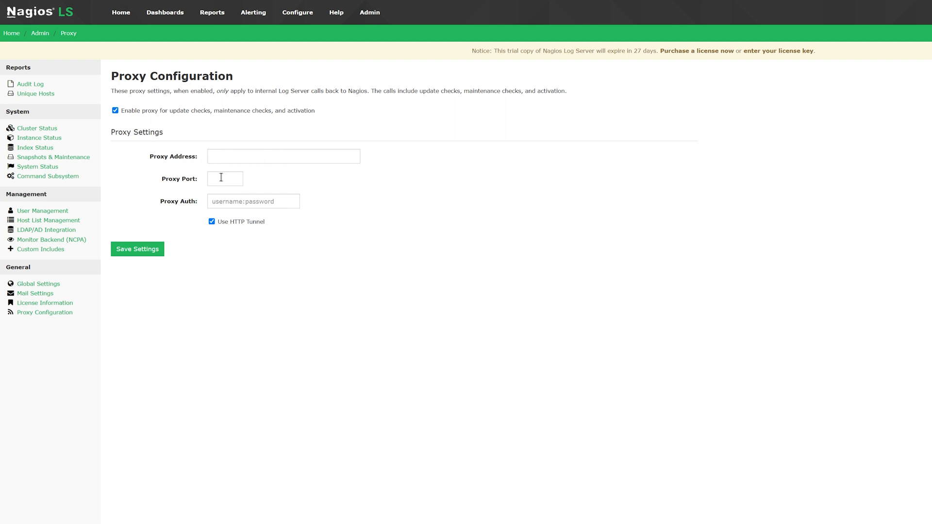
{"action": "mouse_move", "coordinate": [280, 189]}
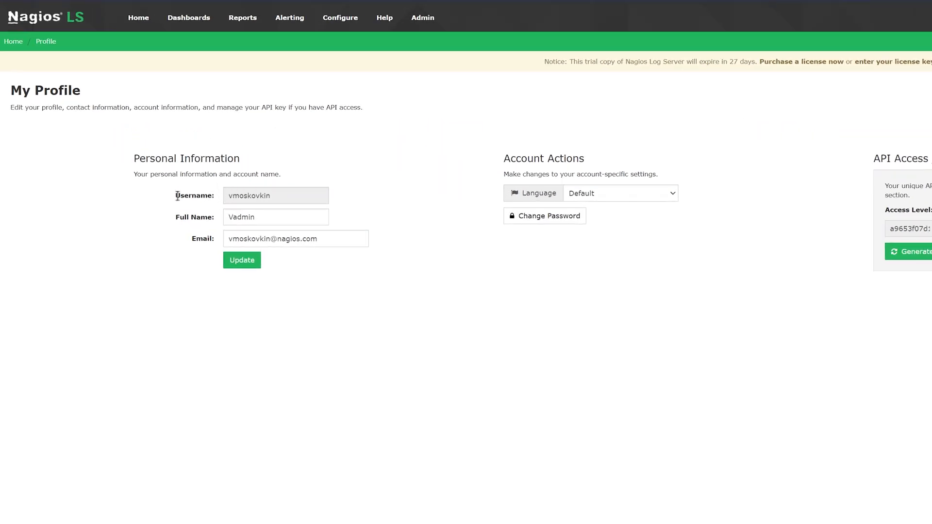
{"action": "mouse_move", "coordinate": [536, 160]}
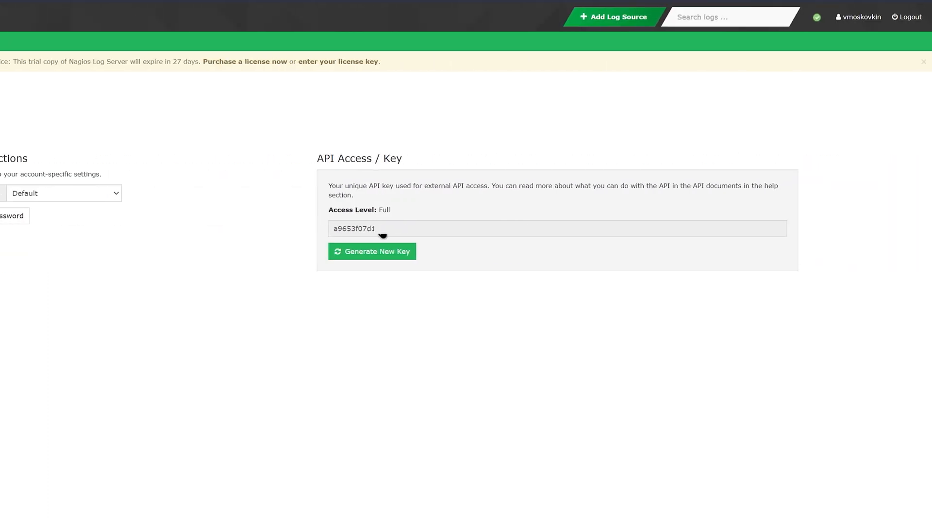
{"action": "mouse_move", "coordinate": [392, 258]}
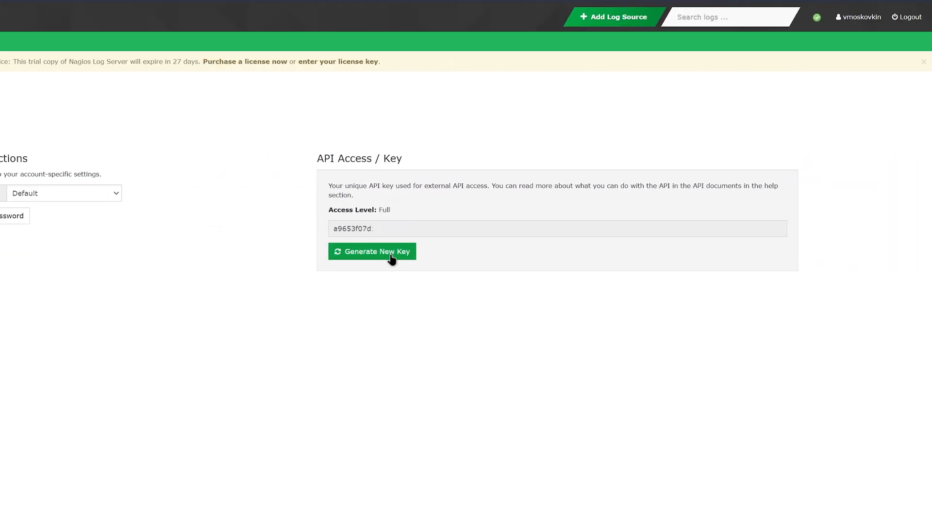